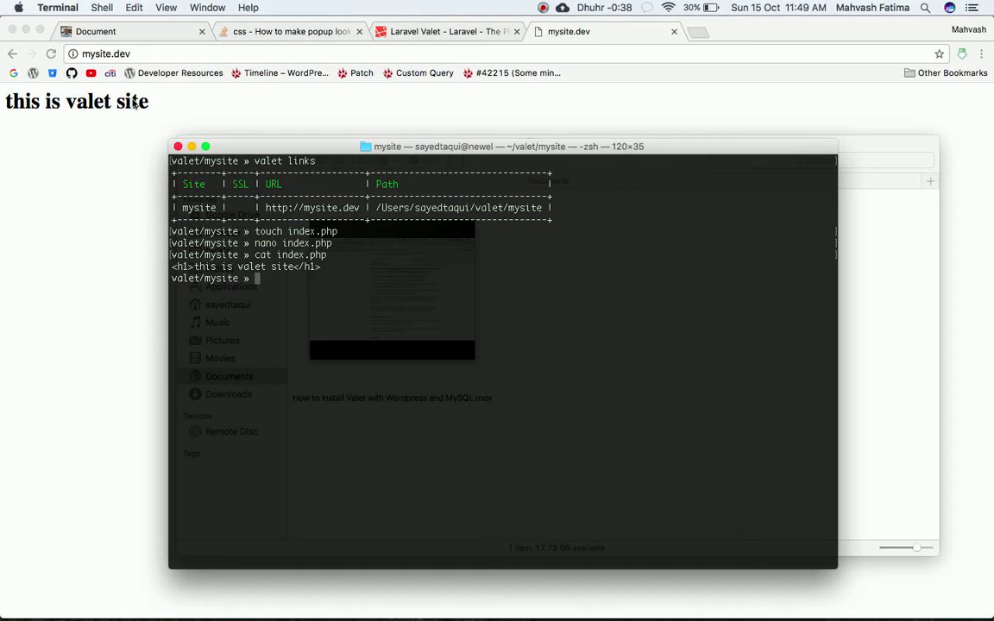
pyautogui.moveTo(156, 155)
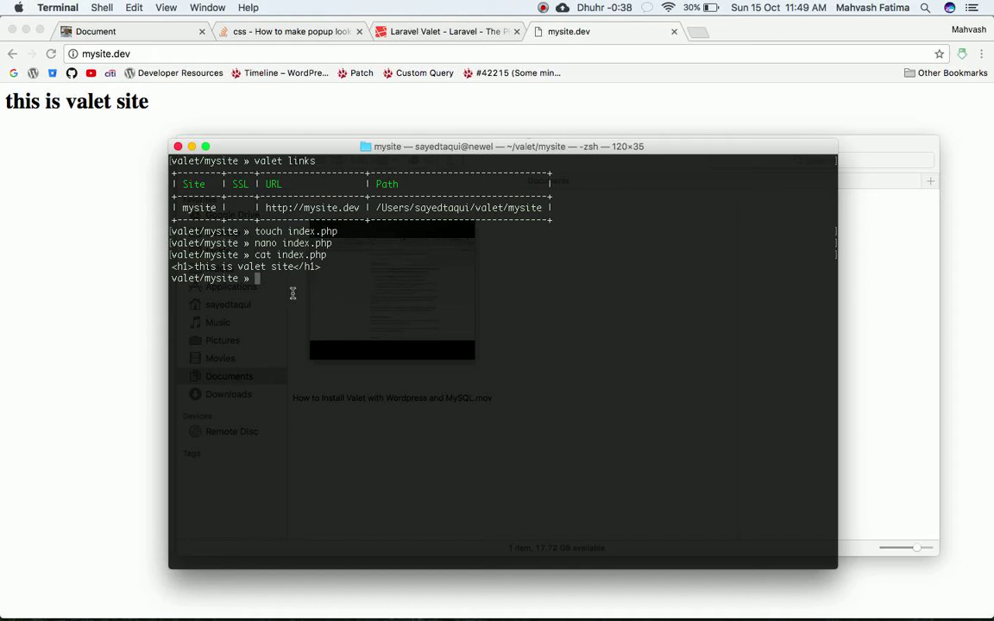
# Go up from the mysite folder to ~/valet with cd ..
pyautogui.write('cd ..')
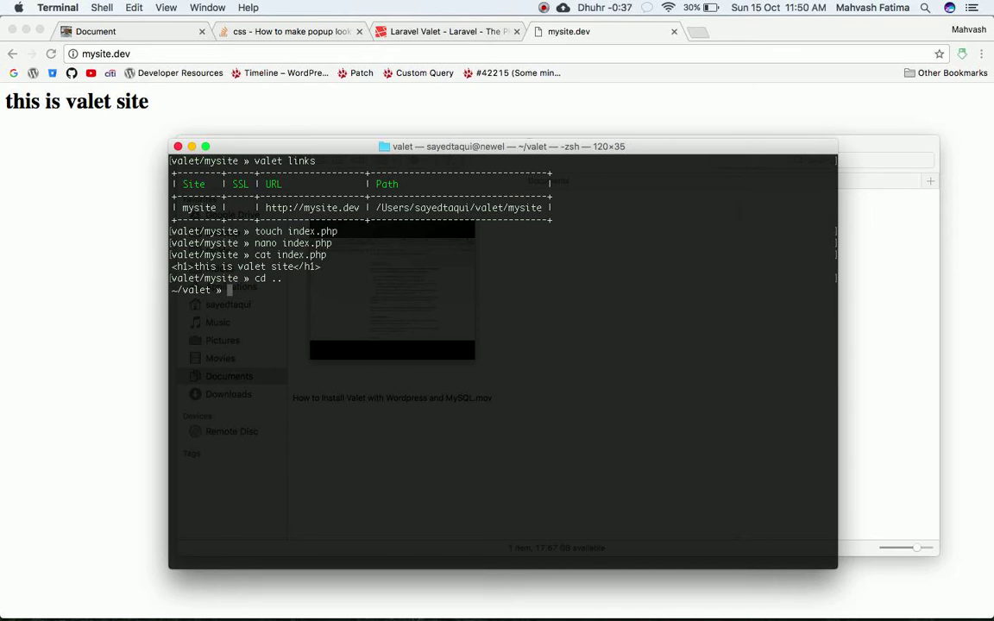
# Create a 'wordpress' folder inside ~/valet with mkdir wordpress
pyautogui.write('mk')
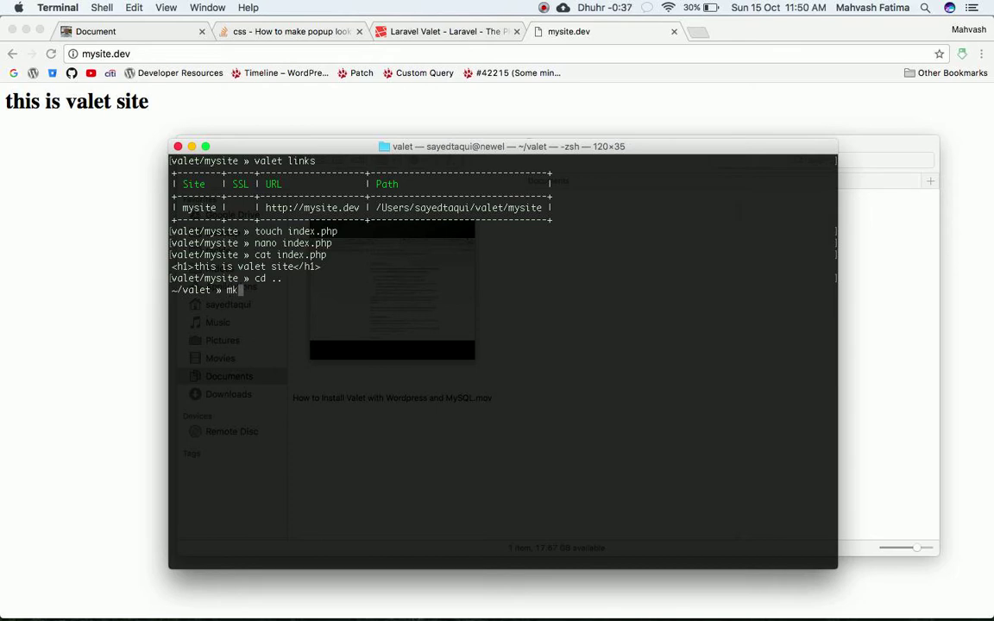
pyautogui.write('dir')
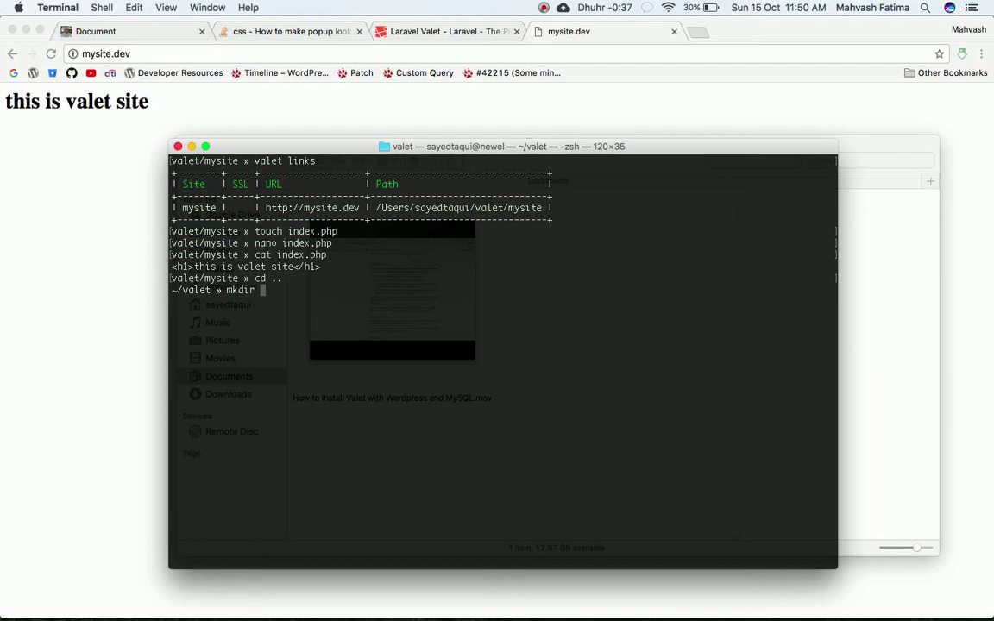
pyautogui.write('word')
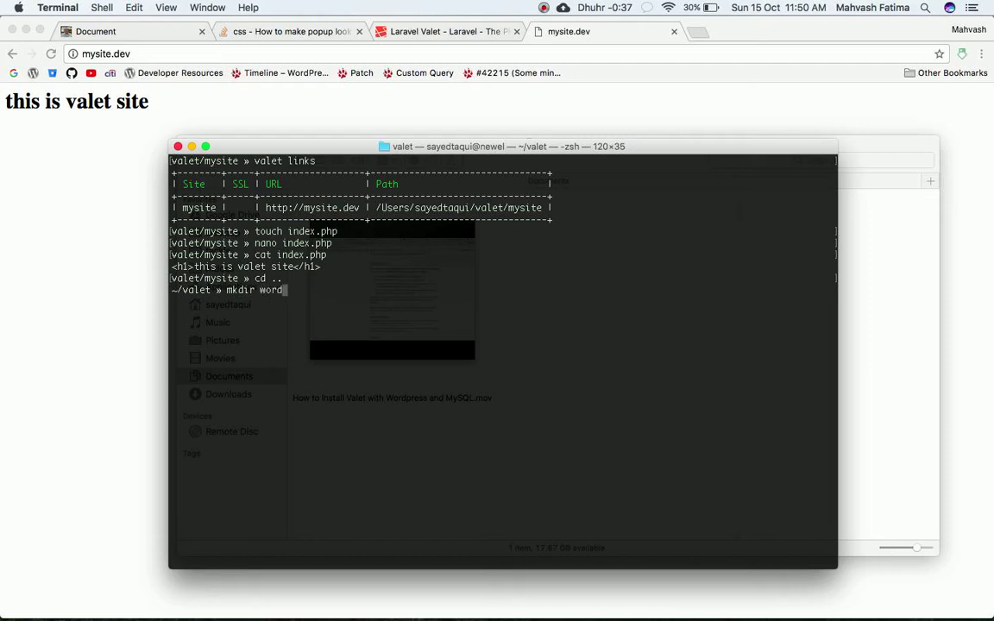
pyautogui.write('press')
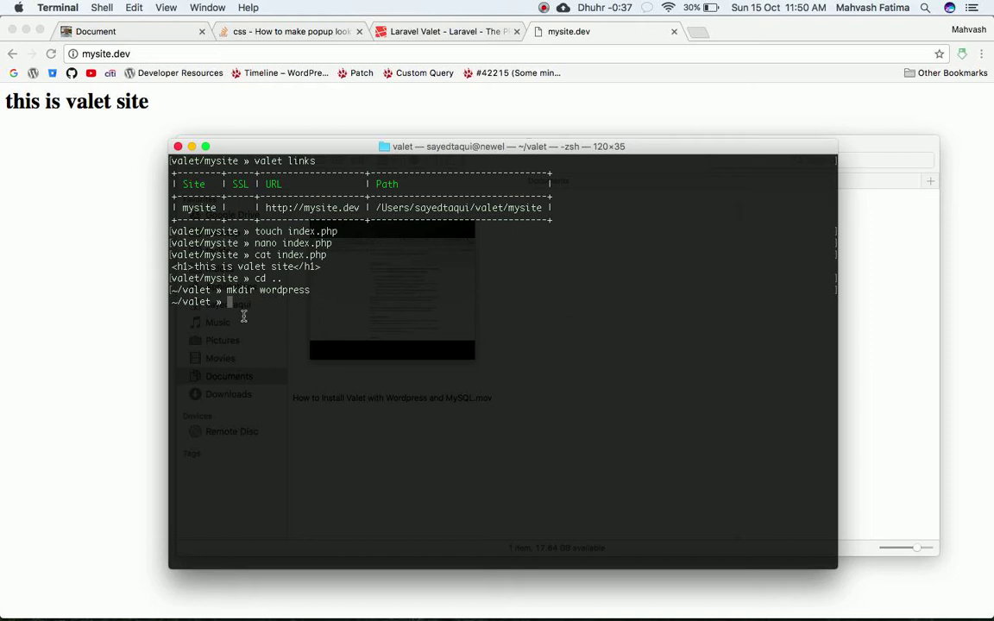
pyautogui.click(545, 7)
pyautogui.write('wp core install')
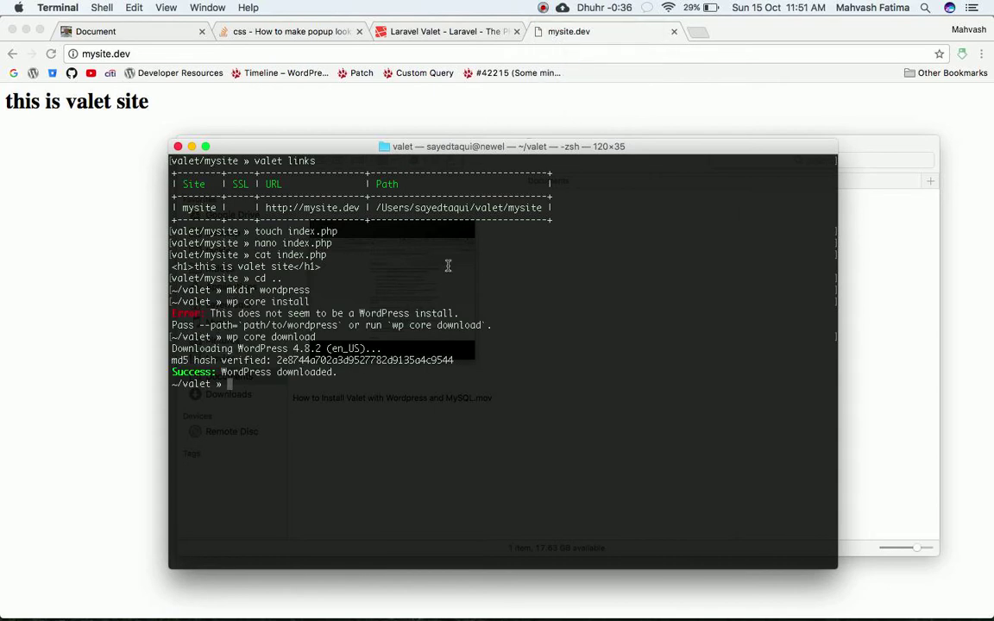
pyautogui.moveTo(227, 337)
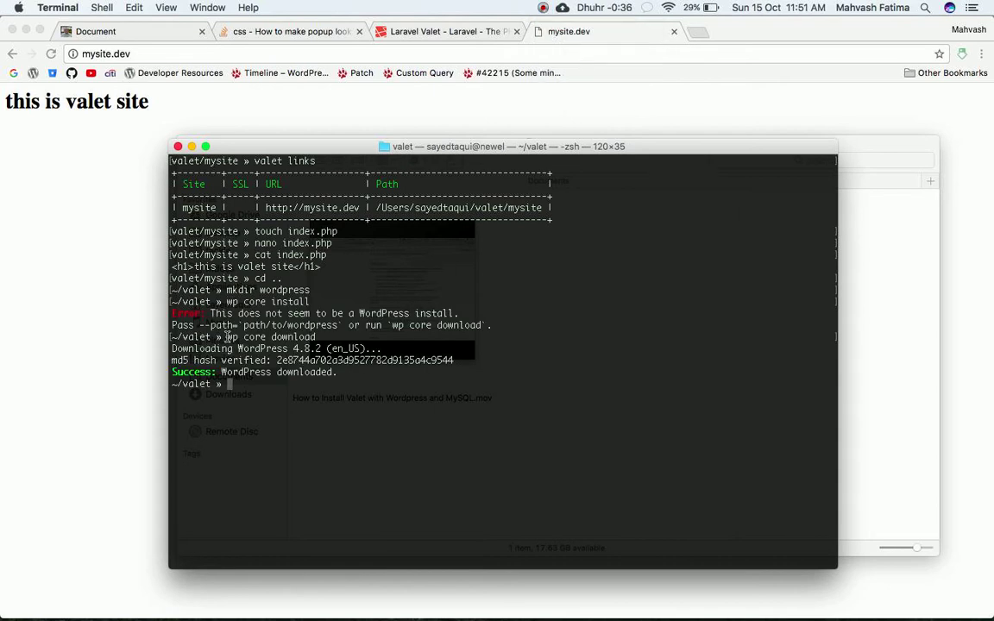
# After wp core install reports this is not a WordPress install, run wp core download
pyautogui.doubleClick(270, 337)
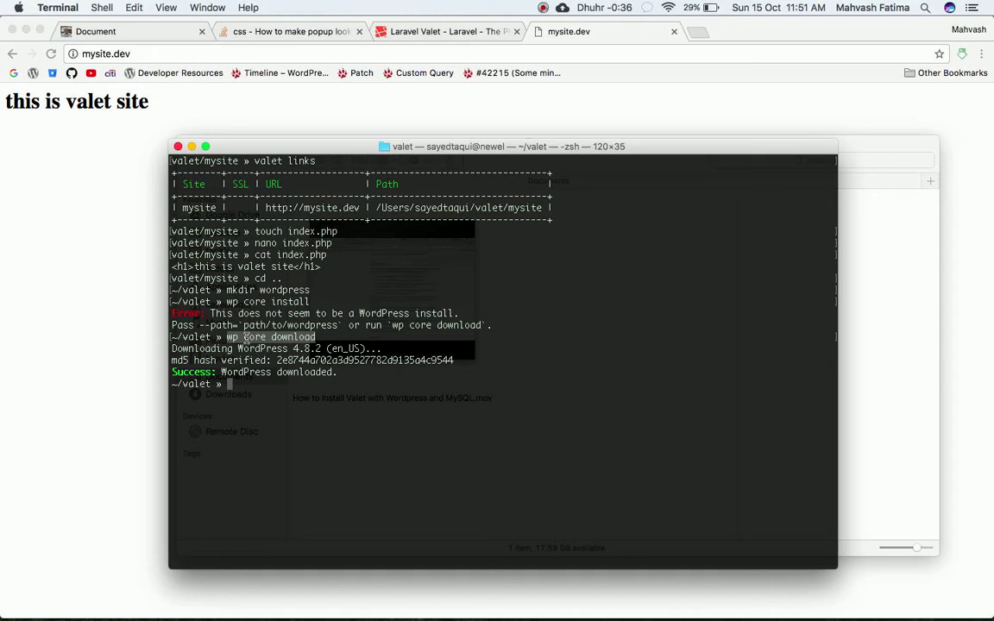
pyautogui.moveTo(326, 365)
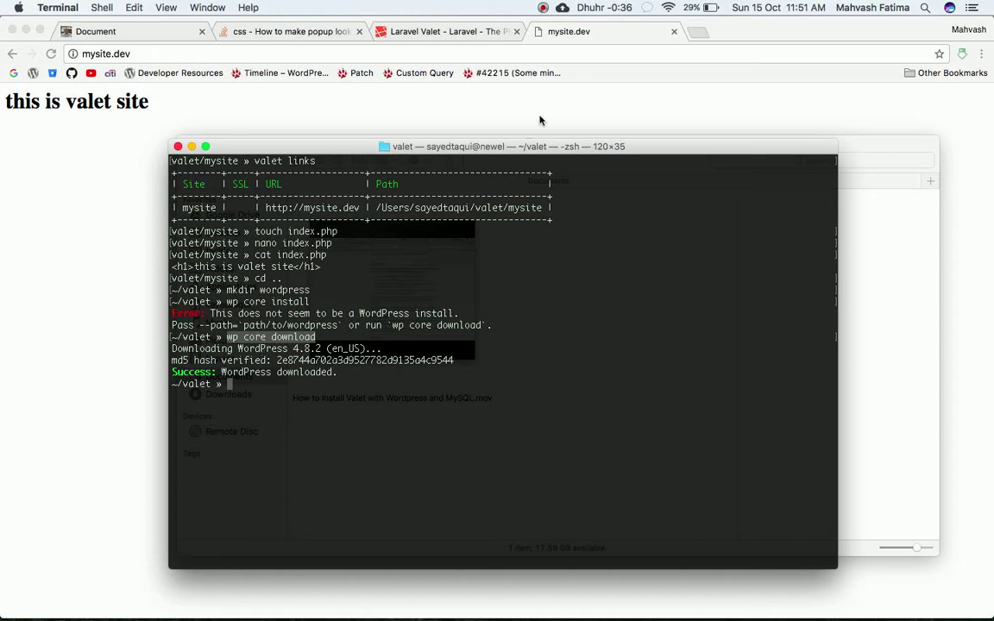
pyautogui.click(542, 8)
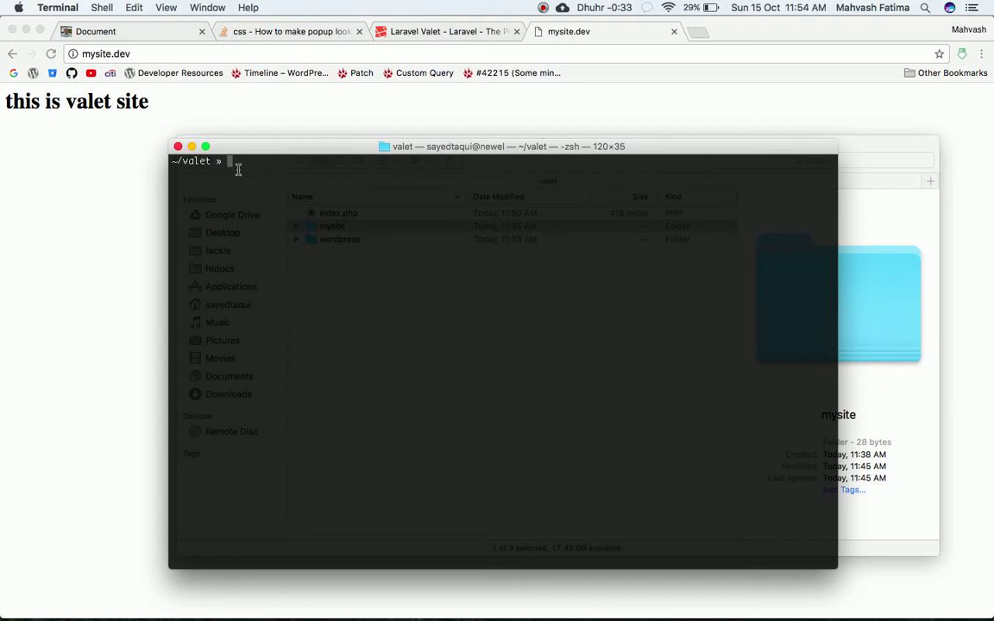
pyautogui.moveTo(254, 175)
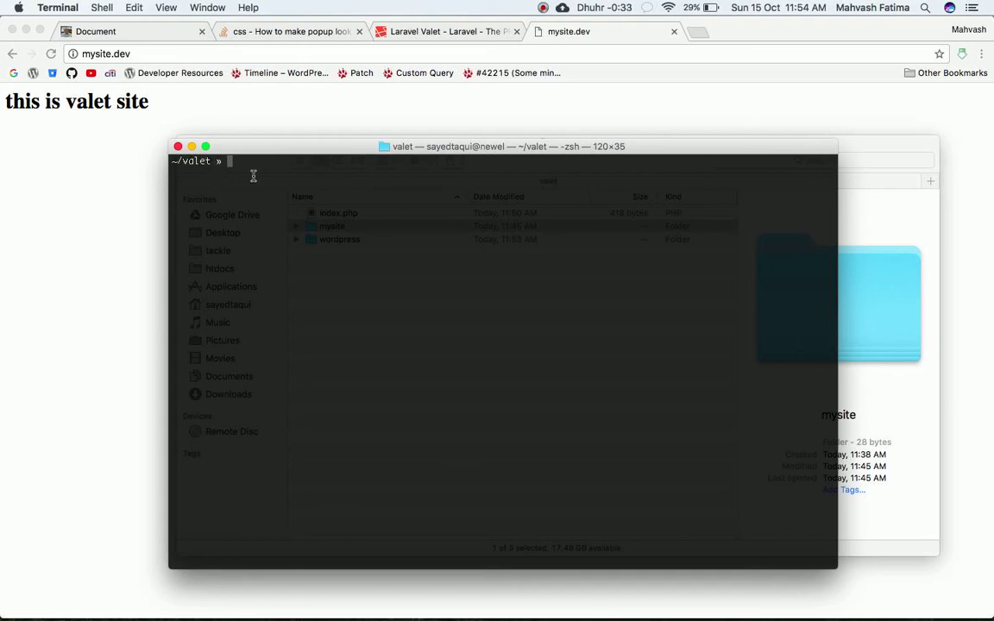
# Enter the wordpress folder, download WordPress 4.8.2 core files, and list them
pyautogui.write('cd')
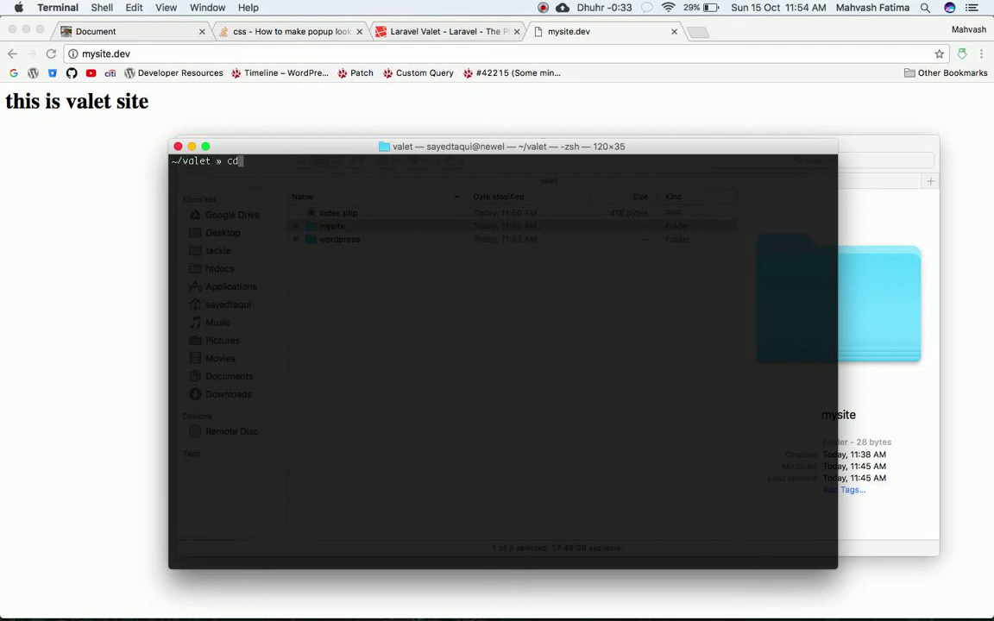
pyautogui.write('wordpress')
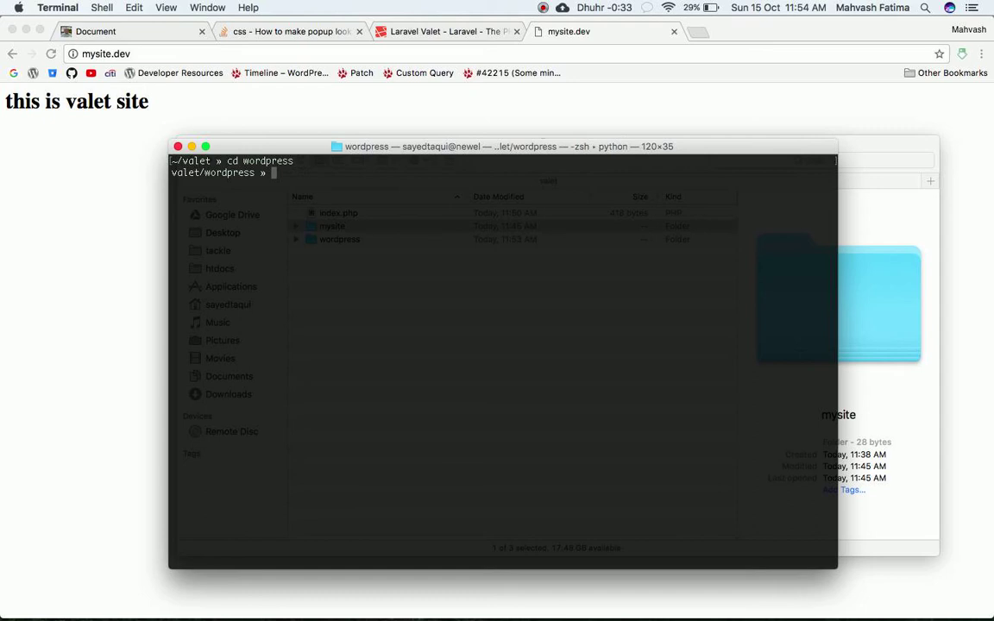
pyautogui.write('wp')
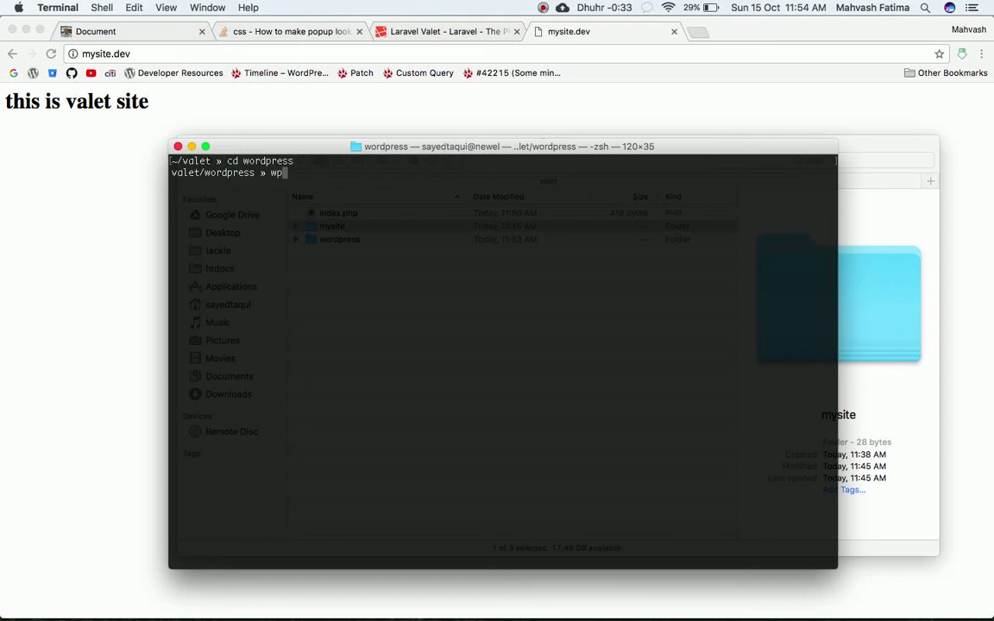
pyautogui.write('core')
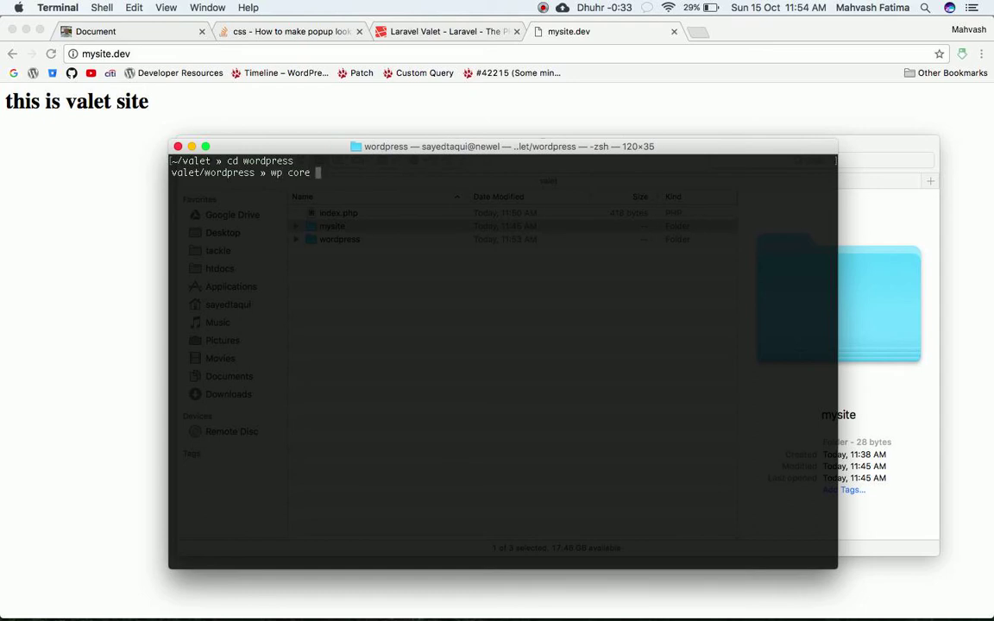
pyautogui.write('down')
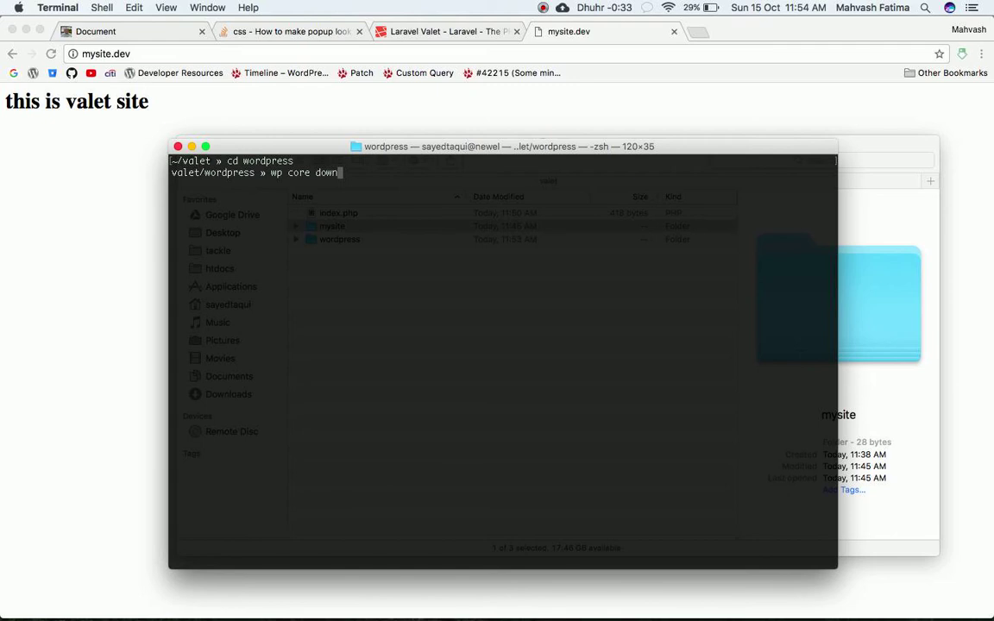
pyautogui.write('load')
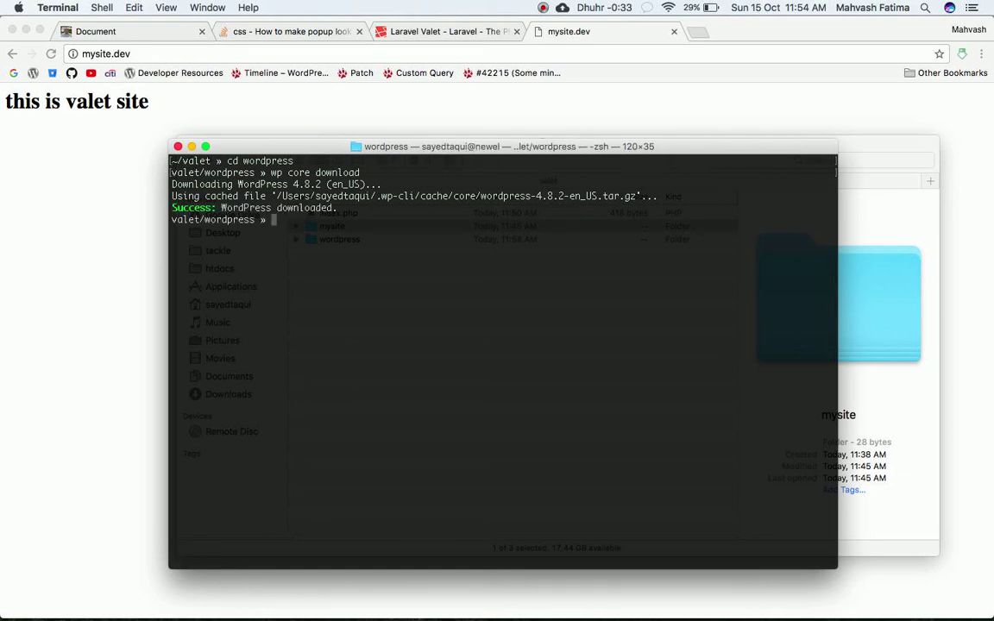
pyautogui.moveTo(382, 591)
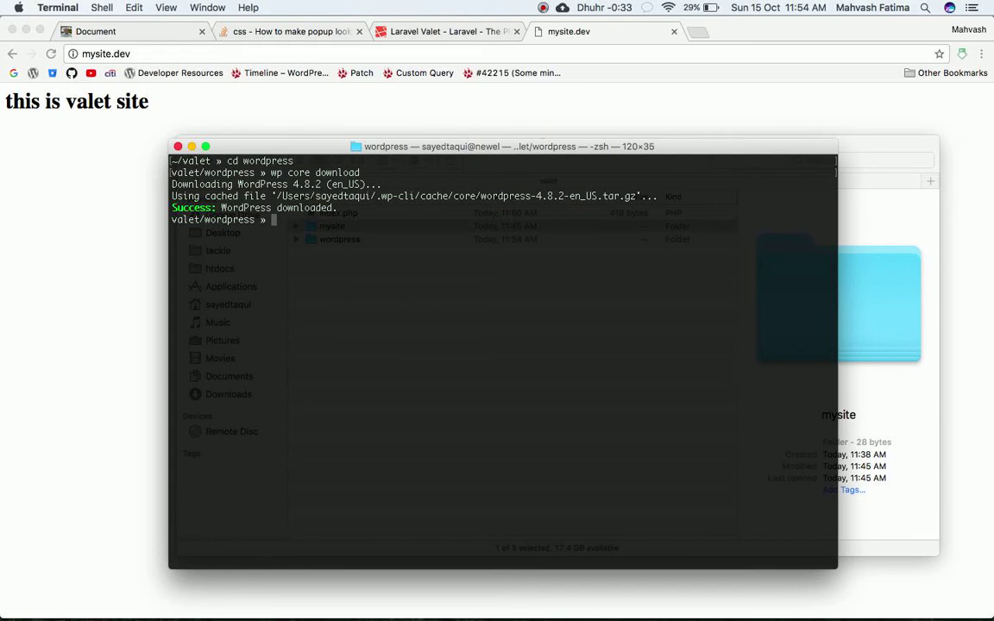
pyautogui.write('ls')
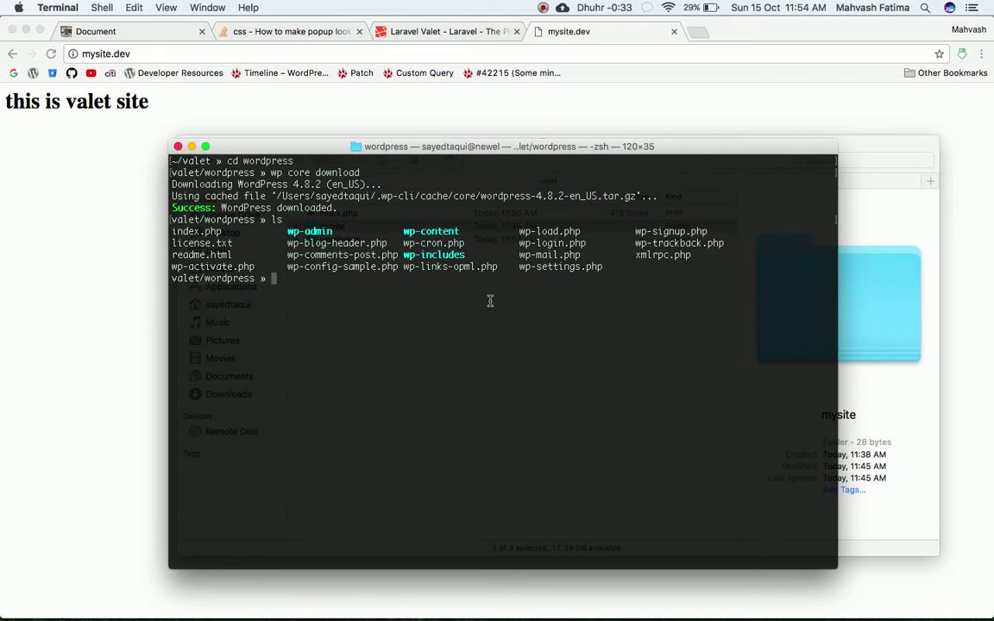
pyautogui.moveTo(495, 58)
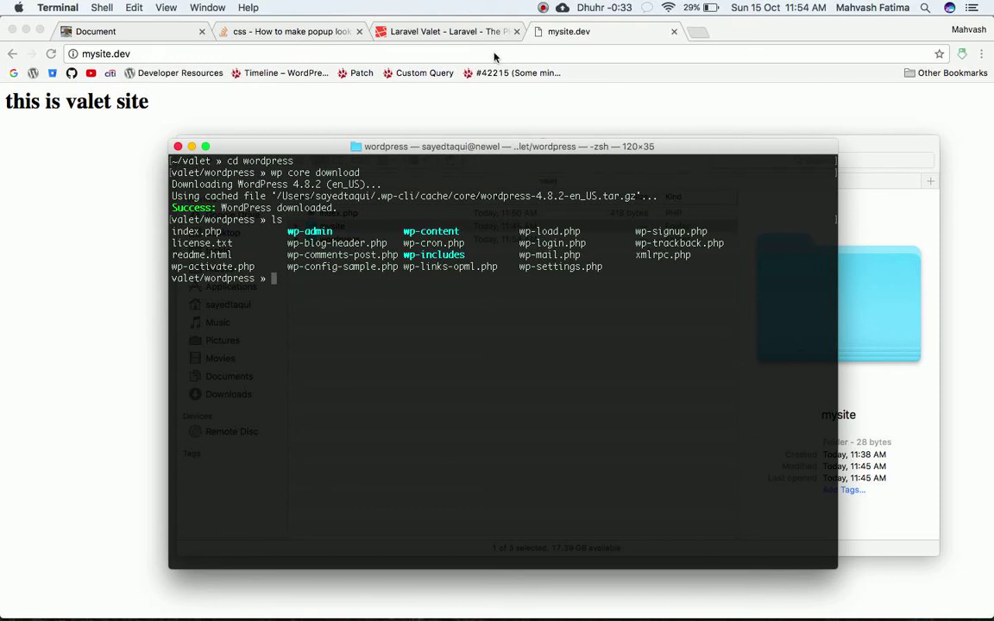
# Show the wp-admin, wp-content and wp-includes core files in valet/wordpress
pyautogui.click(543, 8)
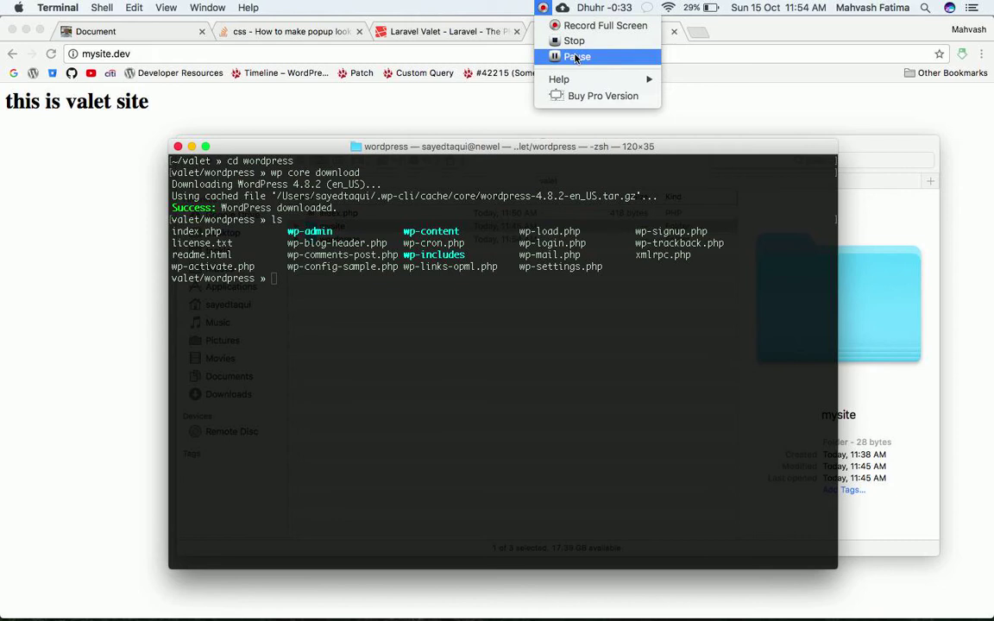
pyautogui.click(576, 56)
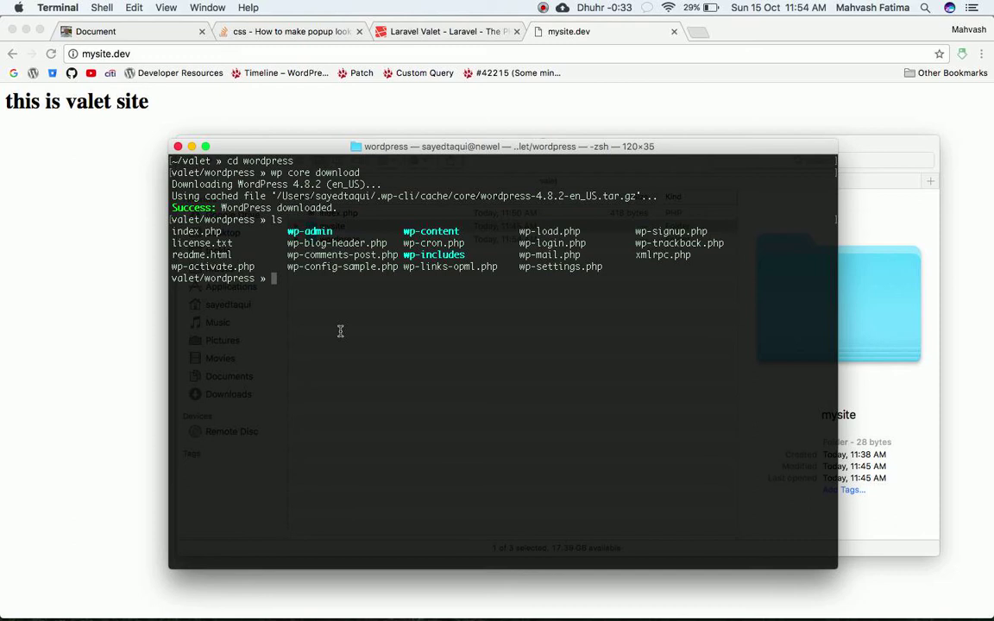
pyautogui.write('va')
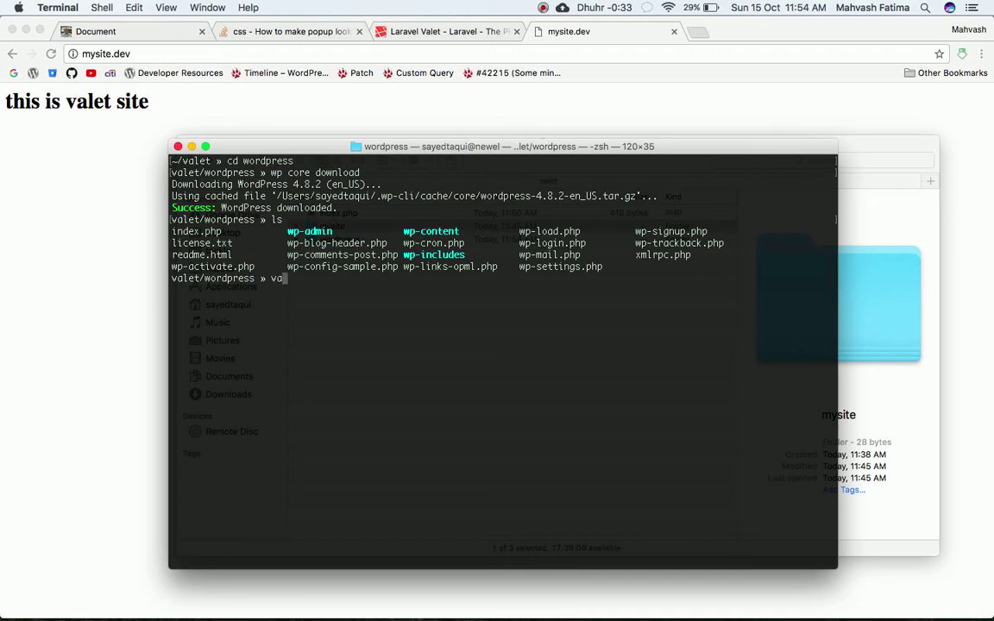
pyautogui.moveTo(339, 327)
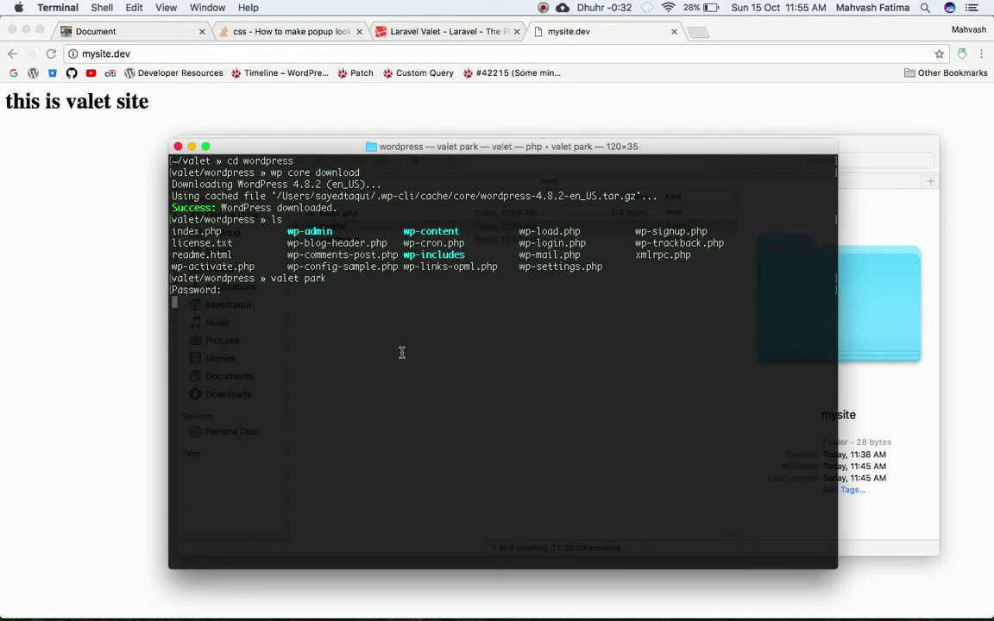
# Park the wordpress directory in Valet's paths and run valet link
pyautogui.write('valet/wordpress » va')
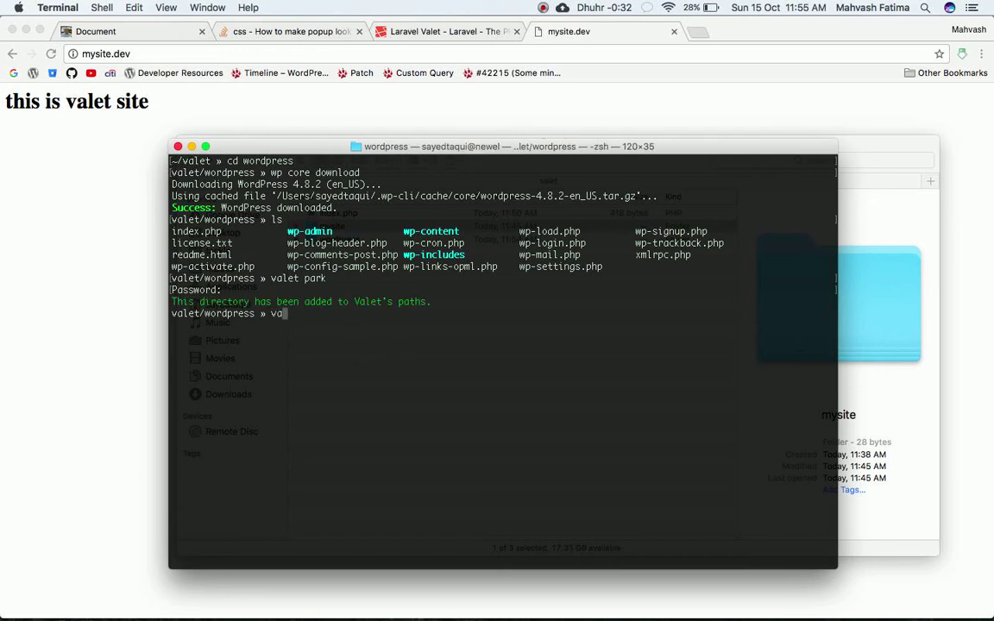
pyautogui.write('lent')
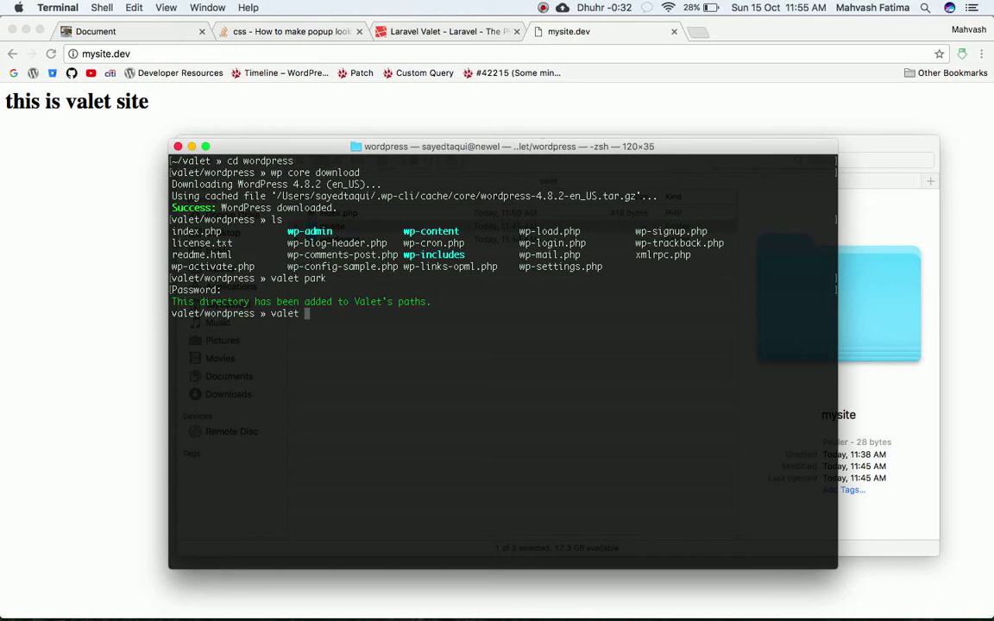
pyautogui.write('link')
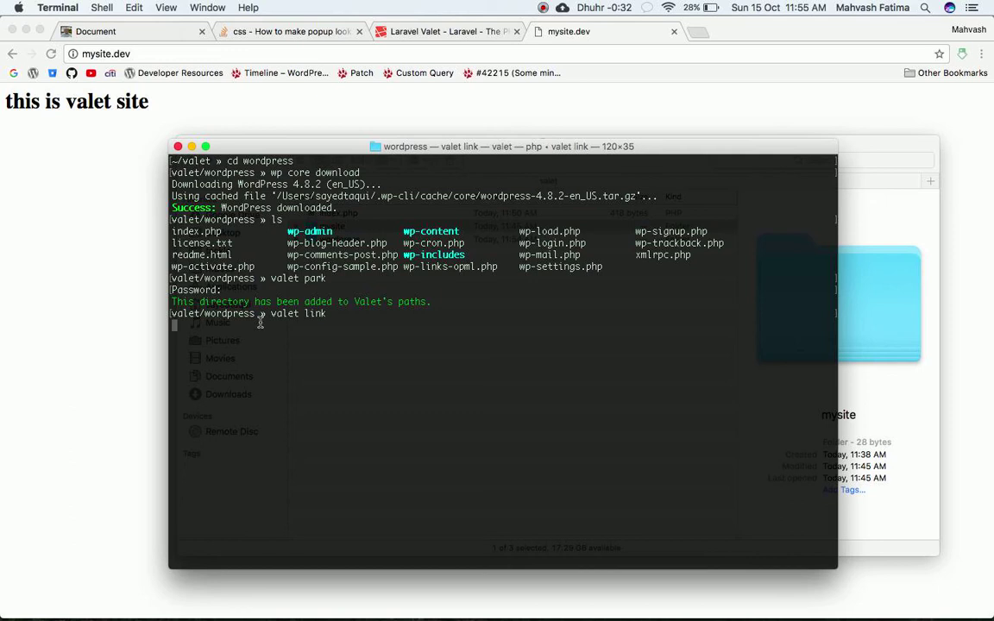
pyautogui.moveTo(690, 122)
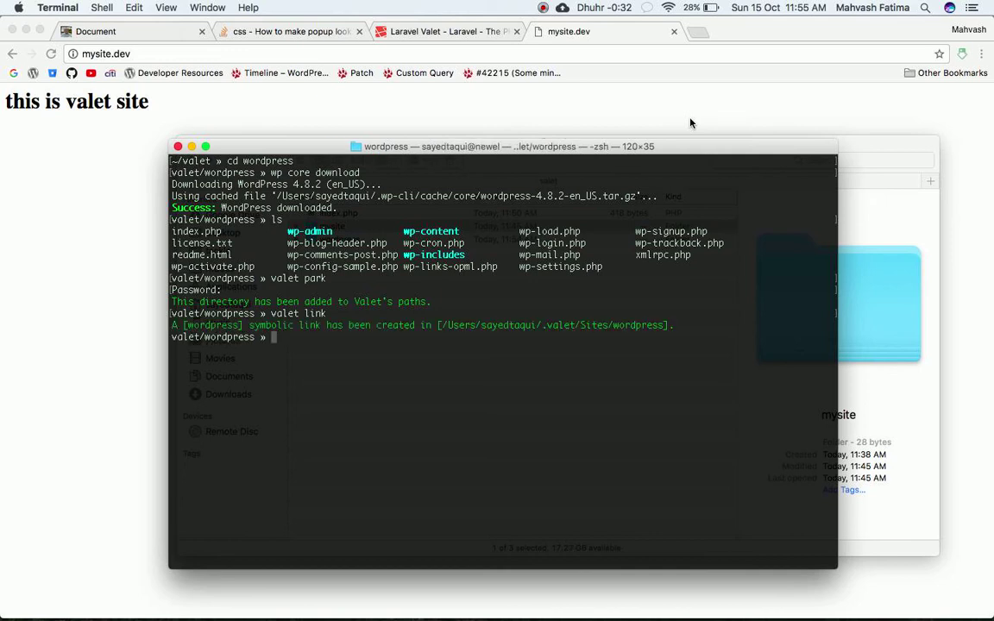
# Run valet links to confirm wordpress.dev is listed, and select its URL
pyautogui.write('valet l')
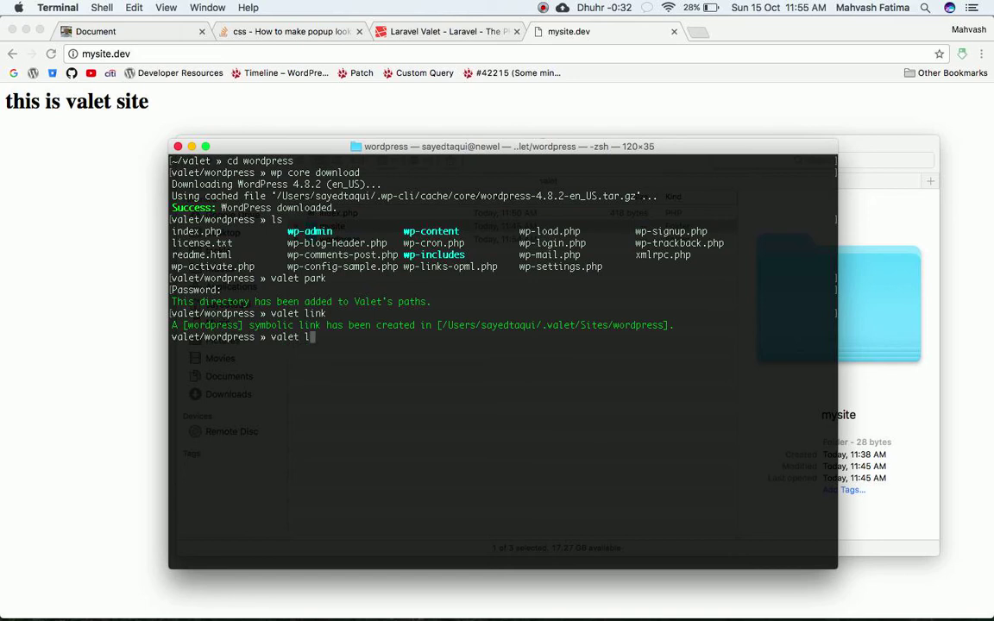
pyautogui.write('inks')
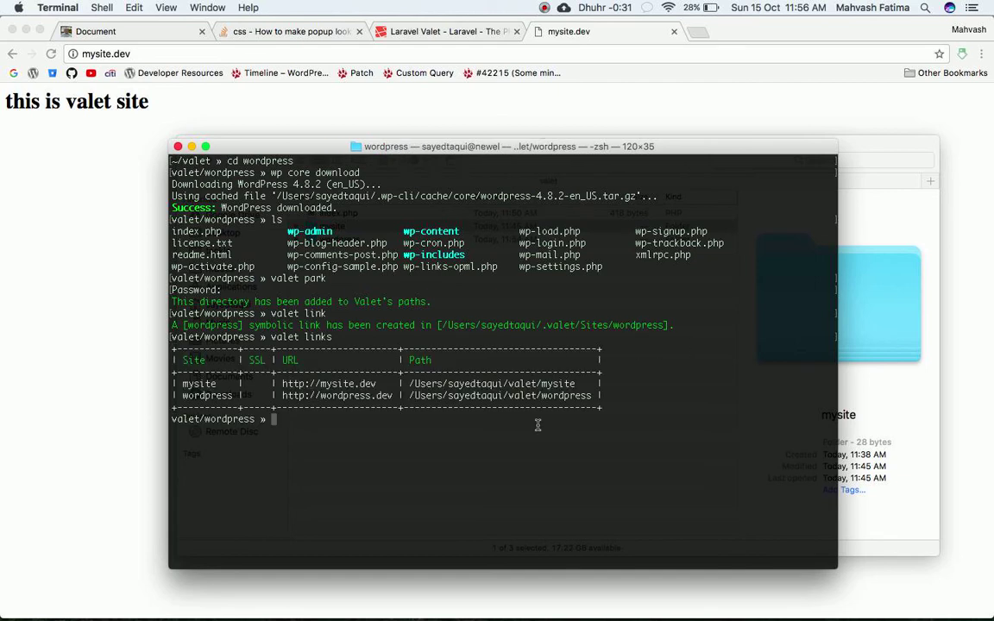
pyautogui.moveTo(393, 395)
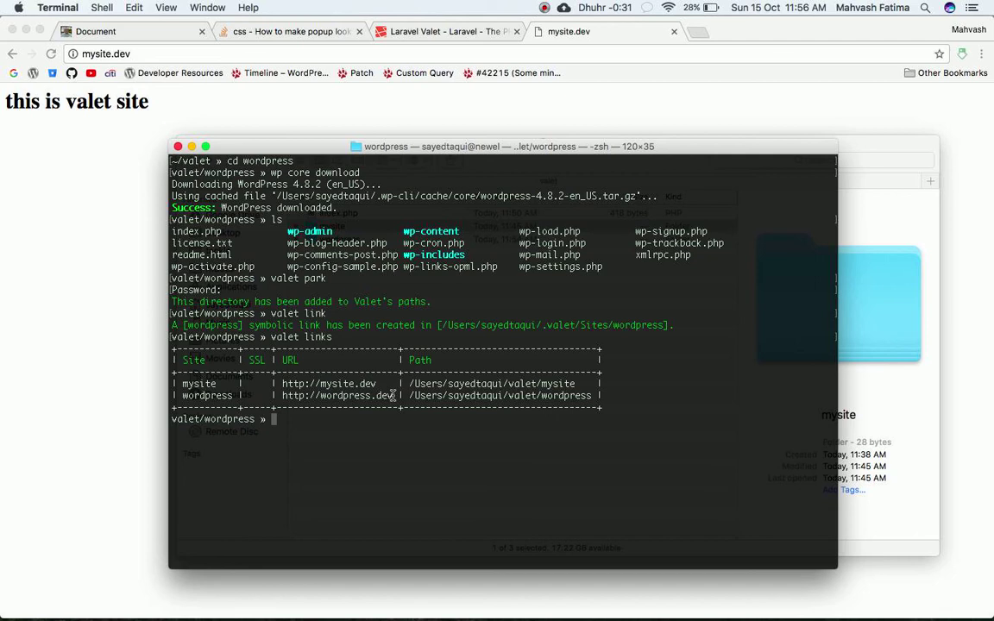
pyautogui.doubleClick(334, 395)
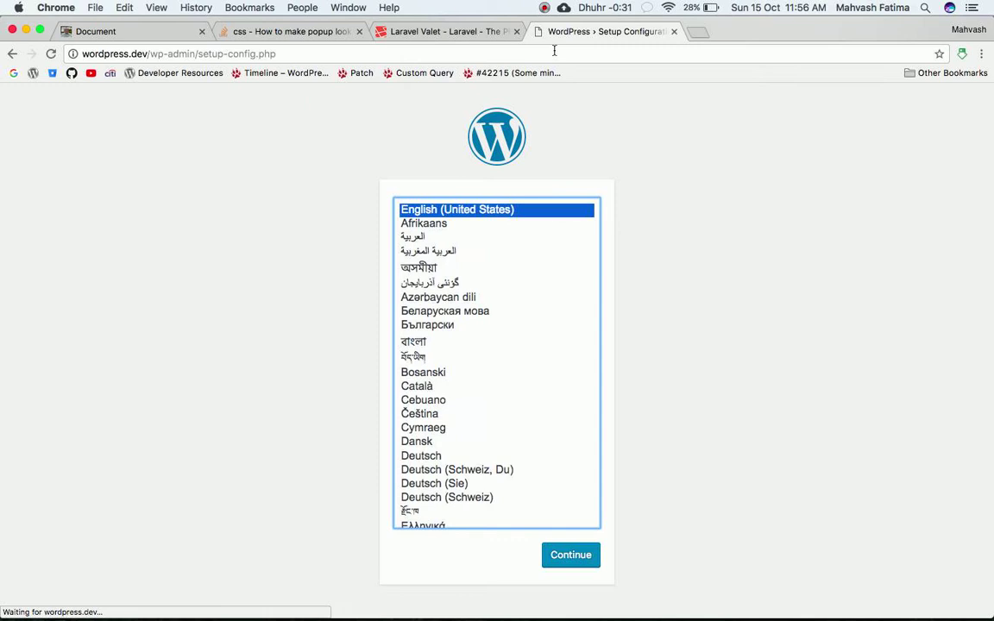
pyautogui.moveTo(627, 334)
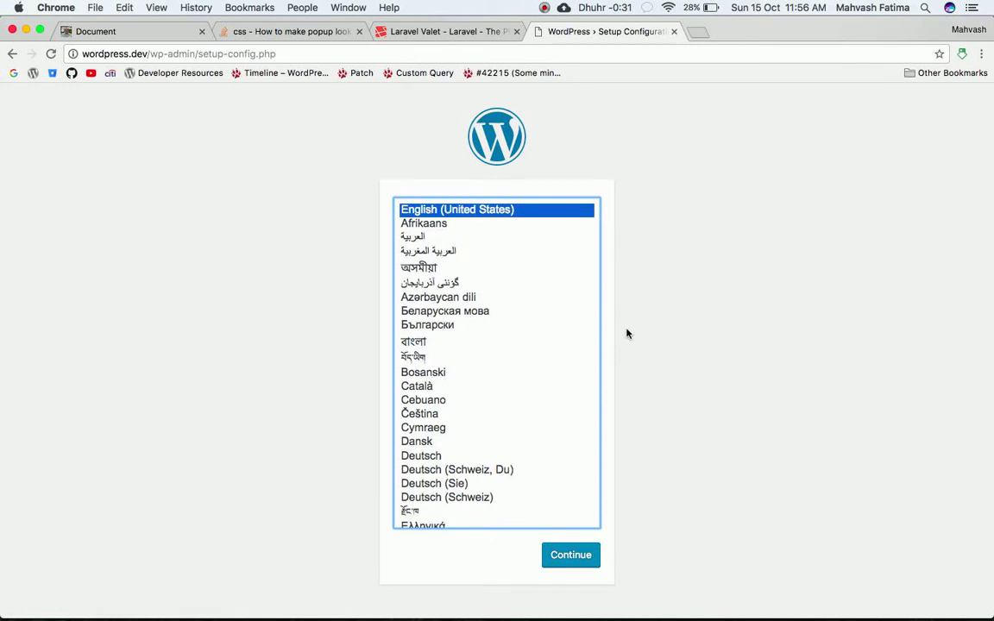
pyautogui.moveTo(417, 519)
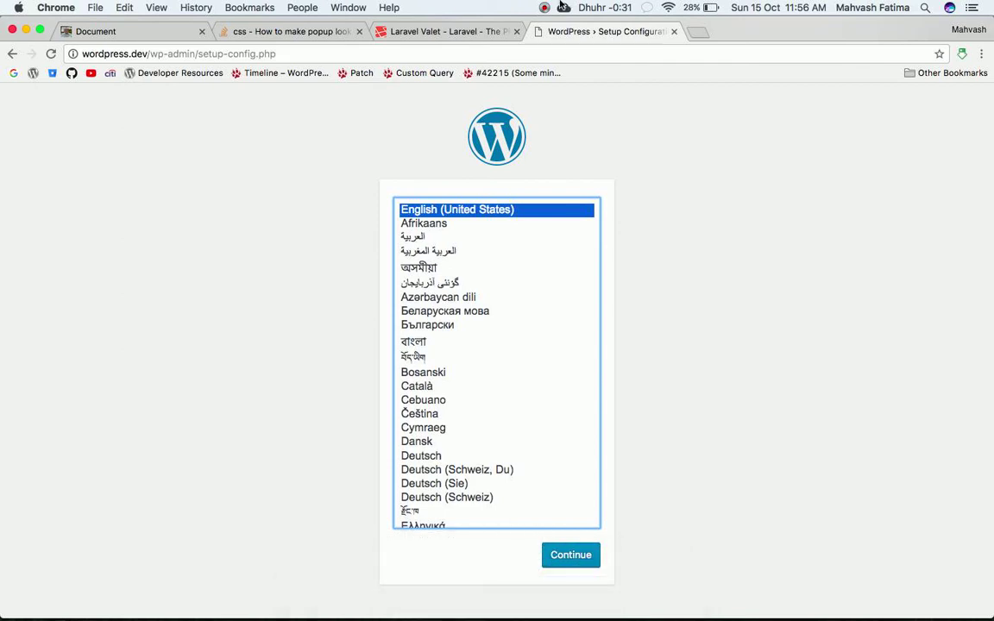
# Leave Chrome on the wordpress.dev setup language page and return to Terminal
pyautogui.click(544, 7)
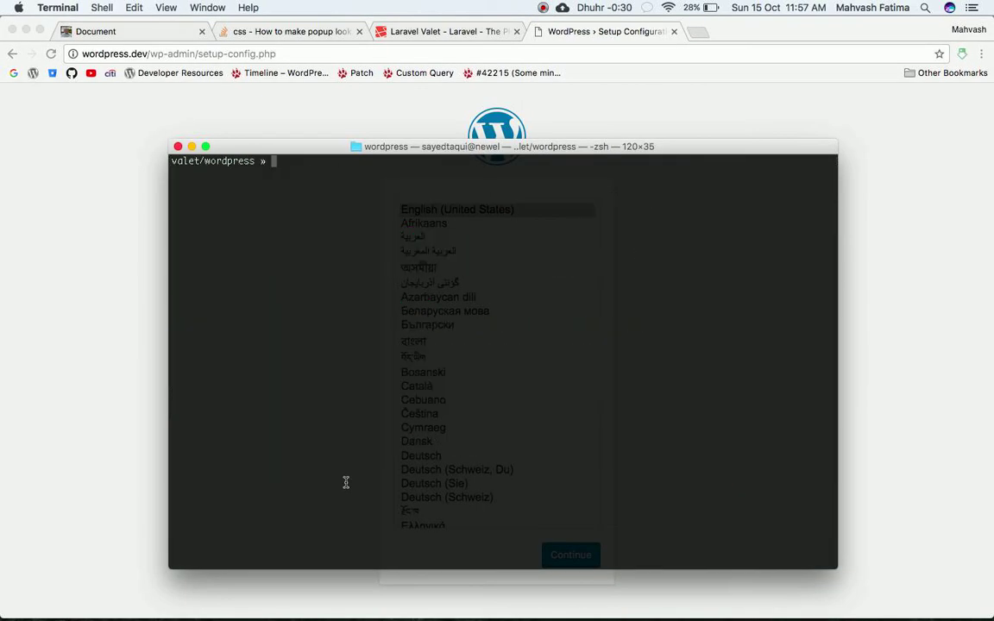
# Install MySQL 5.7.19 through Homebrew with brew install mysql
pyautogui.write('bre')
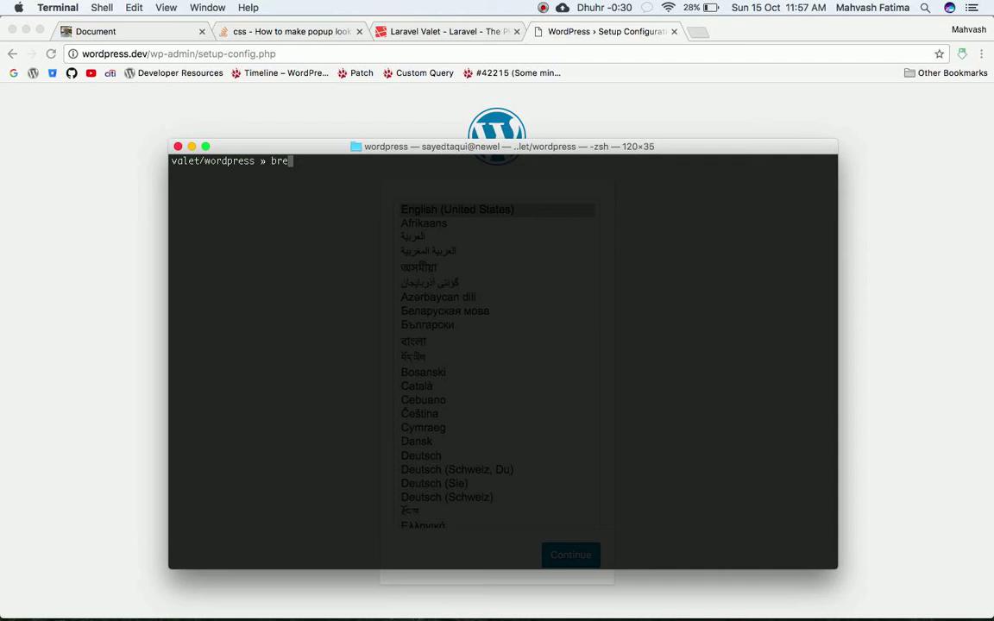
pyautogui.write('w')
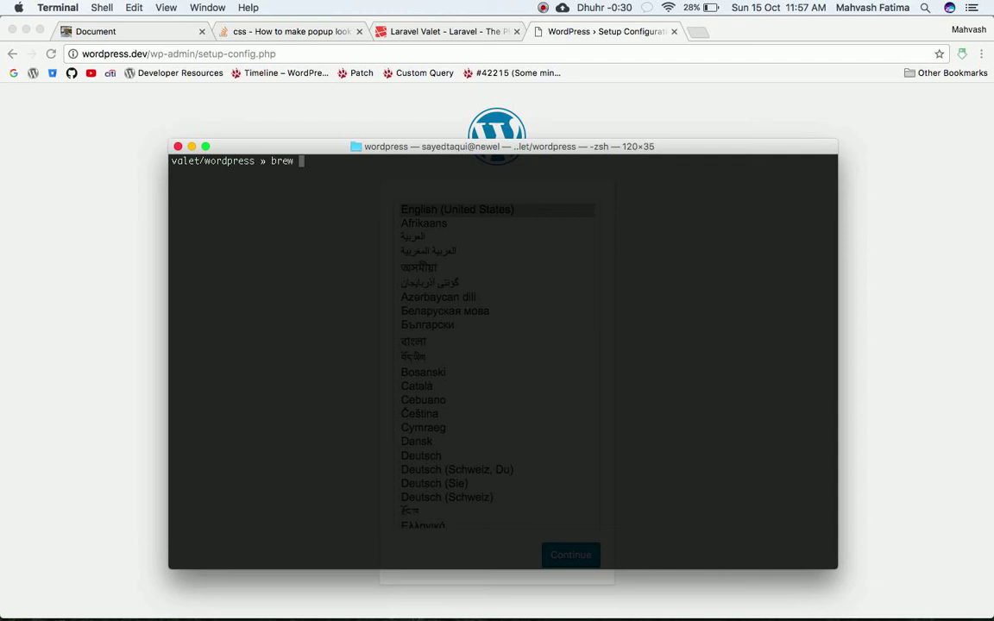
pyautogui.write('instal')
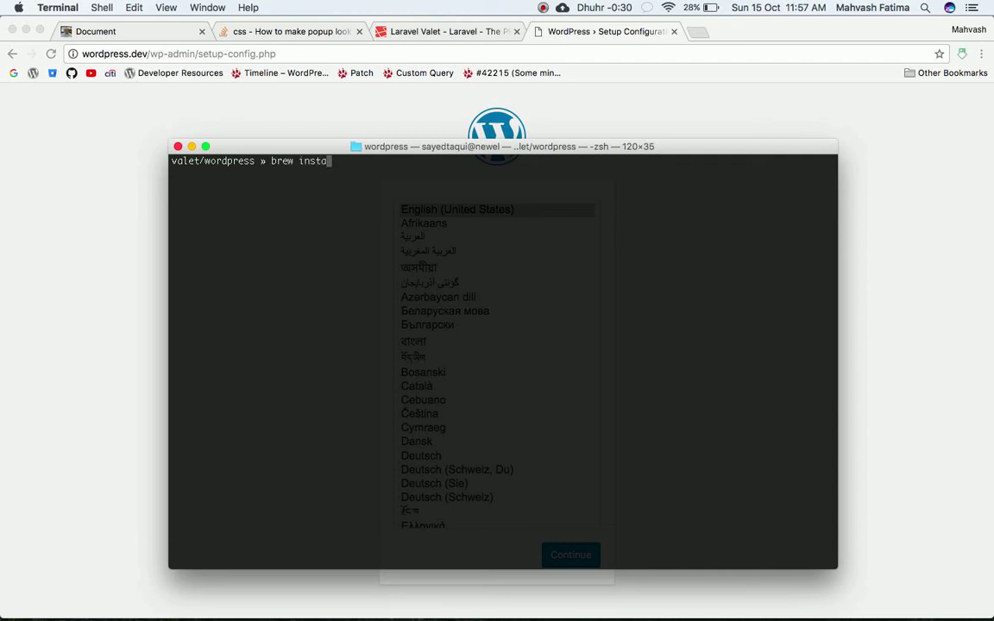
pyautogui.write('ll')
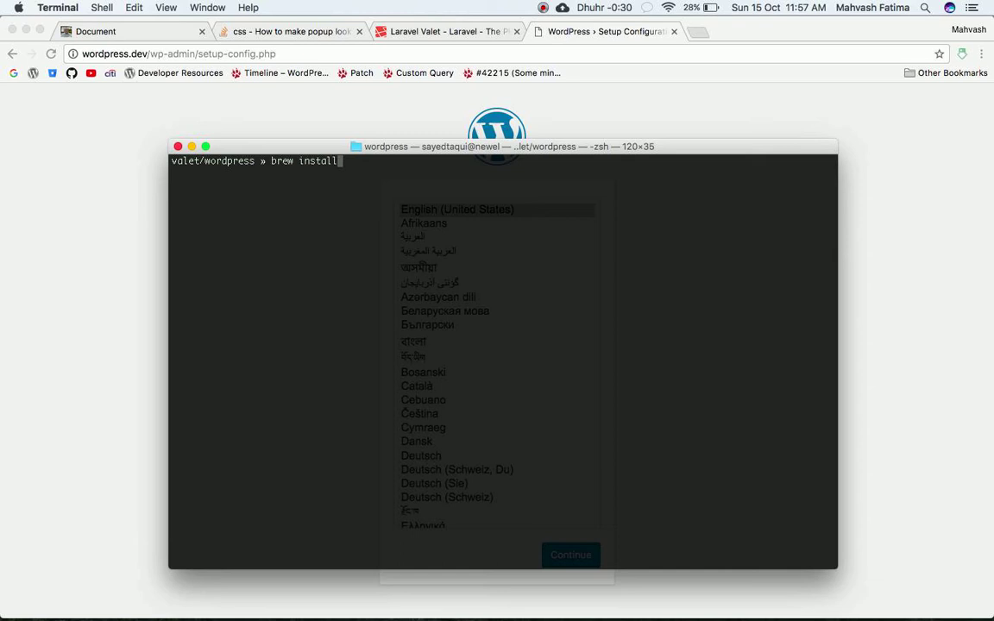
pyautogui.write('mysql')
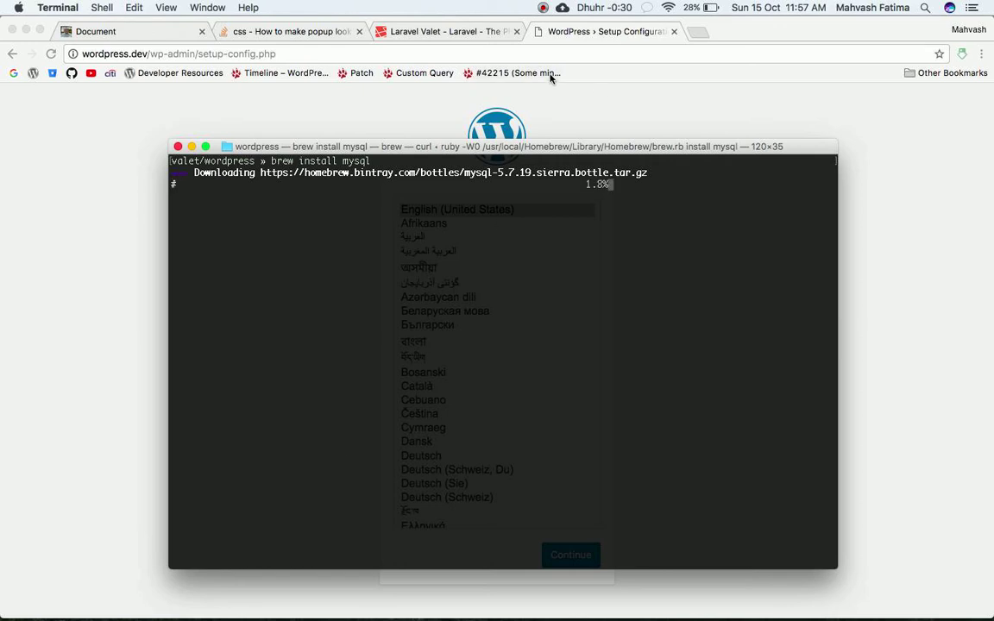
pyautogui.click(543, 7)
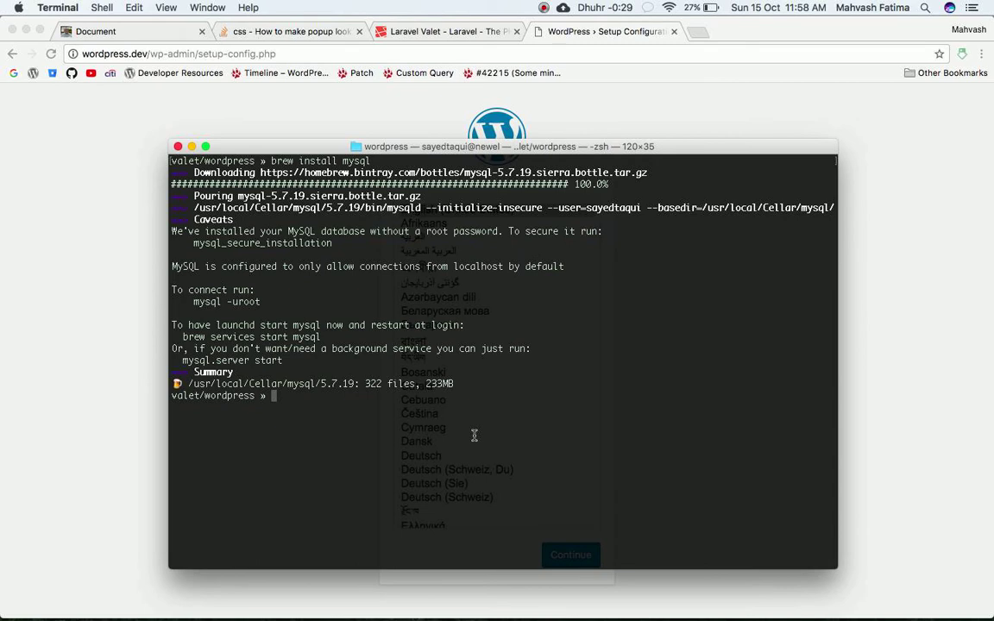
pyautogui.moveTo(306, 429)
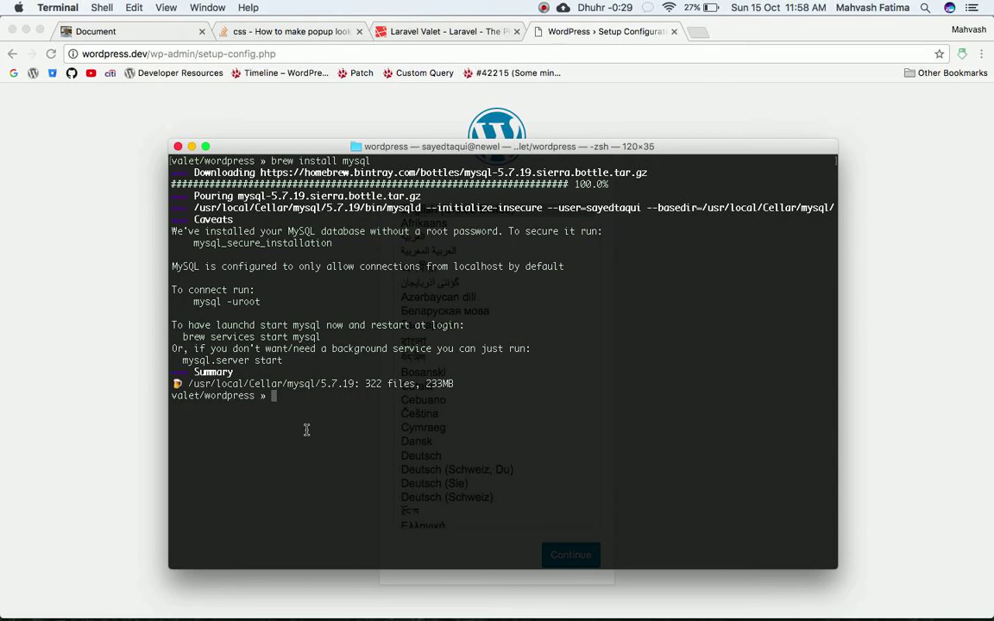
pyautogui.moveTo(320, 447)
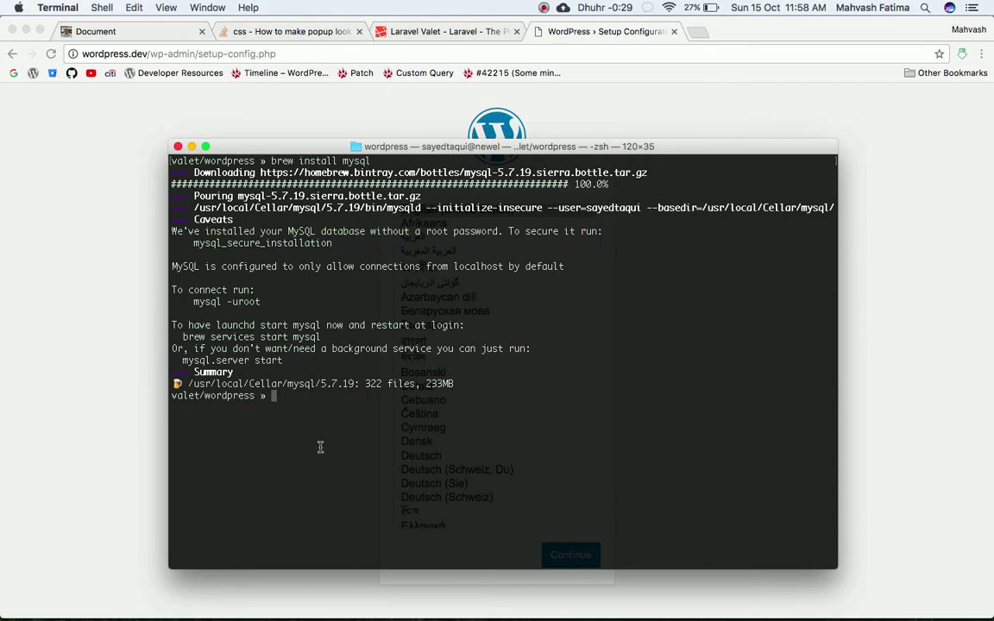
# Start the MySQL background service with brew services start mysql
pyautogui.write('brew')
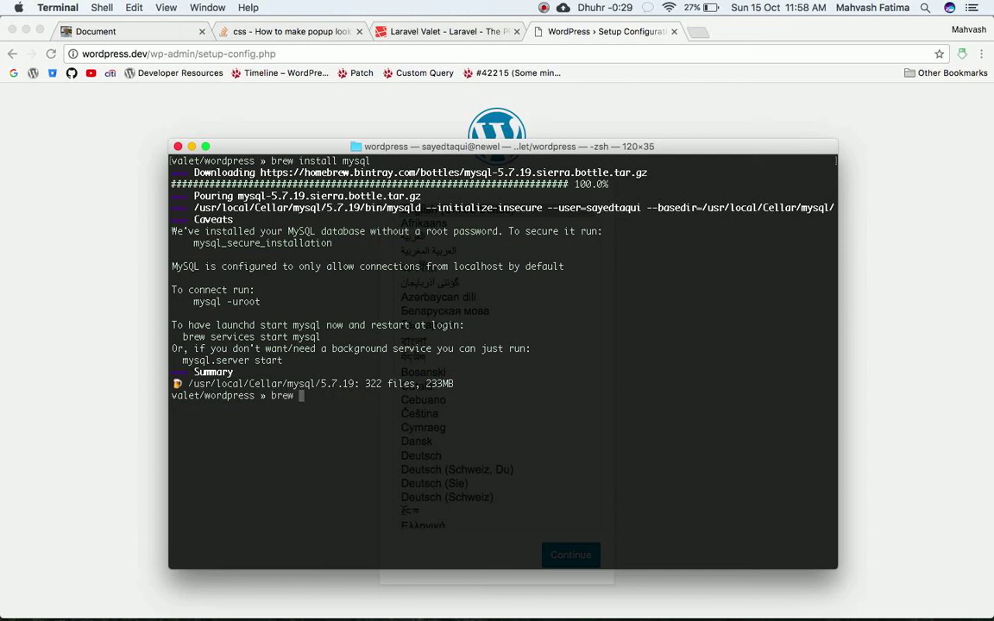
pyautogui.write('services')
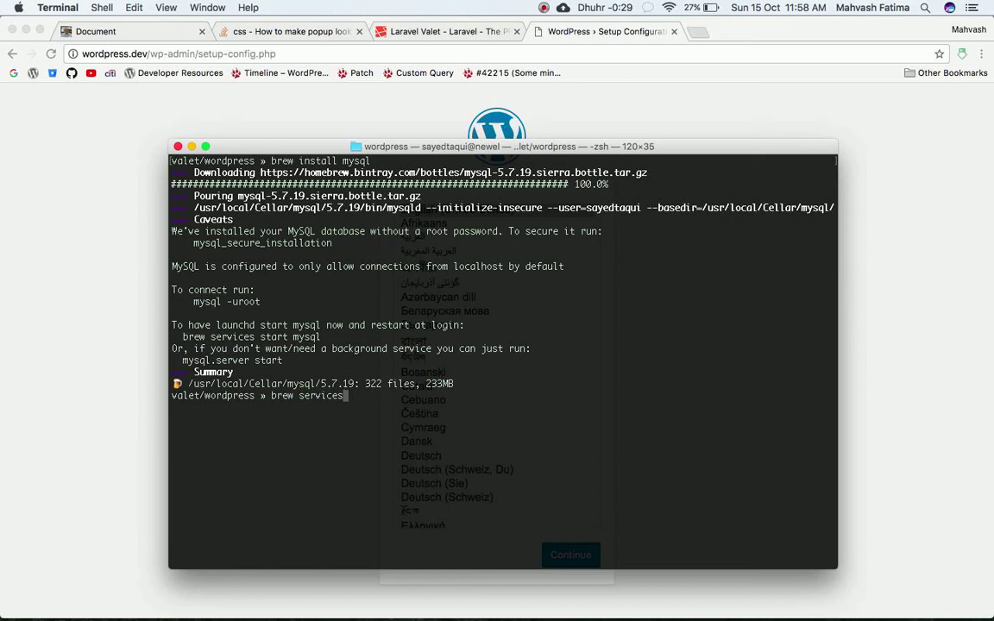
pyautogui.write('start')
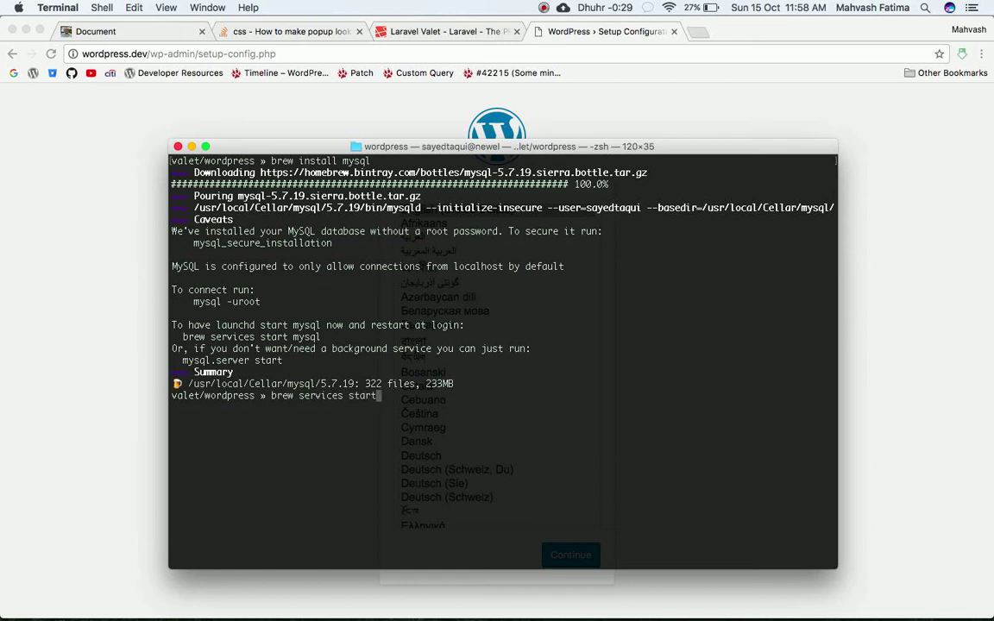
pyautogui.write('mysql')
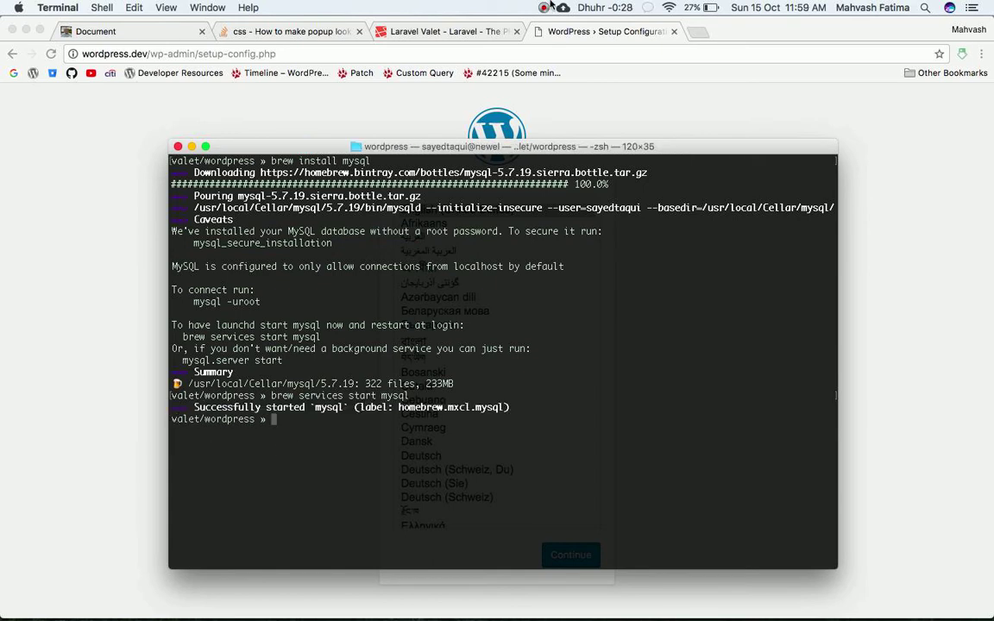
pyautogui.click(544, 8)
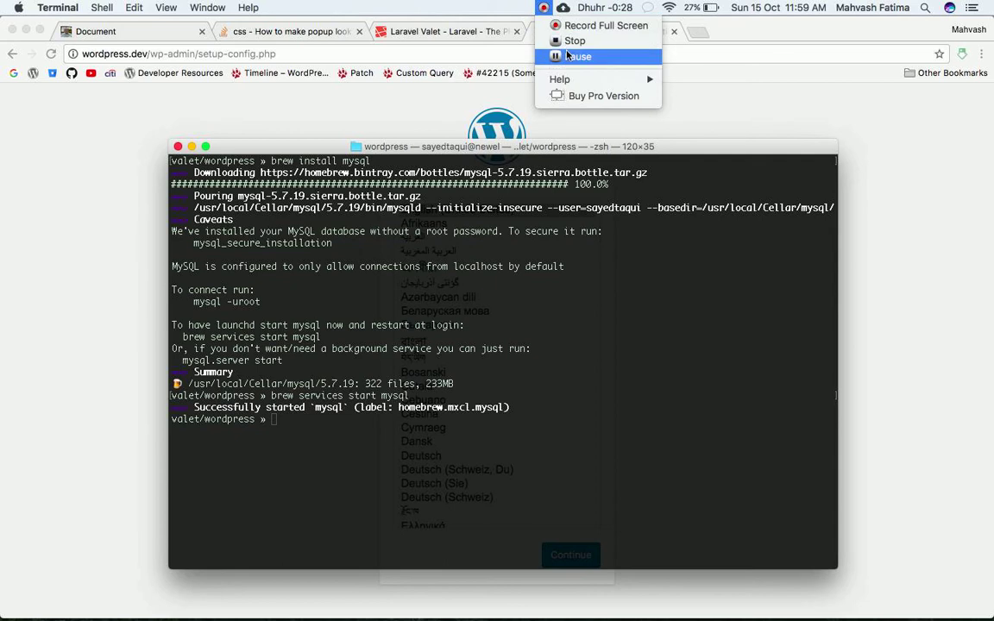
# Enter mysql -u root to connect to MySQL as root
pyautogui.click(332, 489)
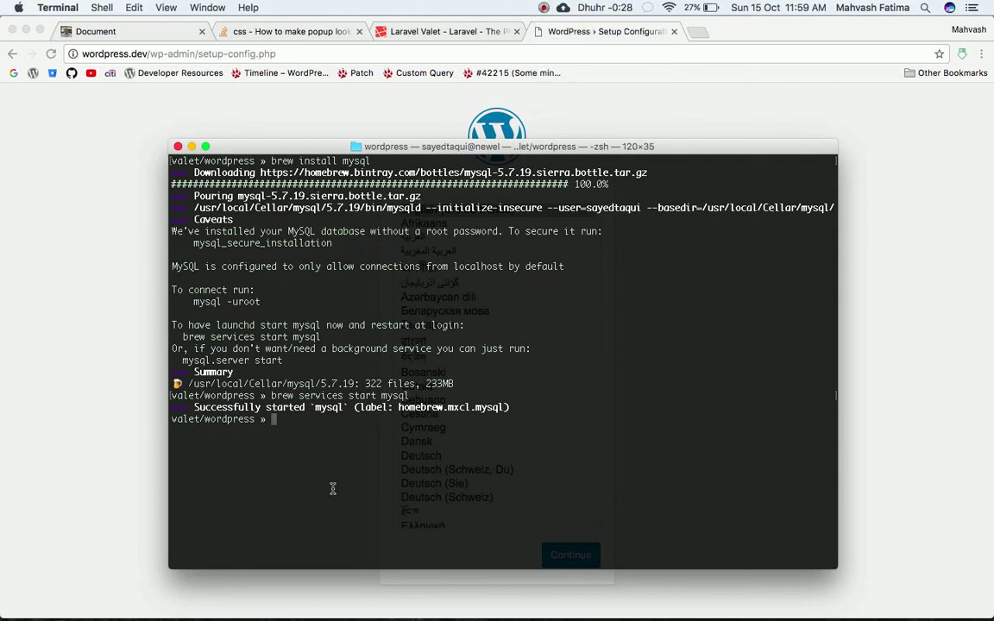
pyautogui.write('mysql')
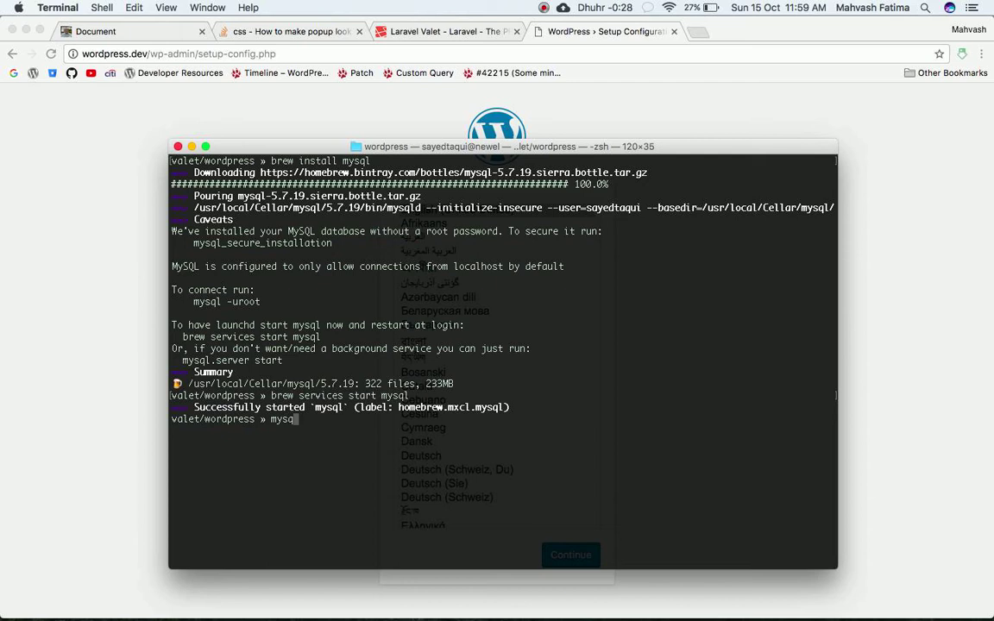
pyautogui.write('-u')
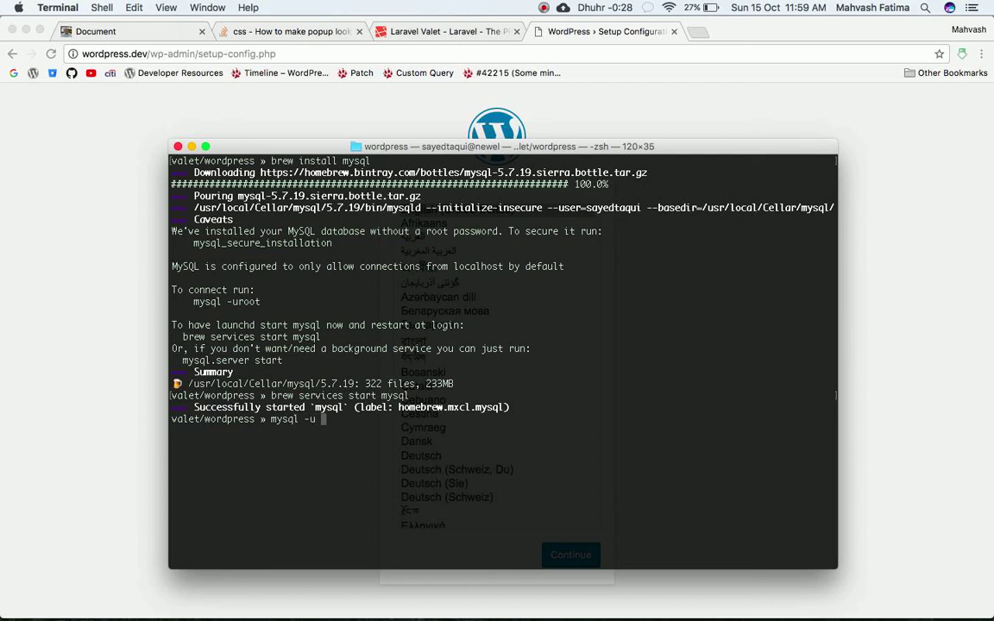
pyautogui.write('root')
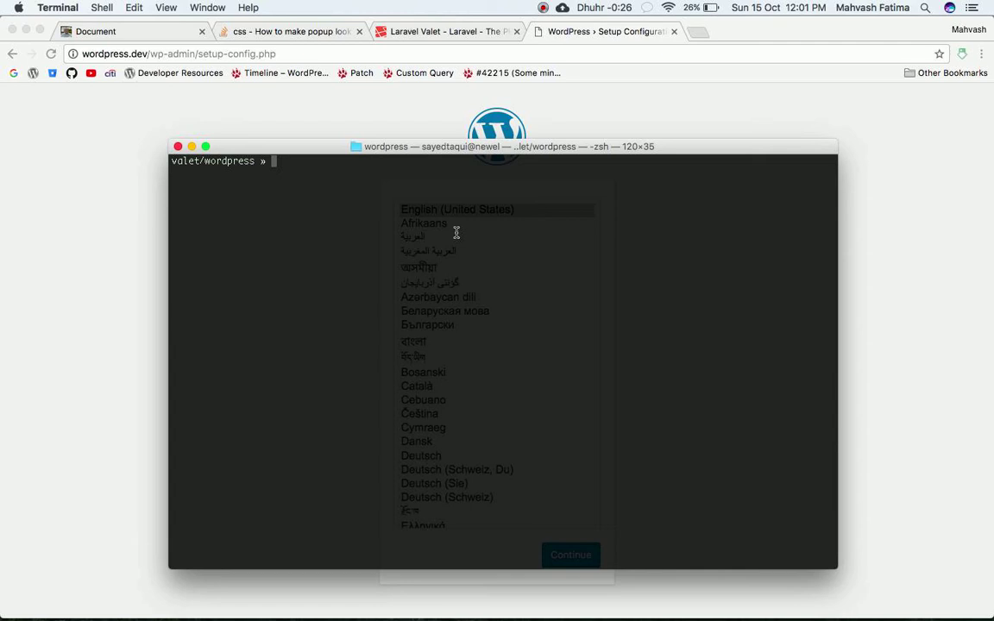
# Unlink Homebrew's MySQL package with 'brew unlink mysql' and start a new brew install command
pyautogui.write('brew unlink mysql')
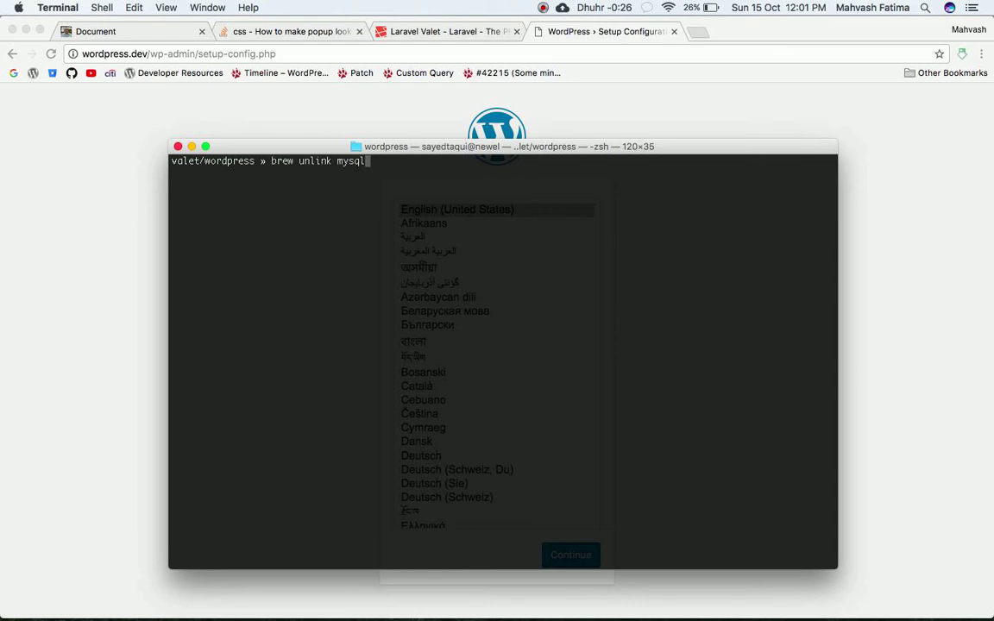
pyautogui.press('enter')
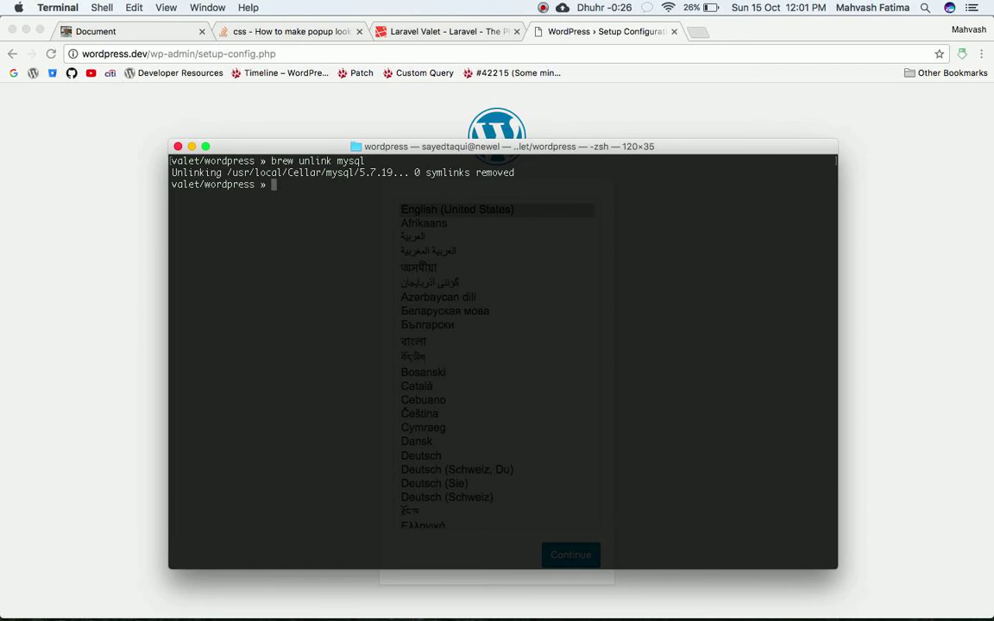
pyautogui.write('br')
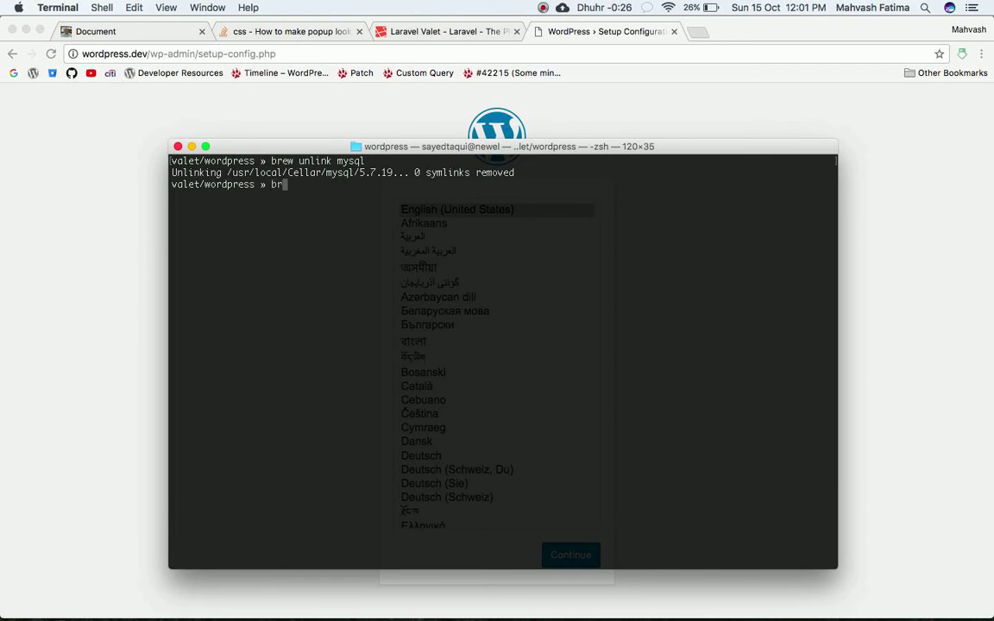
pyautogui.write('ew')
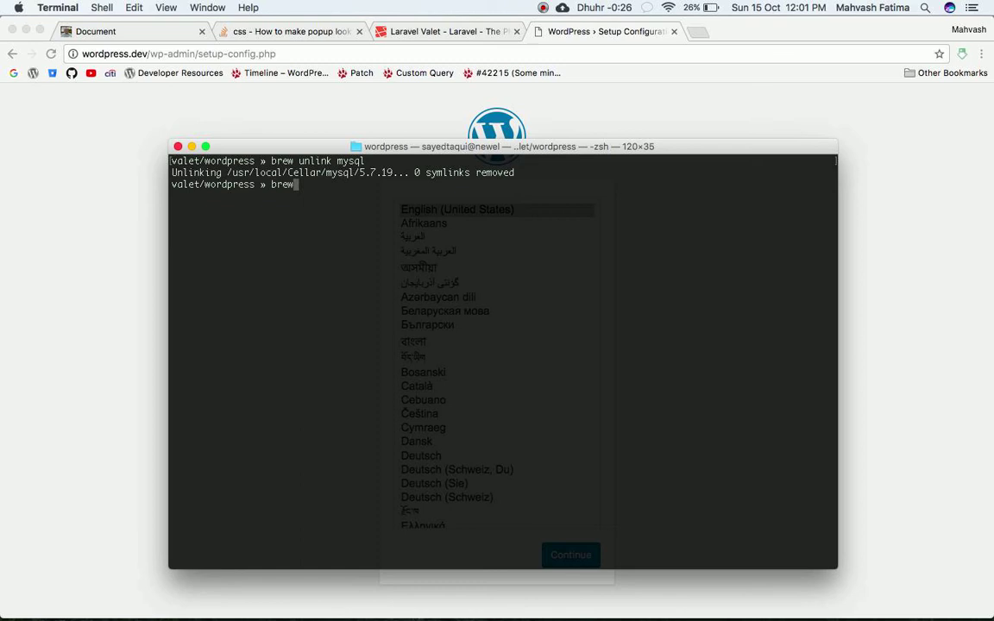
pyautogui.write('install')
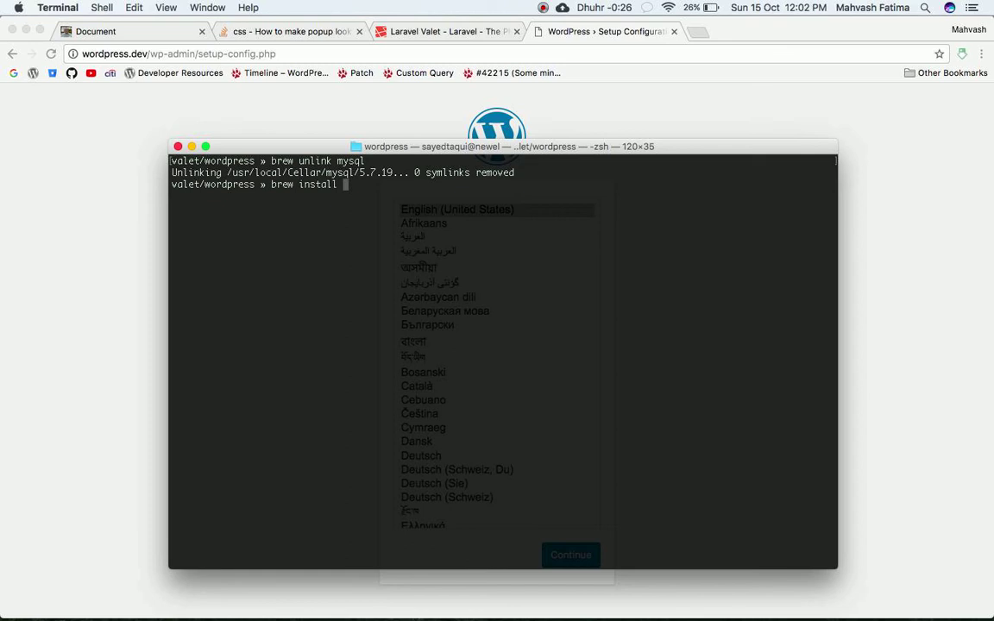
# Install MariaDB 10.2.9 with 'brew install mariadb' and wait for the pour to finish
pyautogui.write('mari')
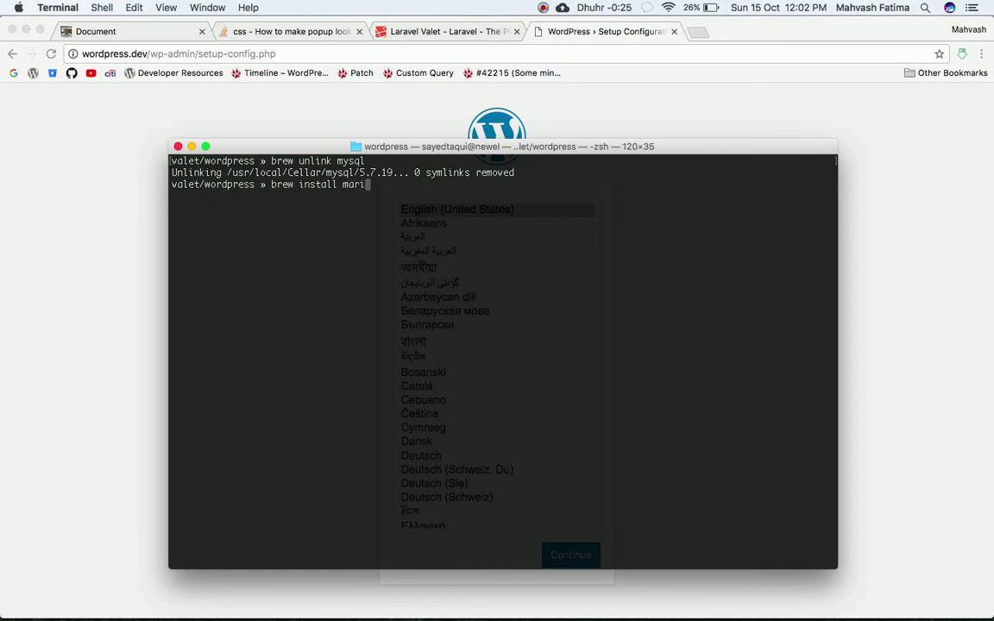
pyautogui.write('adb')
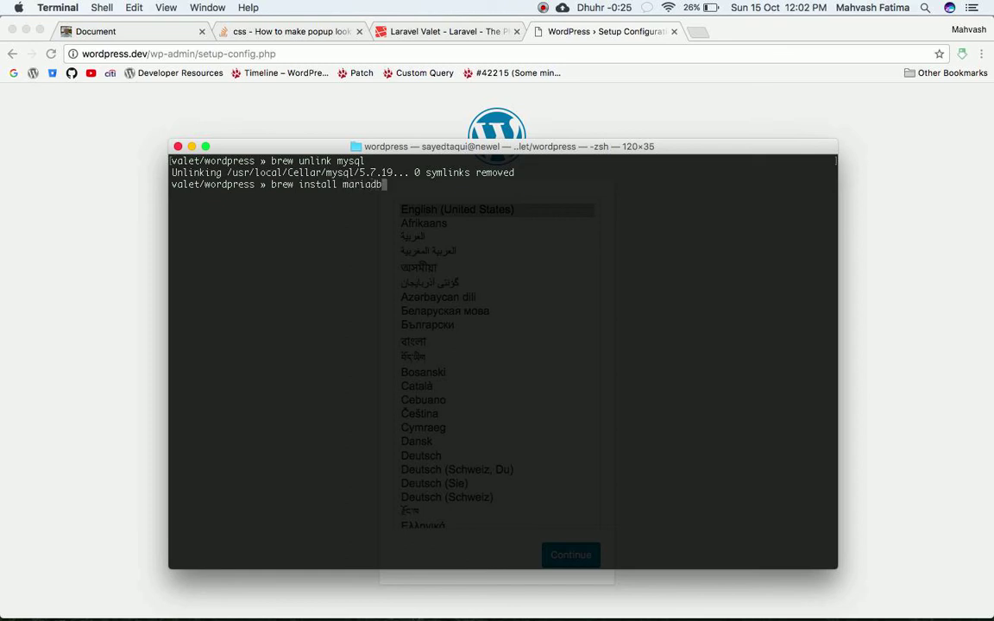
pyautogui.press('enter')
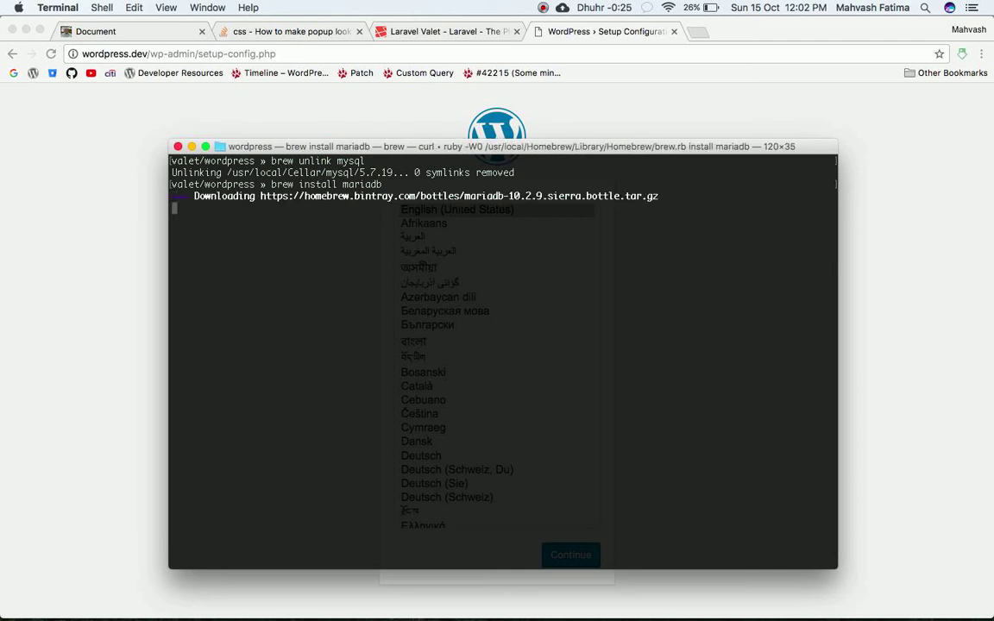
pyautogui.moveTo(517, 287)
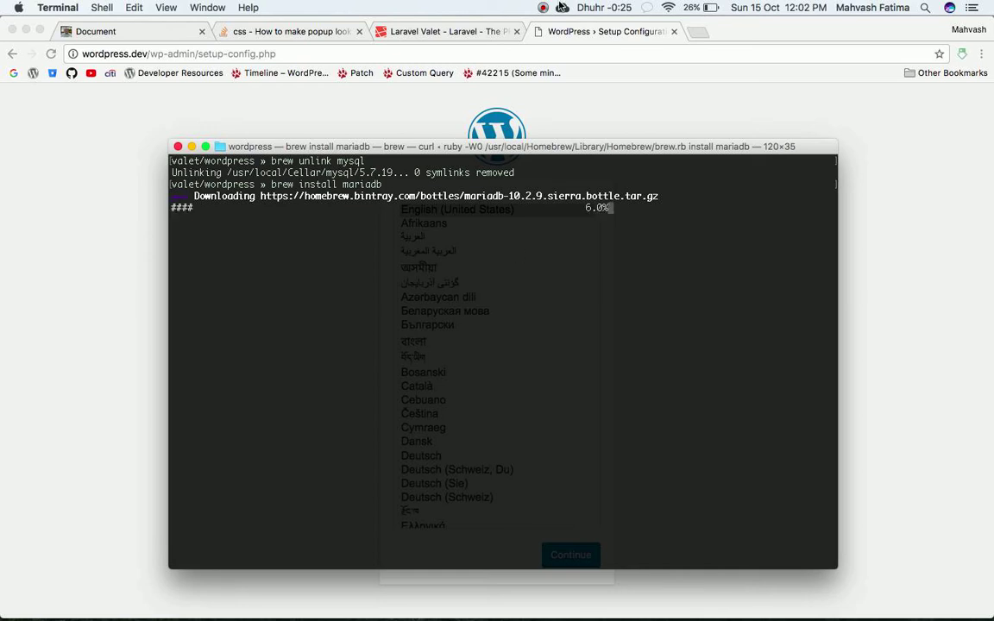
pyautogui.click(542, 8)
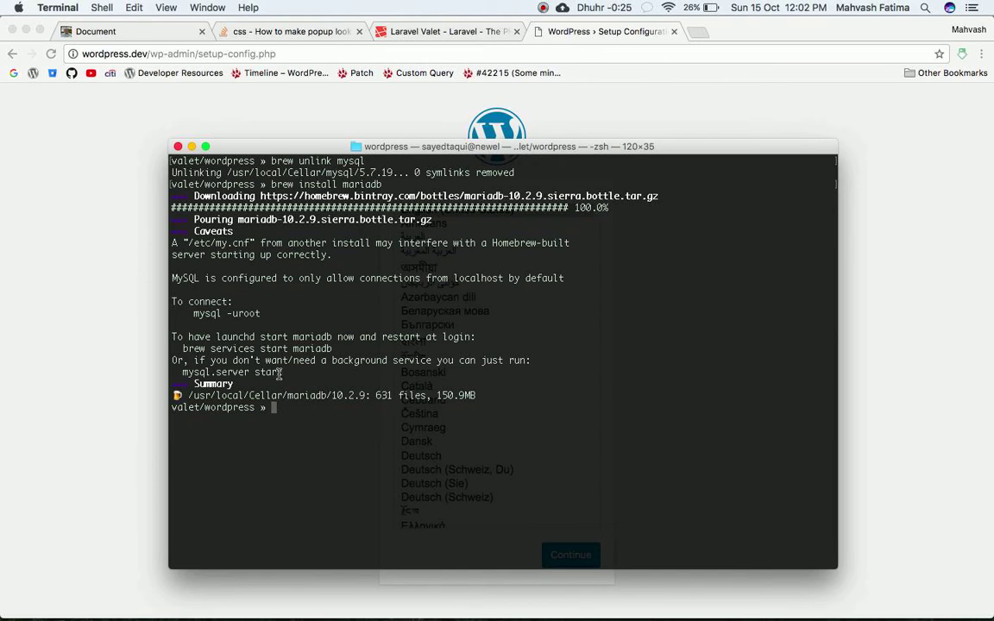
pyautogui.doubleClick(231, 372)
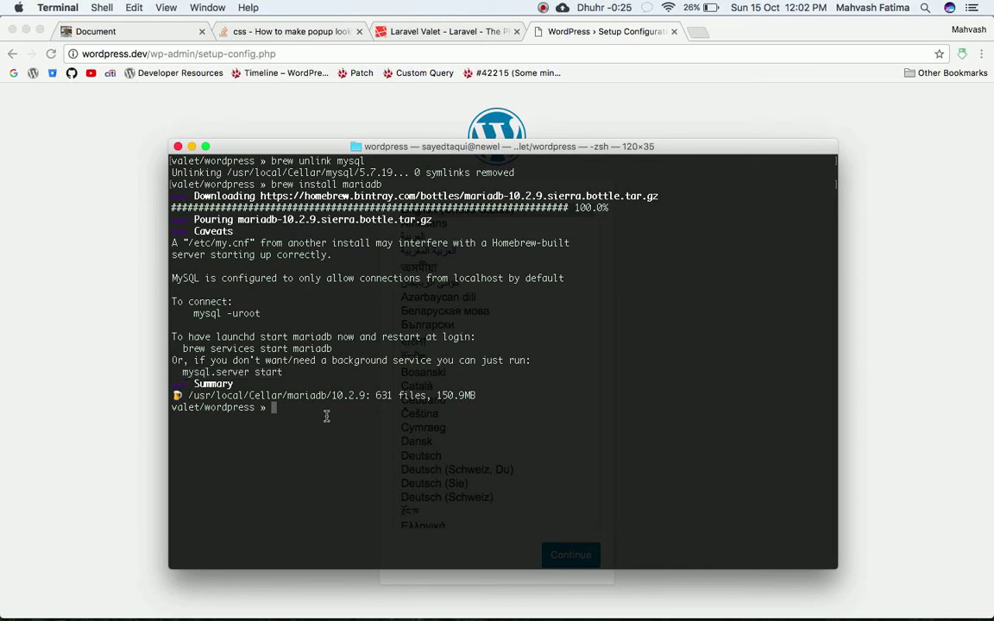
# Start the MySQL server with 'mysql.server start'
pyautogui.write('mysql.server start')
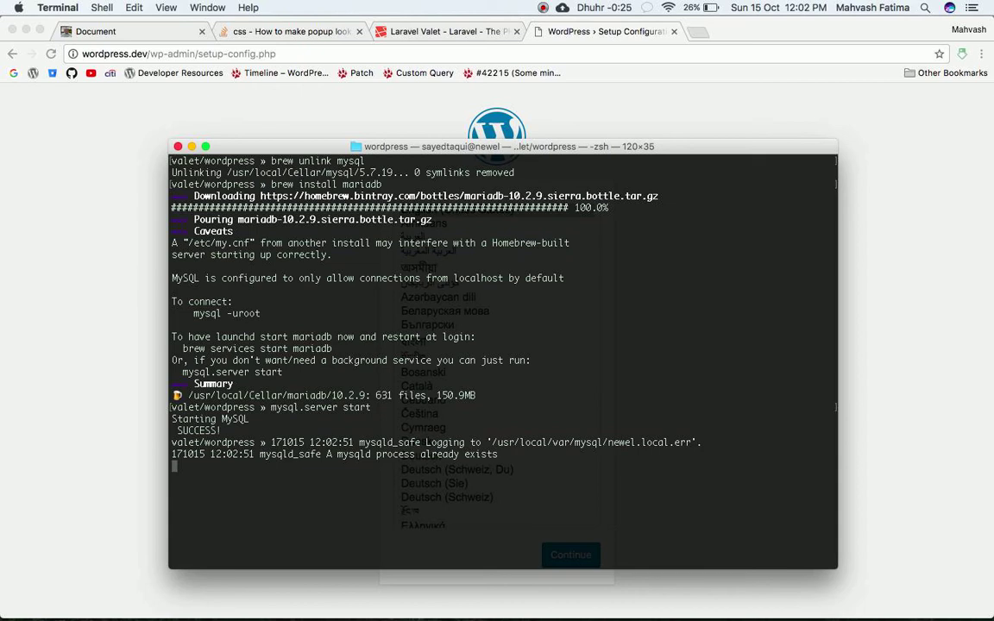
pyautogui.moveTo(438, 489)
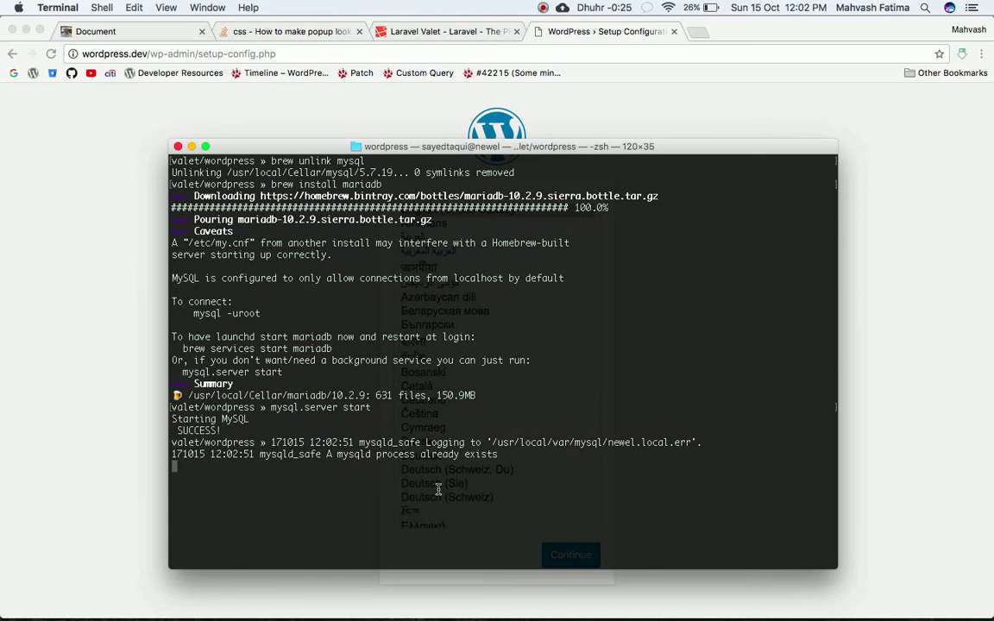
pyautogui.moveTo(375, 474)
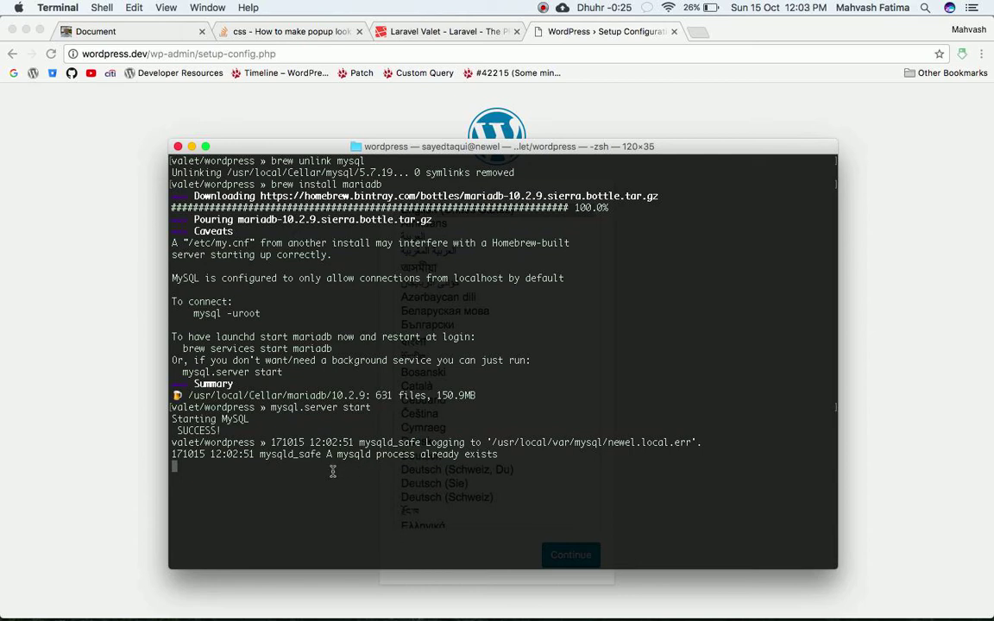
pyautogui.moveTo(324, 471)
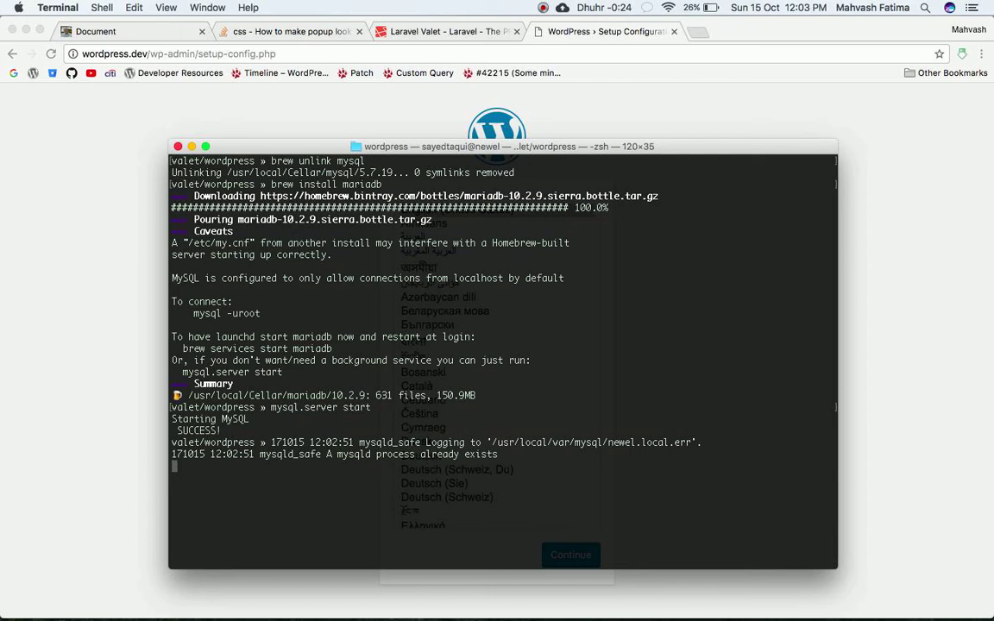
pyautogui.moveTo(530, 6)
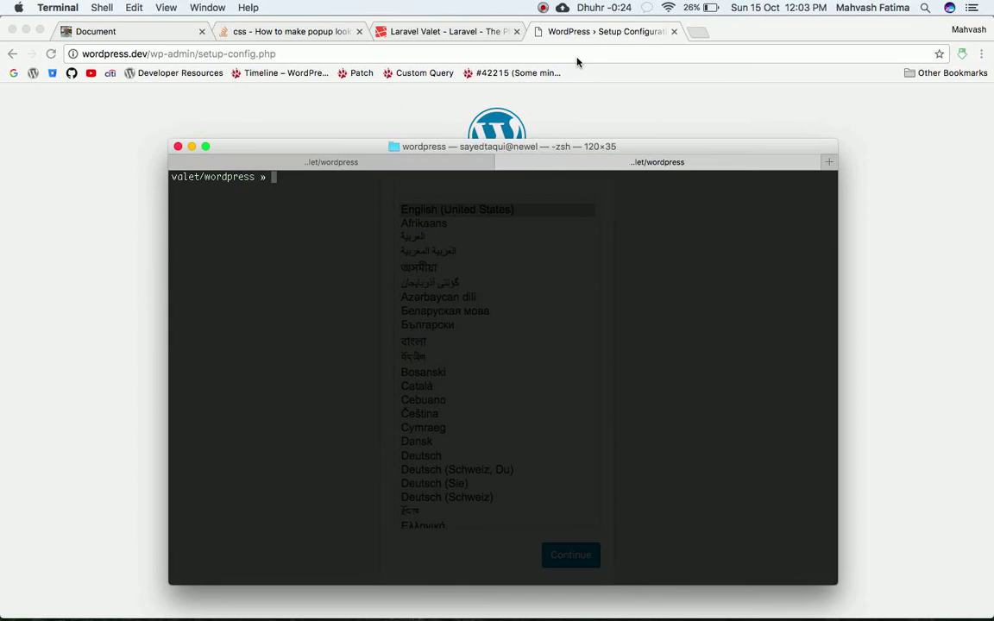
pyautogui.moveTo(451, 223)
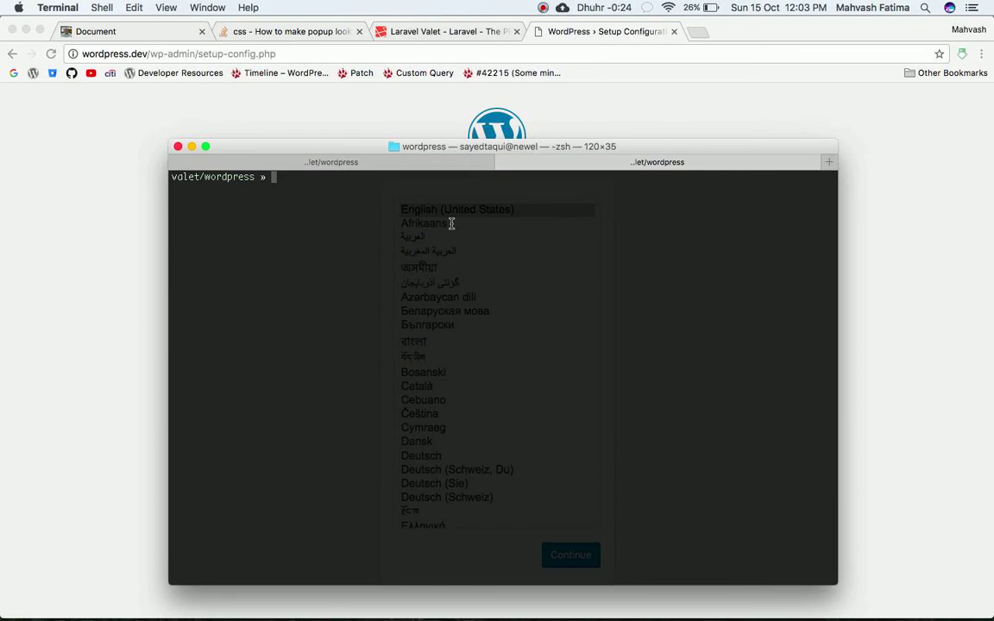
pyautogui.moveTo(396, 238)
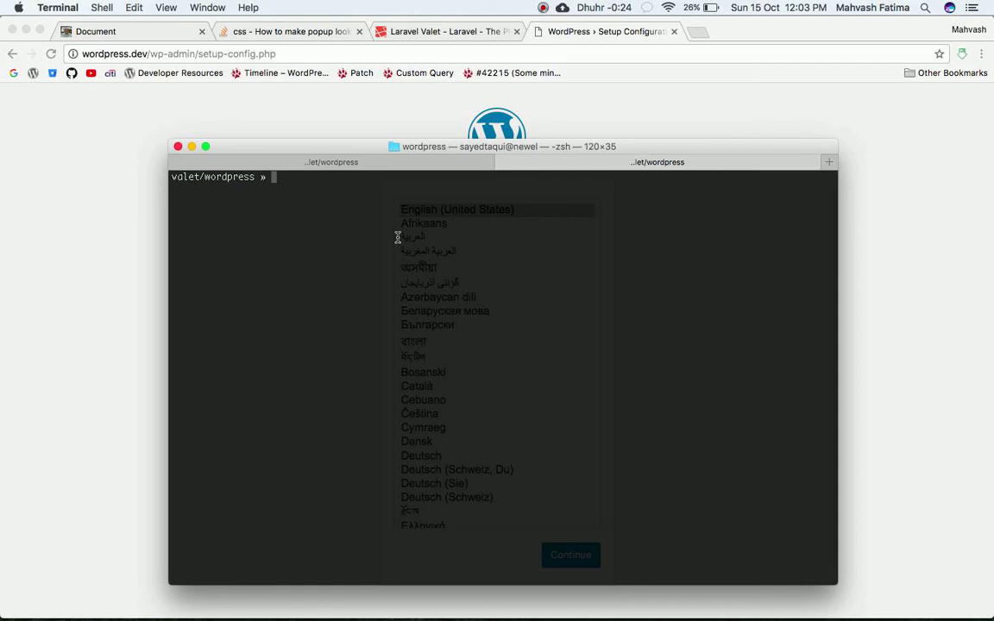
# Attempt root login with 'mysql -u root -p', retrying after ERROR 1045 access-denied responses
pyautogui.write('mysql -u root -p')
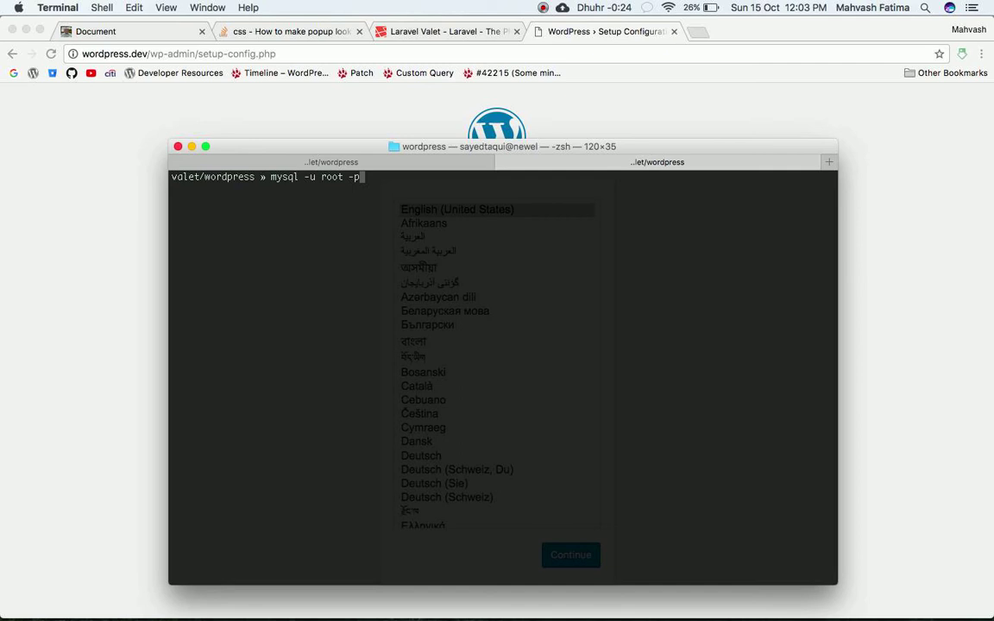
pyautogui.press('enter')
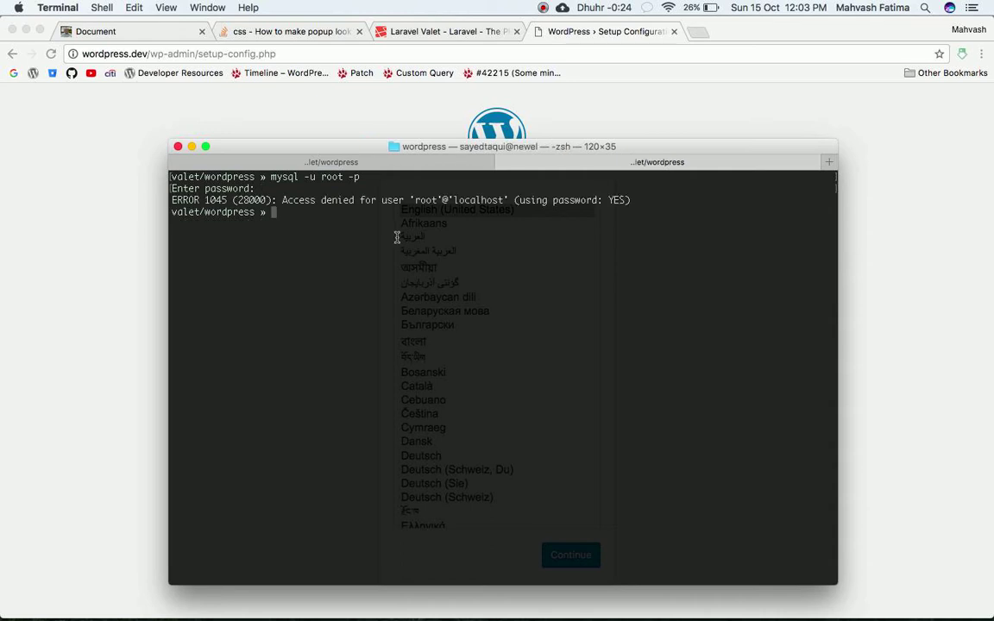
pyautogui.write('mysql -u root -p')
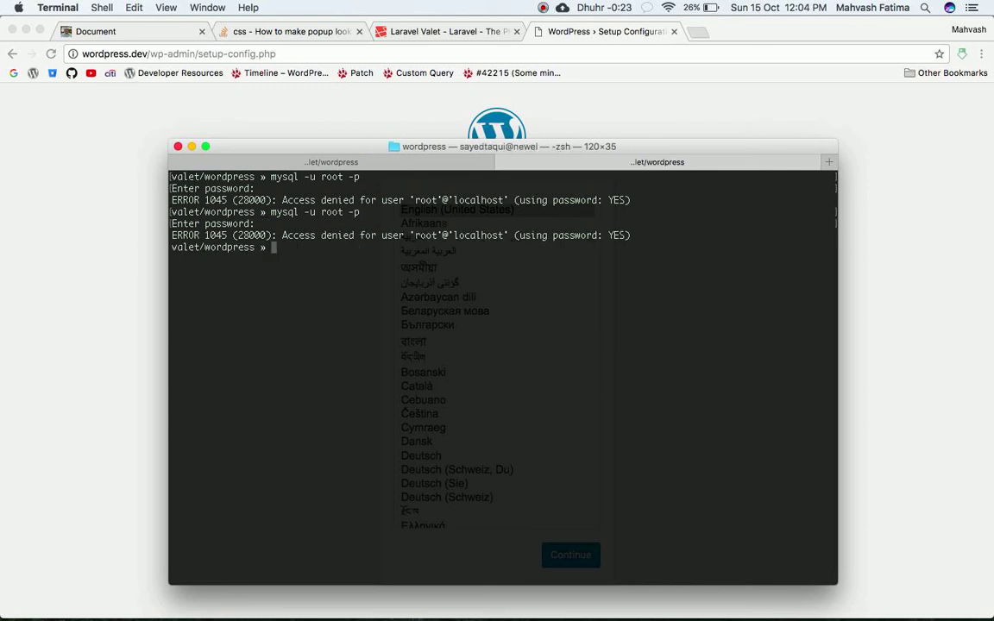
pyautogui.write('mysql -u root -p')
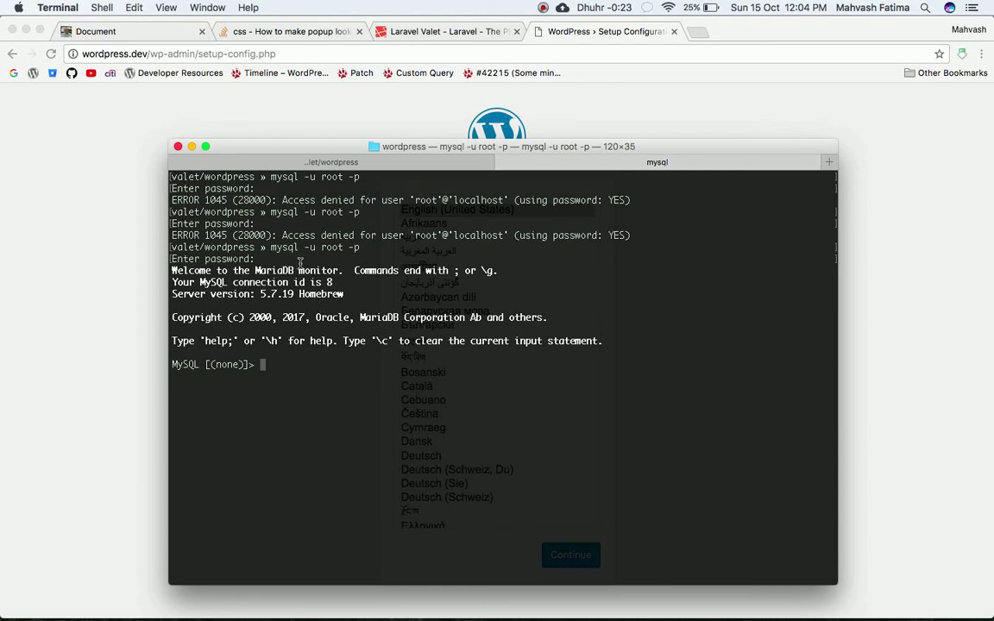
pyautogui.moveTo(345, 256)
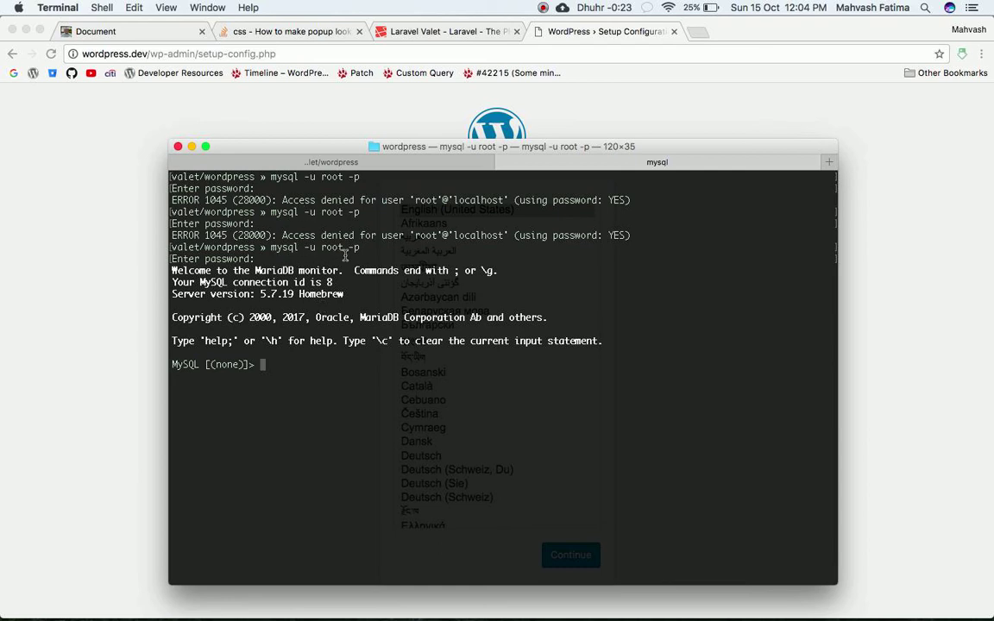
pyautogui.moveTo(268, 259)
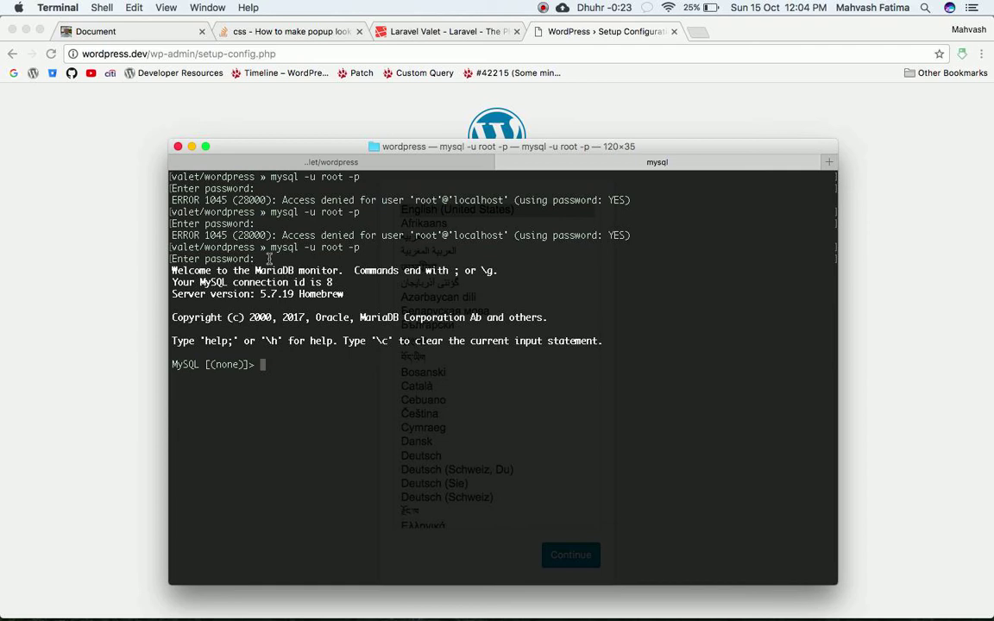
pyautogui.moveTo(276, 386)
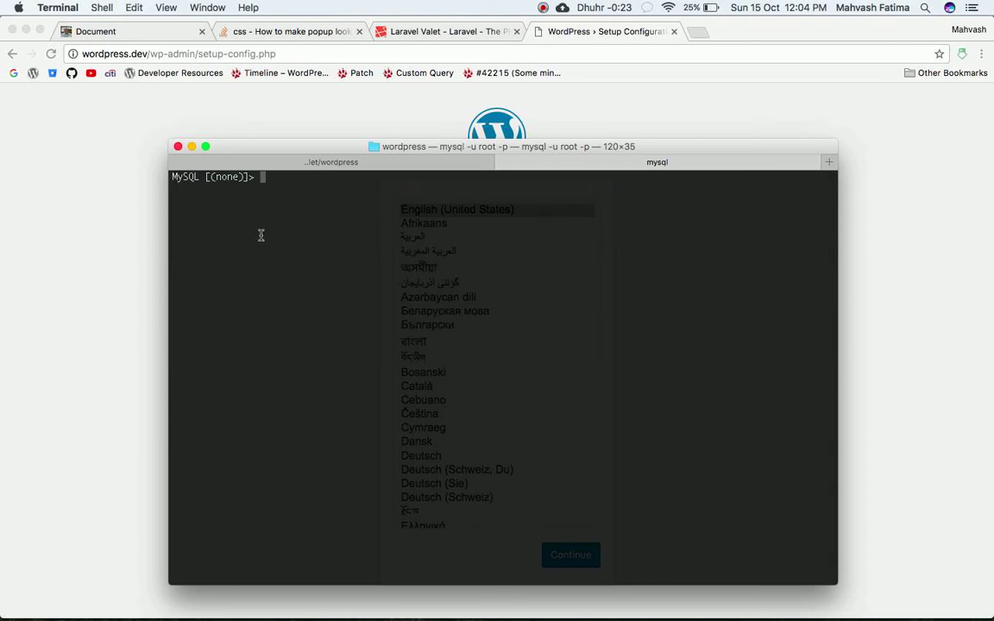
pyautogui.moveTo(267, 200)
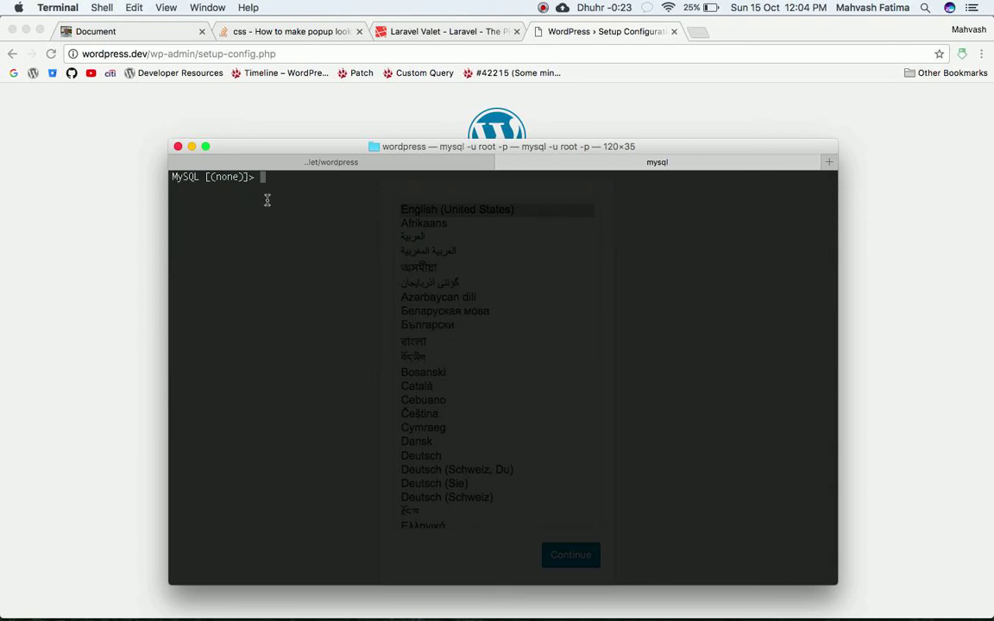
# Begin typing a 'show' command at the cleared MariaDB monitor prompt
pyautogui.write('show')
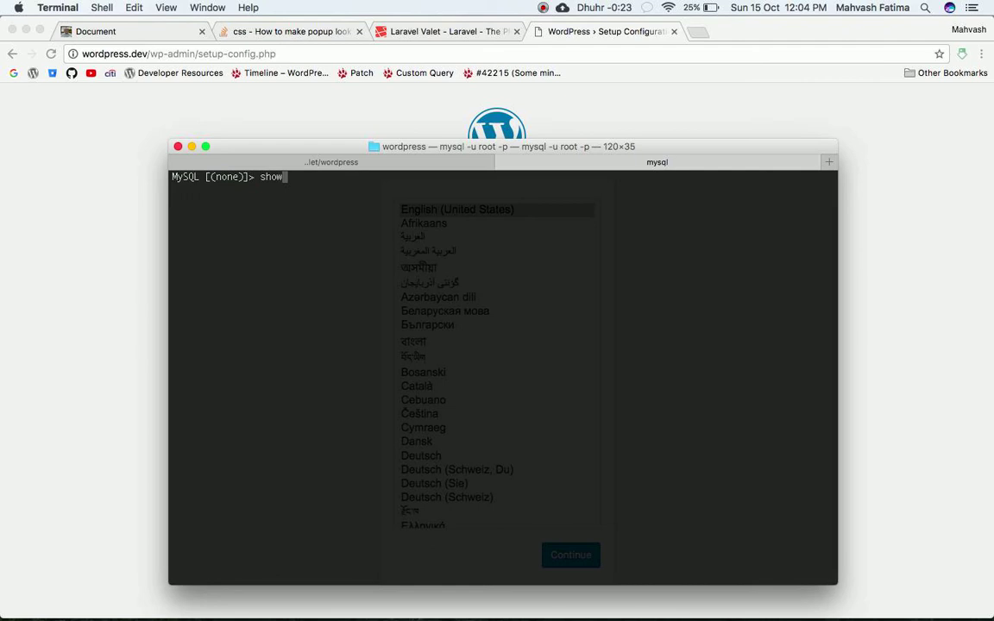
# List the four system databases with 'show databases;' and begin a create command
pyautogui.write('databas')
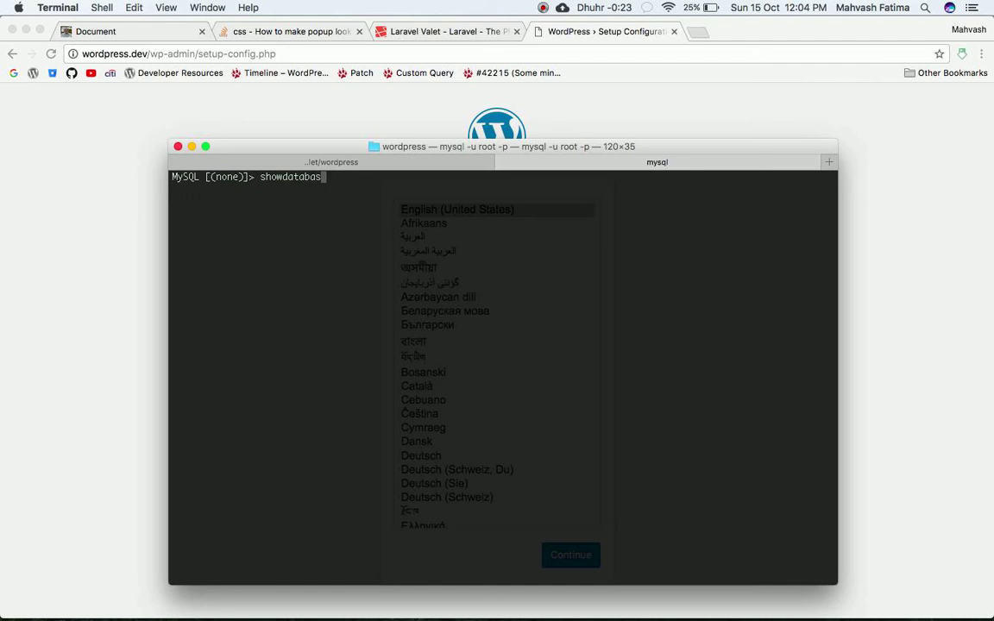
pyautogui.write('es')
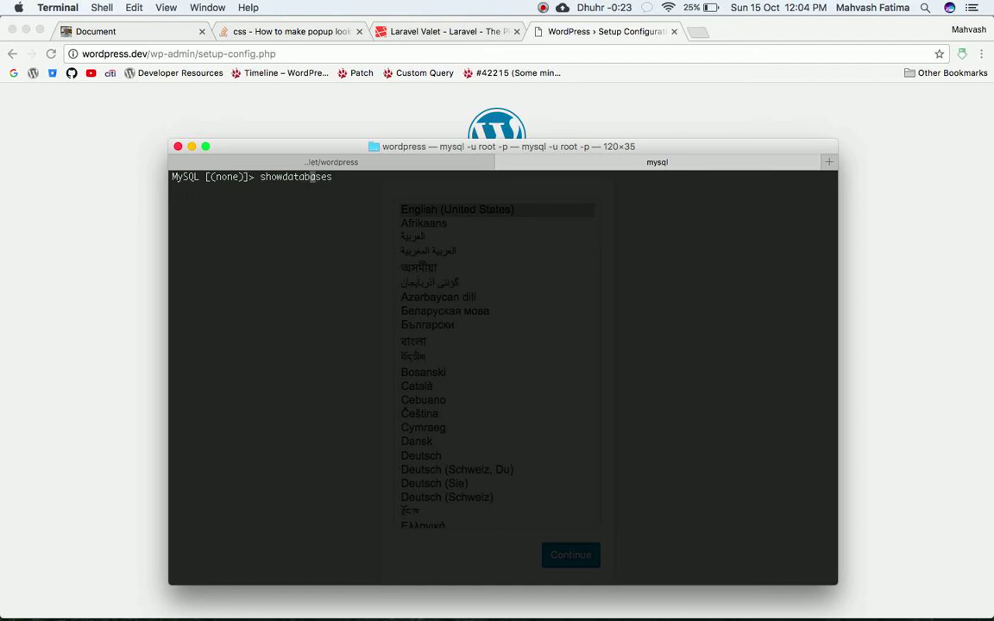
pyautogui.press('enter')
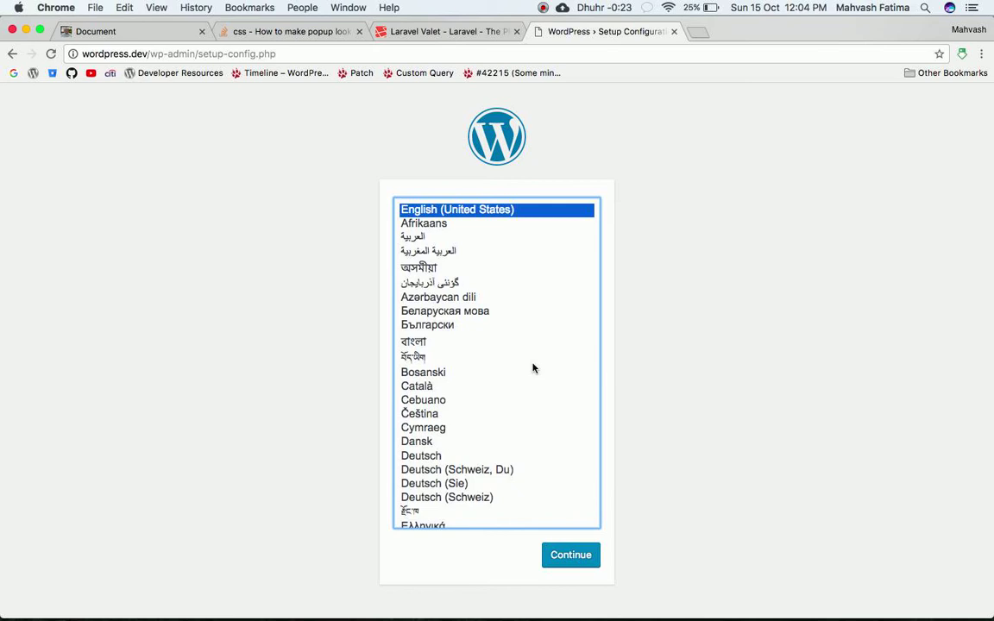
pyautogui.moveTo(571, 555)
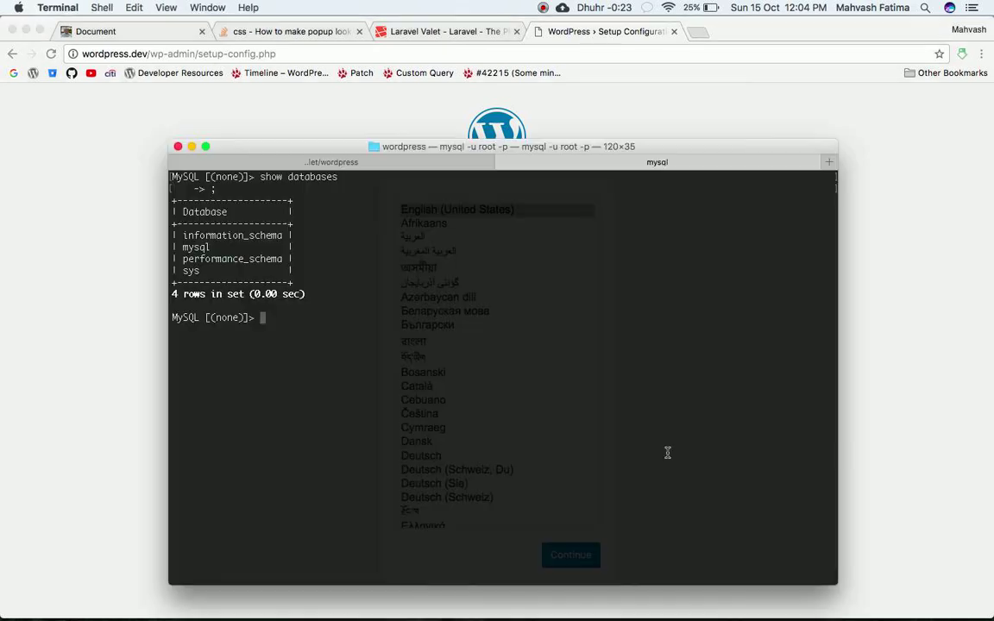
pyautogui.moveTo(495, 423)
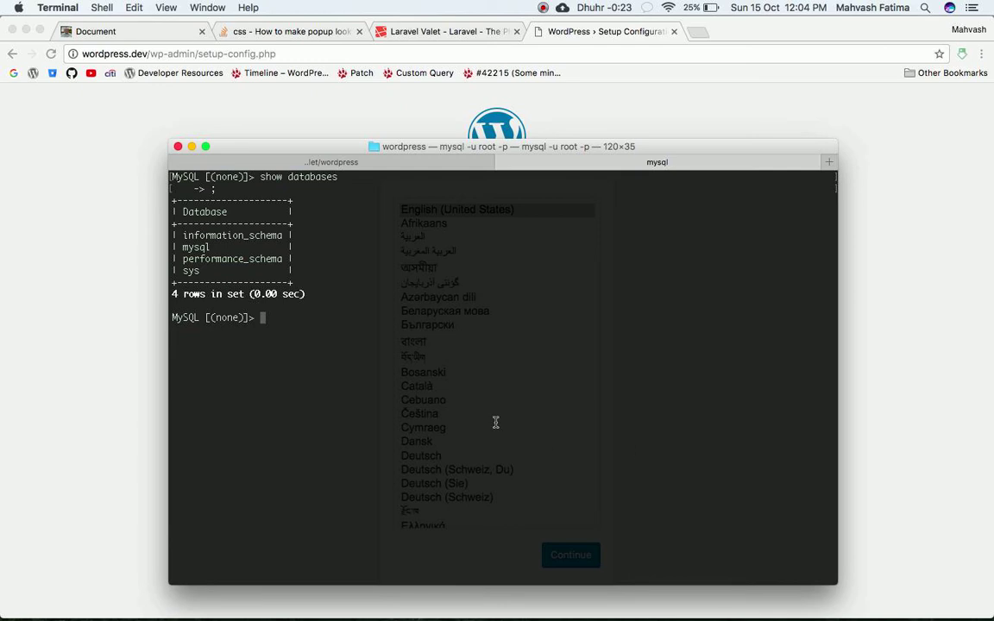
pyautogui.write('create datab')
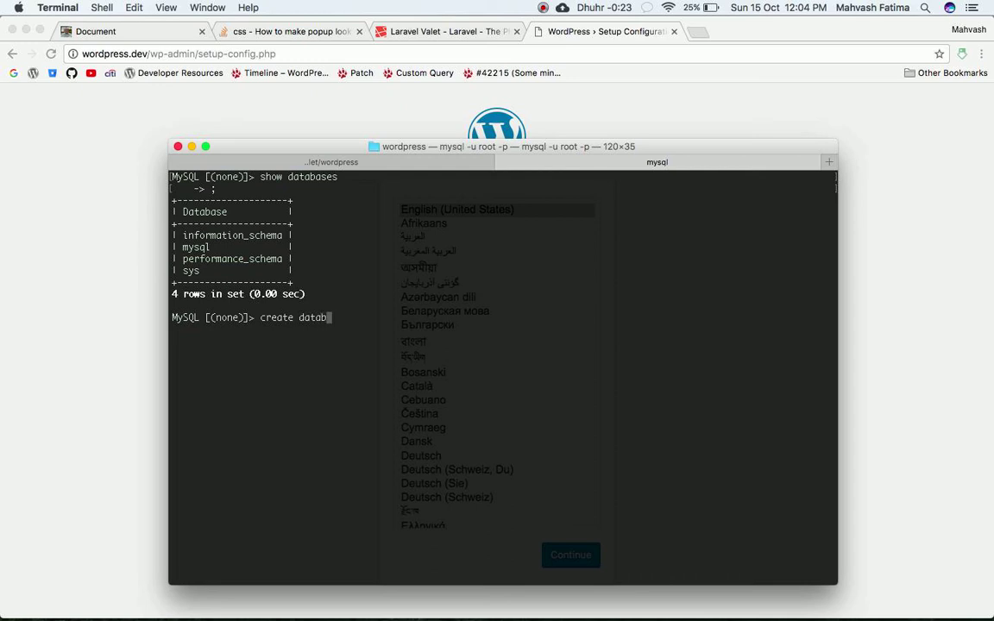
# Create the 'wordpress' database with 'create database wordpress;' and list databases again
pyautogui.write('se')
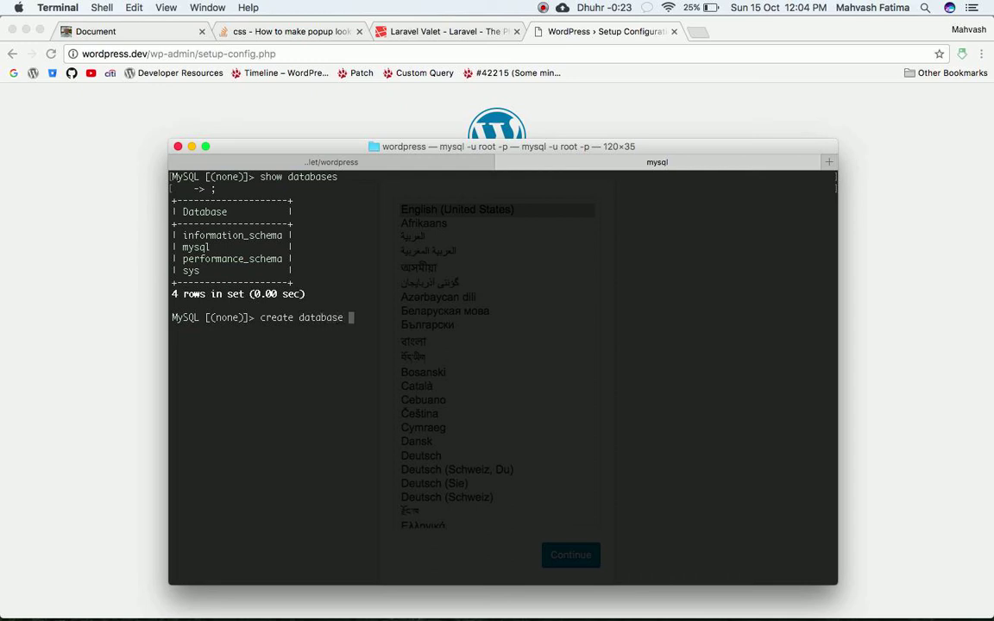
pyautogui.write('wordpres')
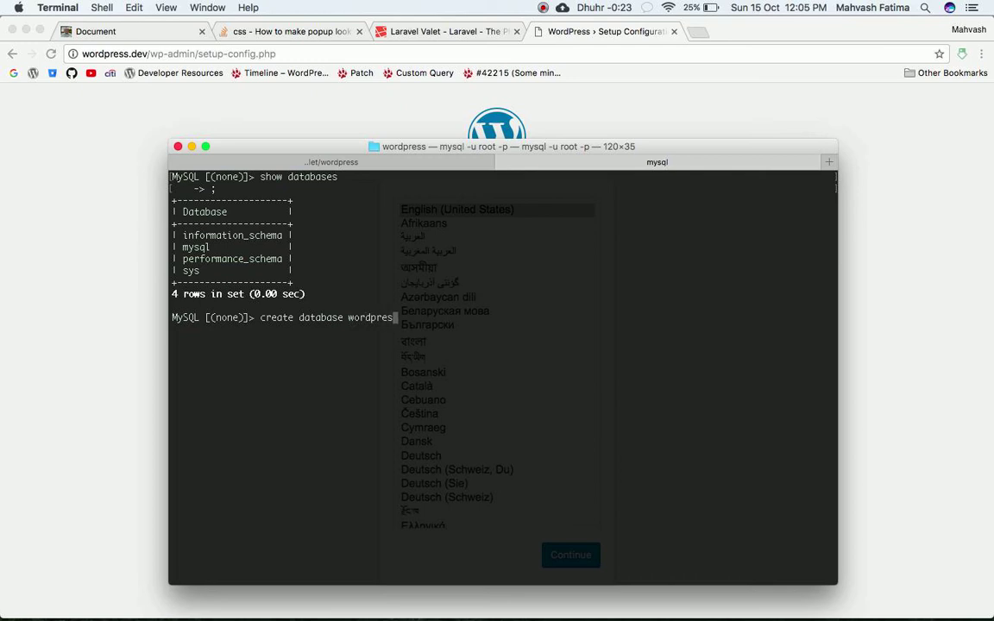
pyautogui.write(';')
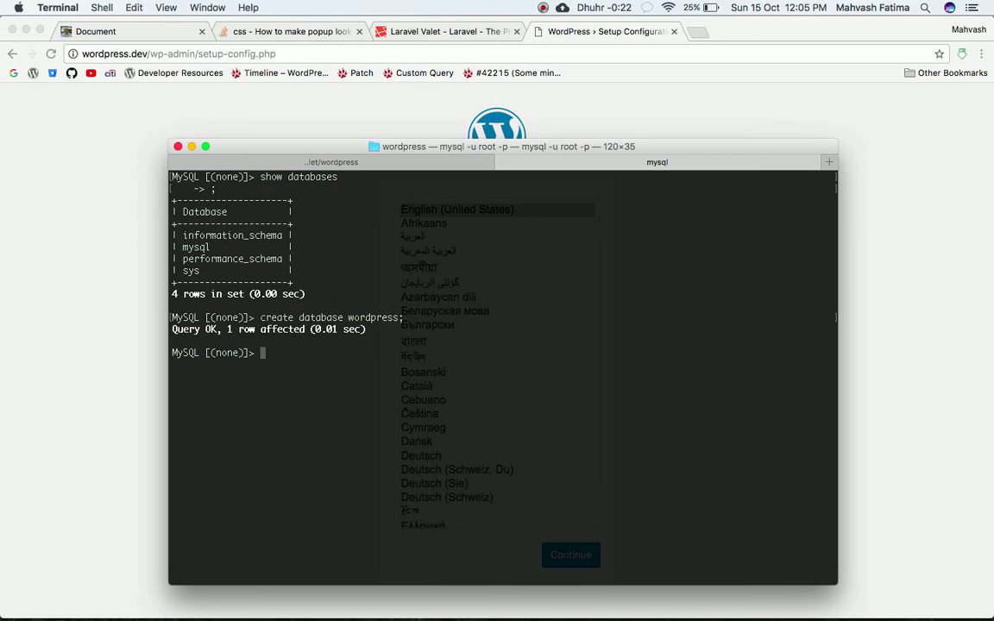
pyautogui.write('show databases')
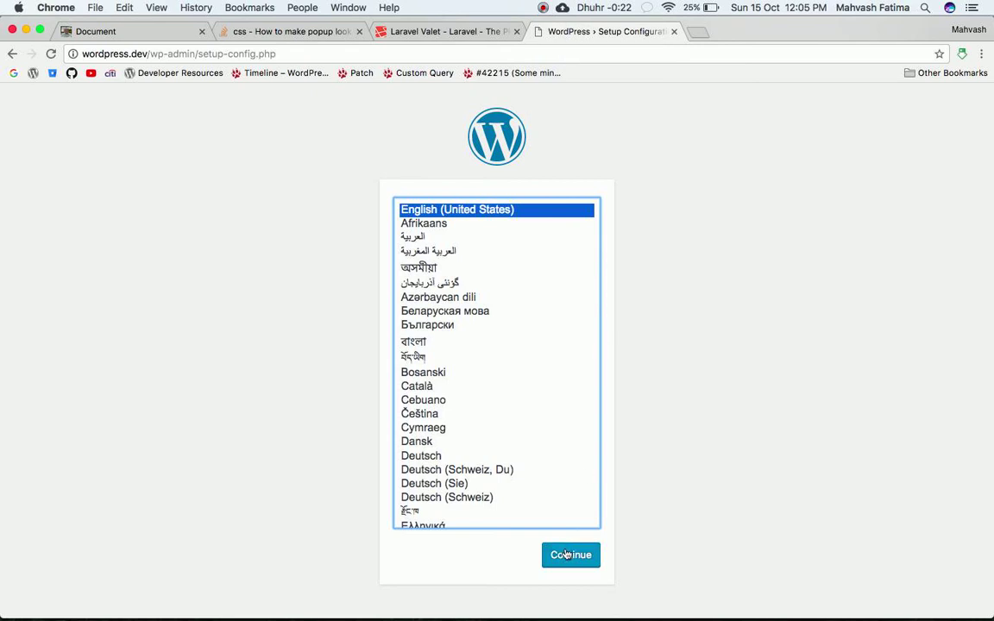
# Choose English, then submit database 'wordpress', user 'root' and an empty password
pyautogui.click(570, 555)
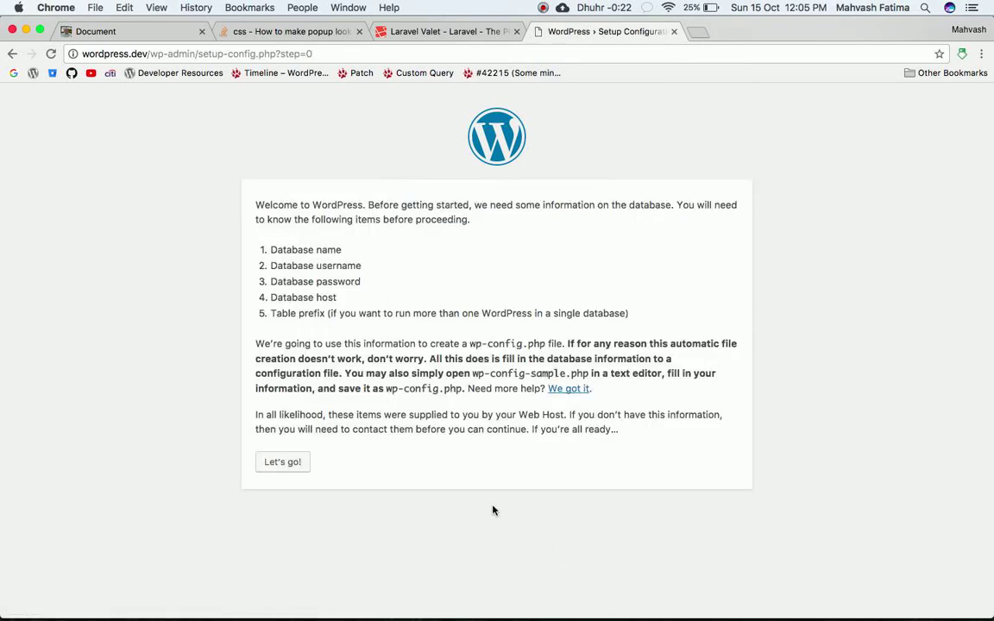
pyautogui.click(282, 461)
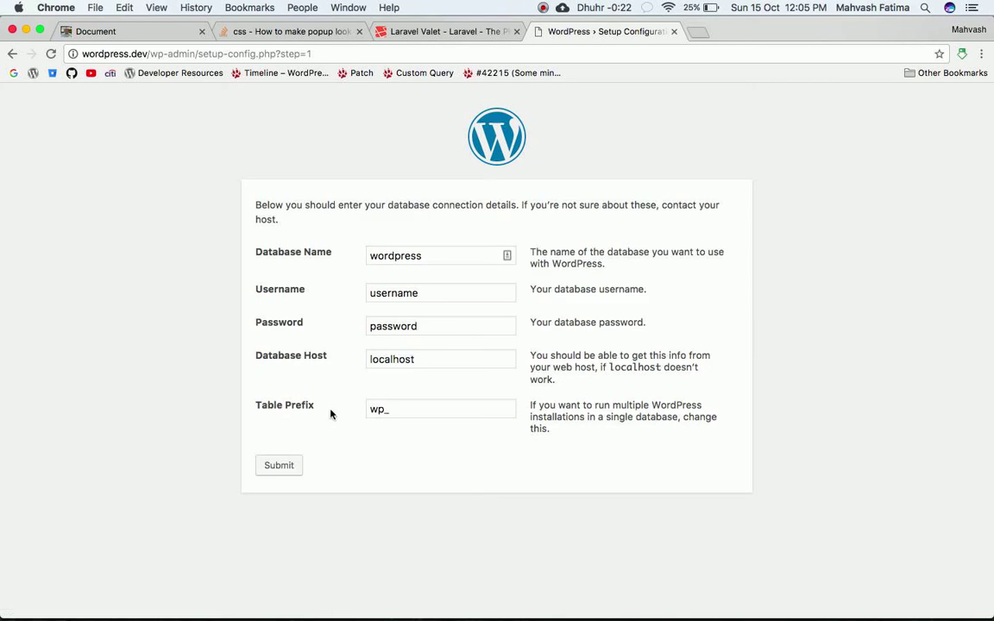
pyautogui.click(440, 255)
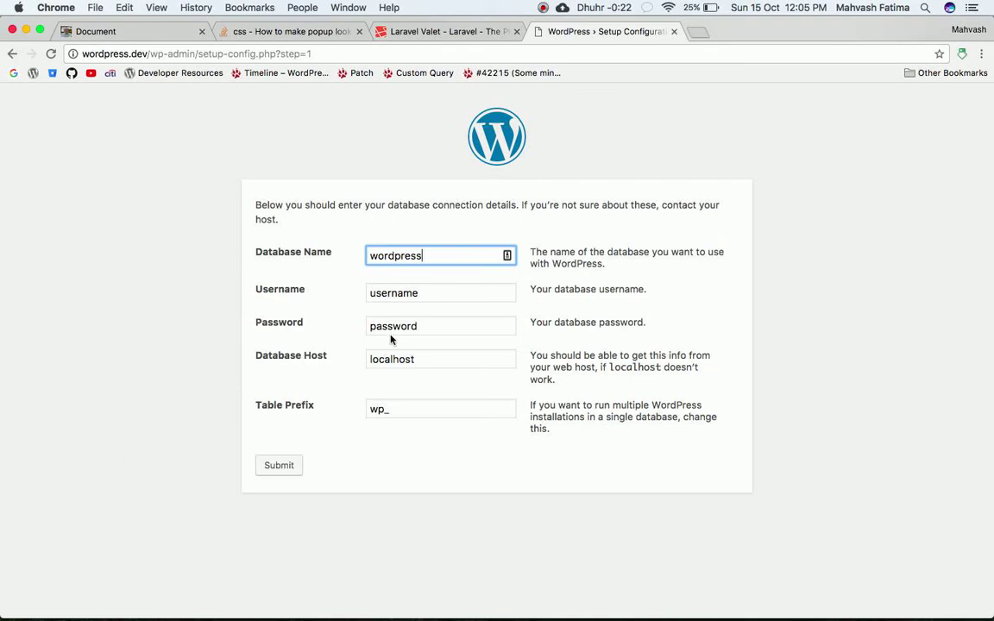
pyautogui.click(441, 292)
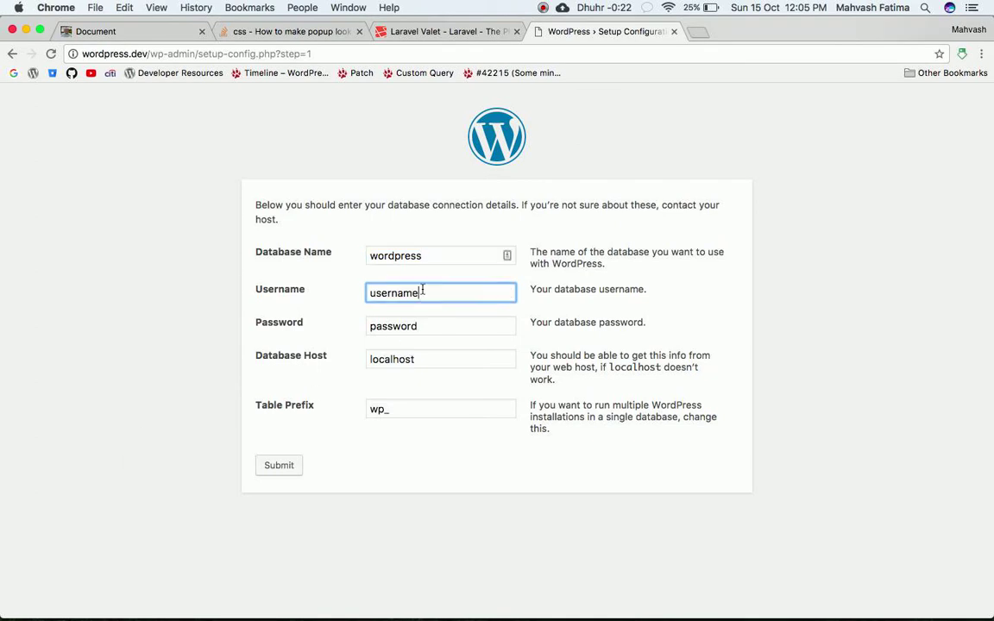
pyautogui.write('root')
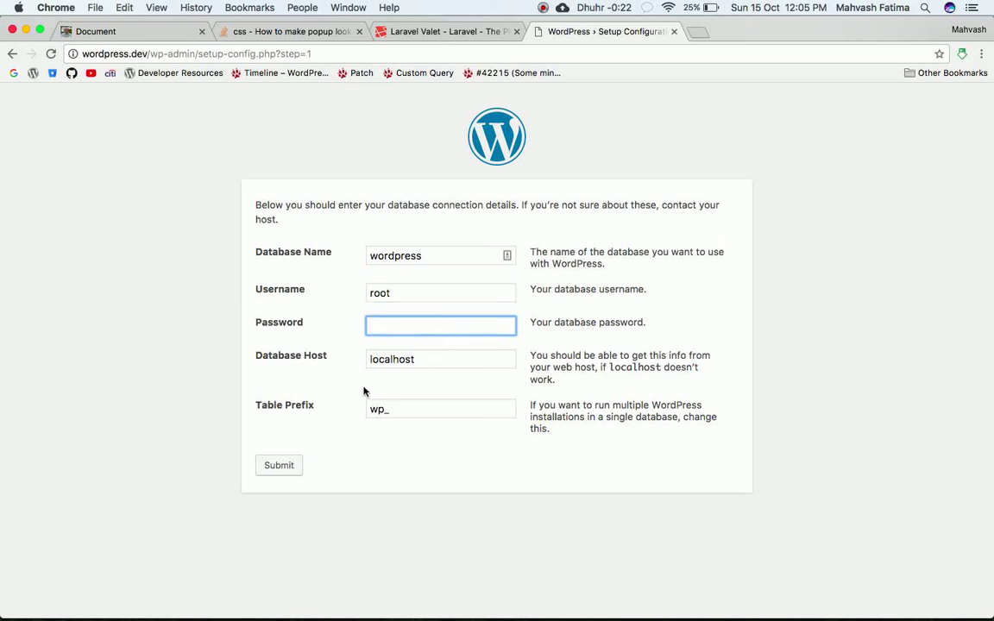
pyautogui.click(279, 464)
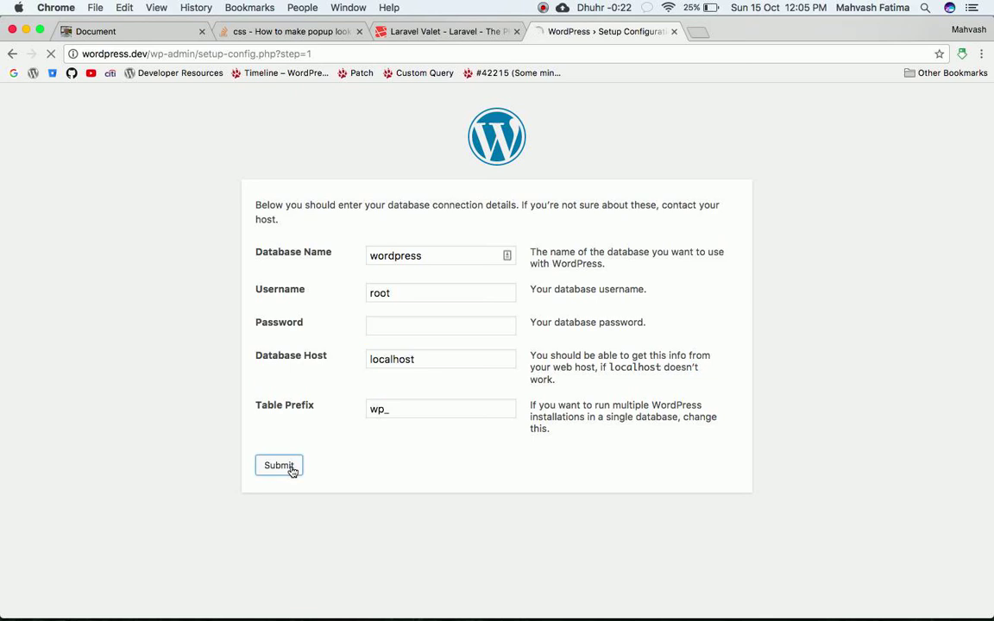
pyautogui.click(279, 465)
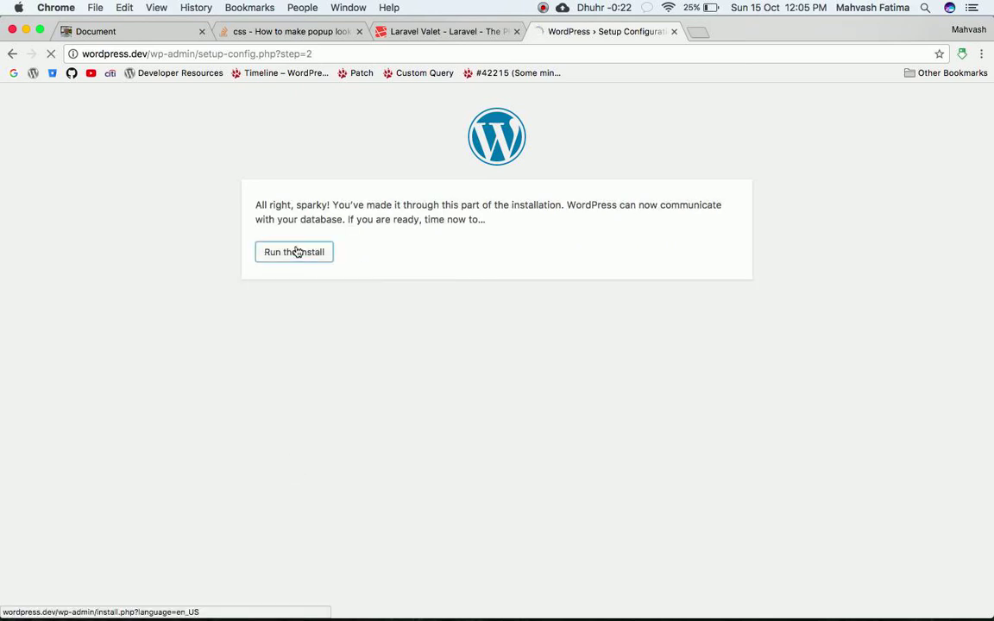
# Install WordPress with site title 'wordpress' and an admin username
pyautogui.click(293, 251)
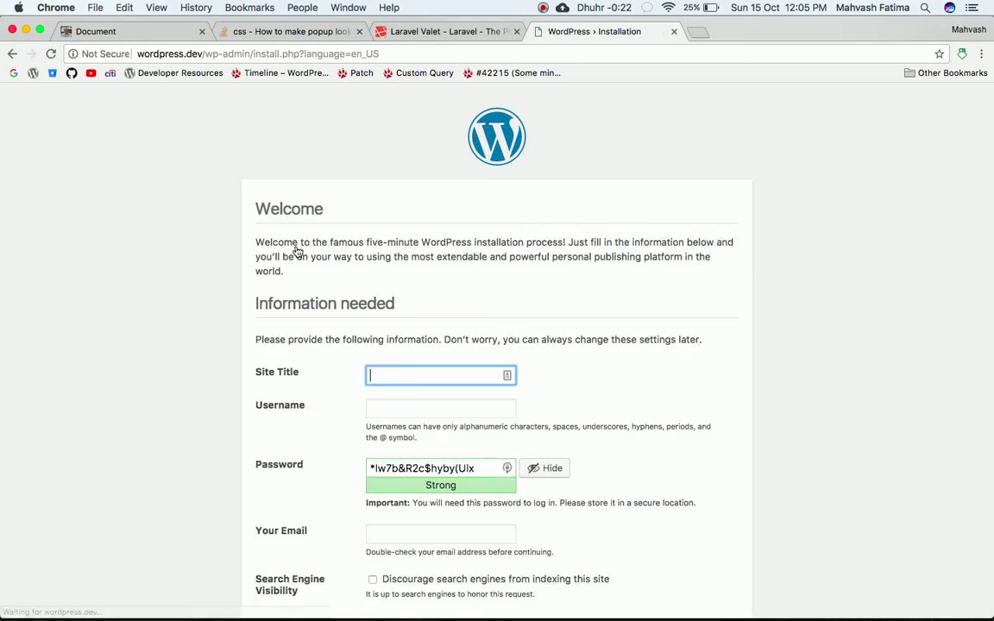
pyautogui.scroll(-3)
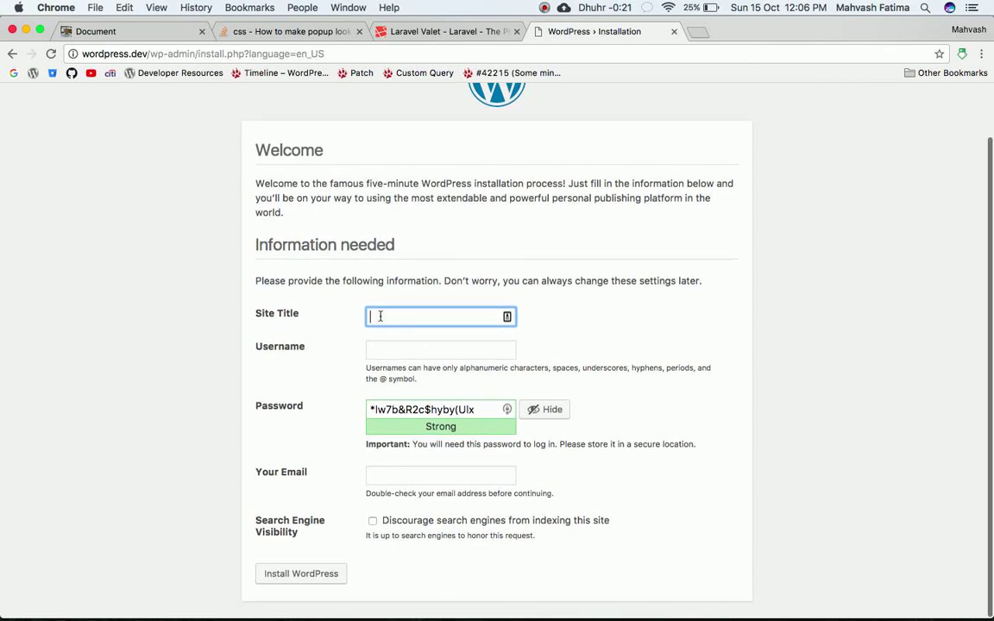
pyautogui.moveTo(385, 318)
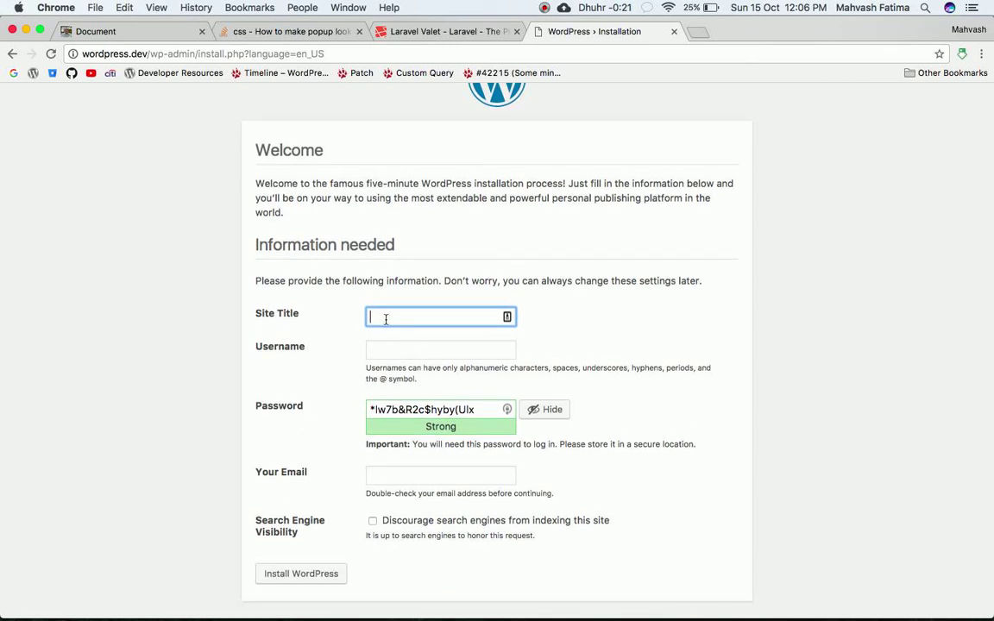
pyautogui.write('wo')
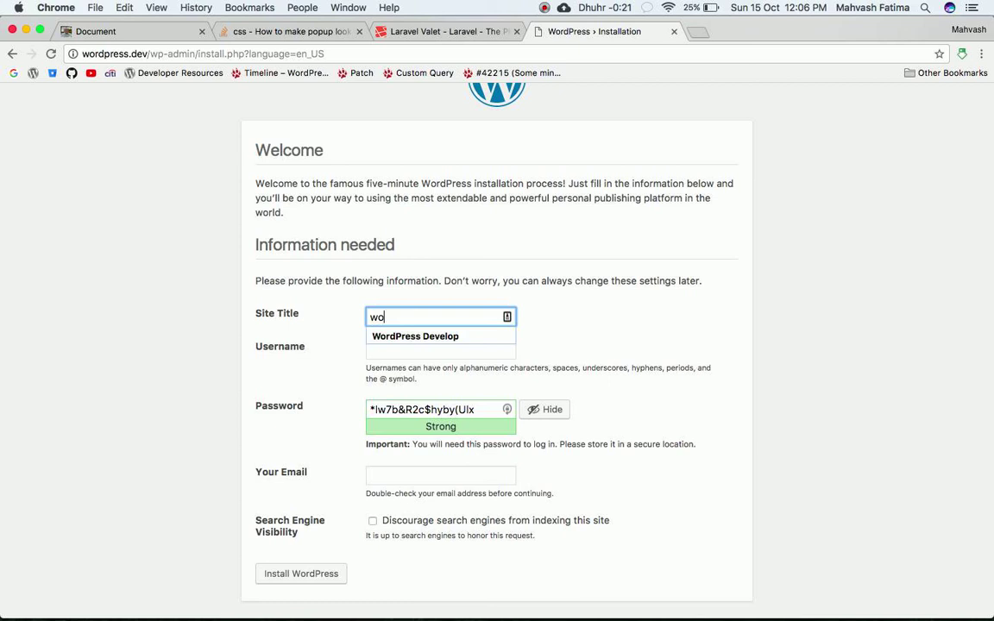
pyautogui.write('rdpress')
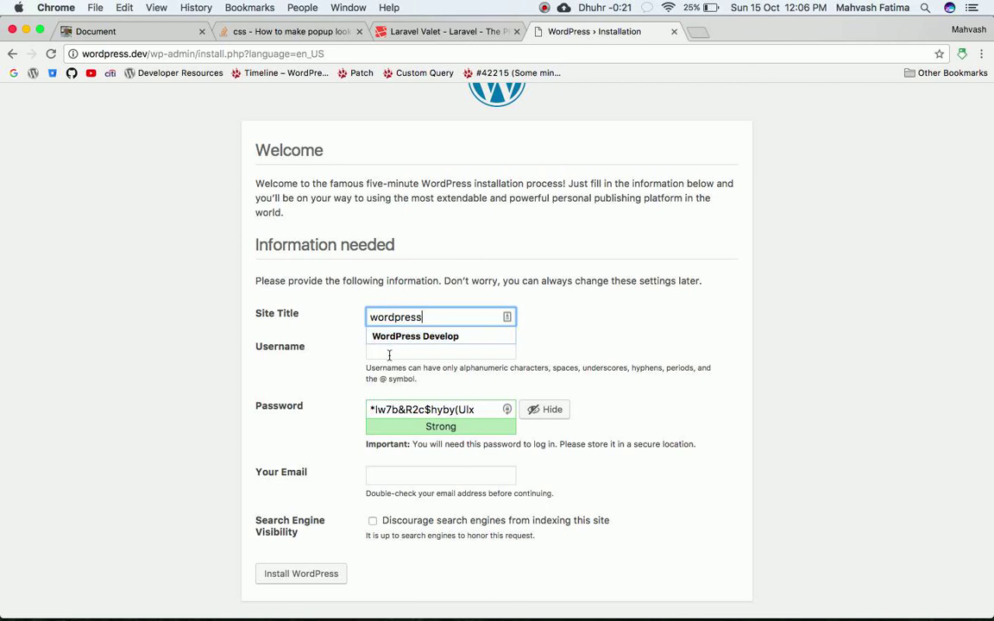
pyautogui.click(440, 348)
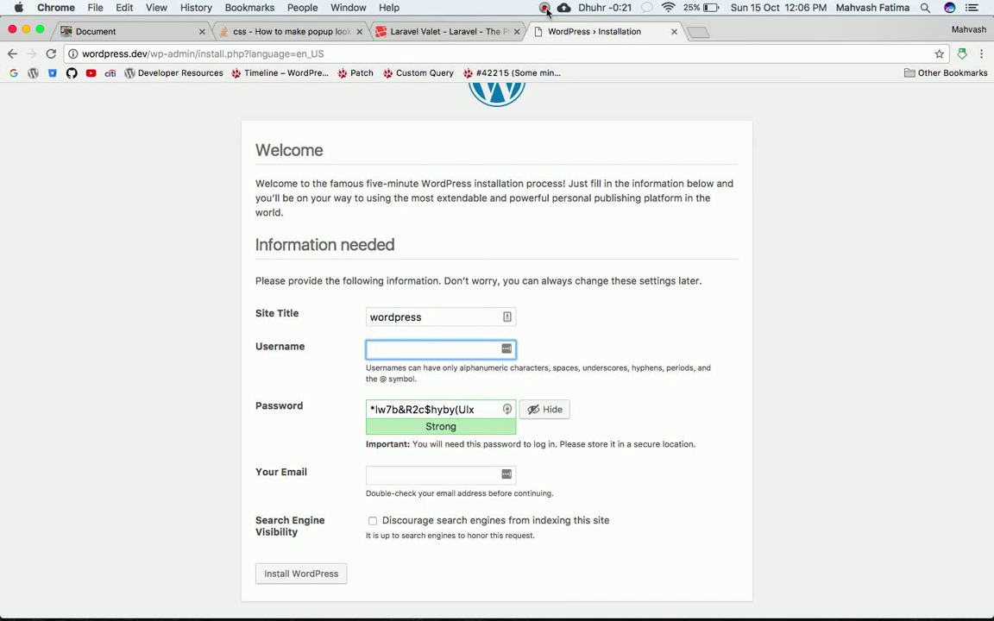
pyautogui.click(300, 573)
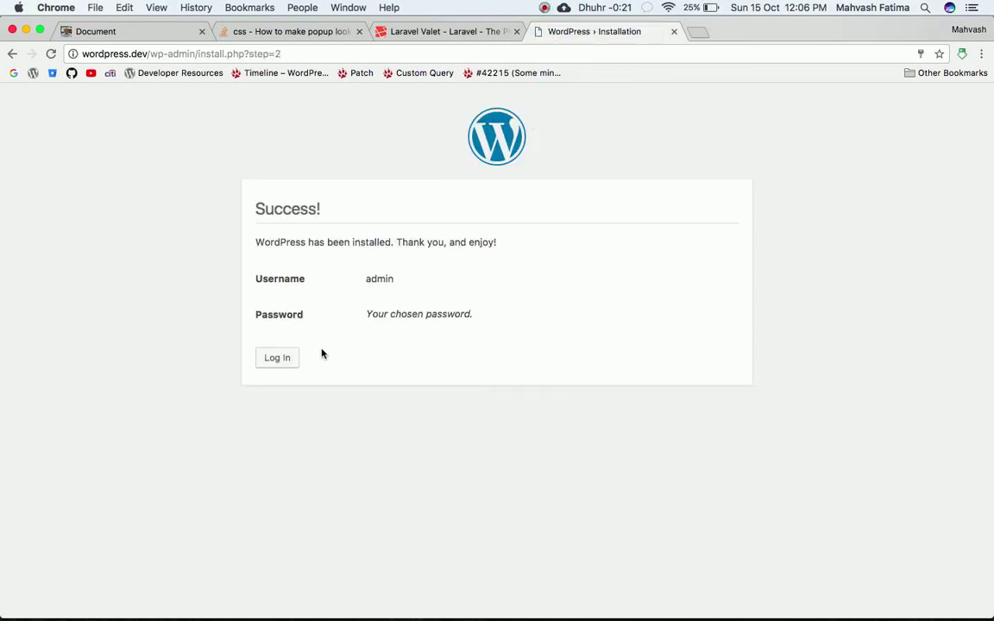
pyautogui.moveTo(277, 357)
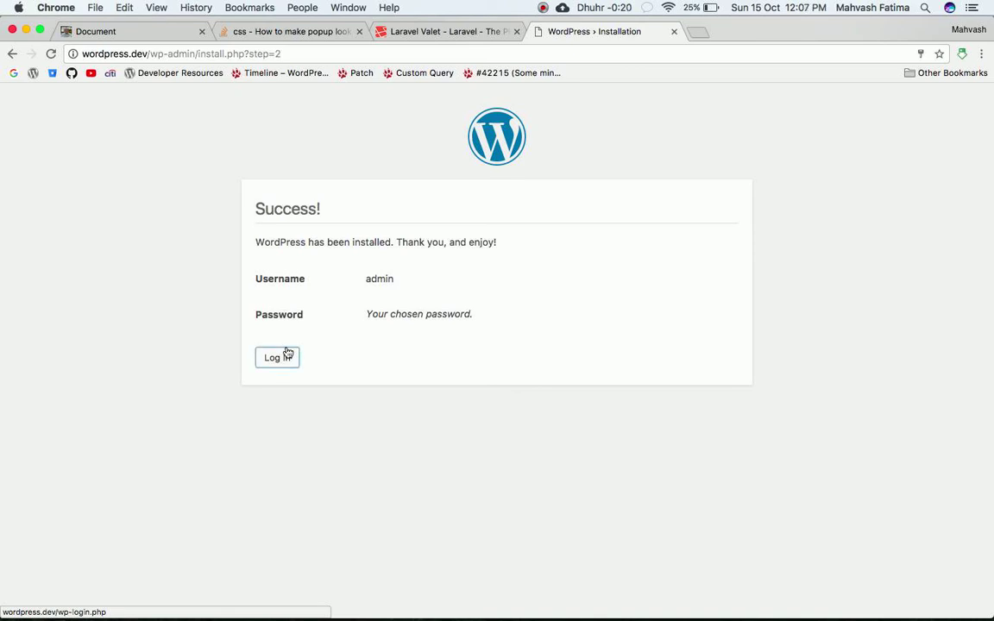
# Log in to the WordPress admin area with username 'admin'
pyautogui.click(276, 357)
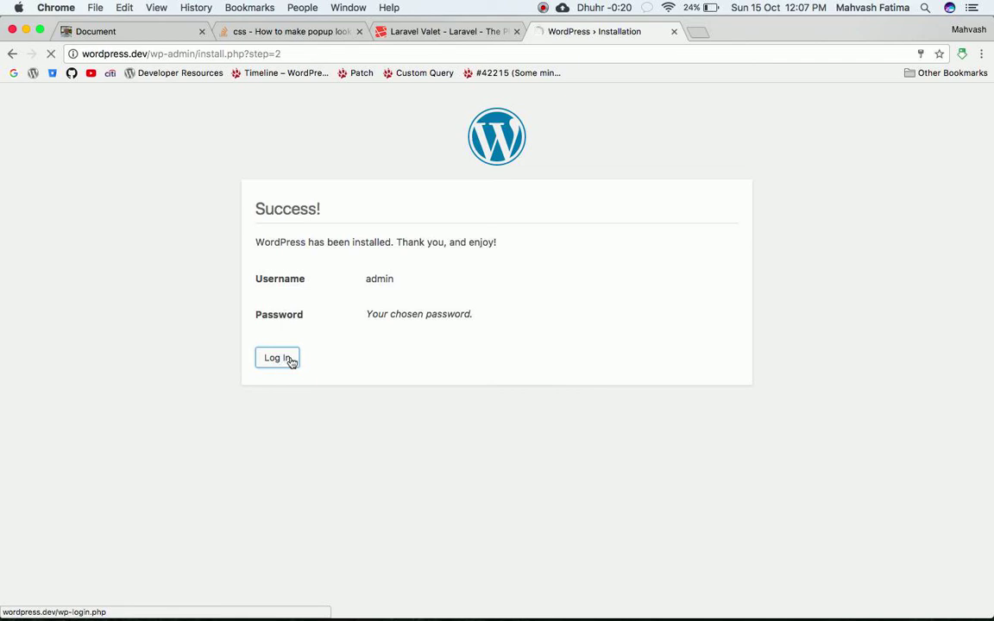
pyautogui.click(276, 357)
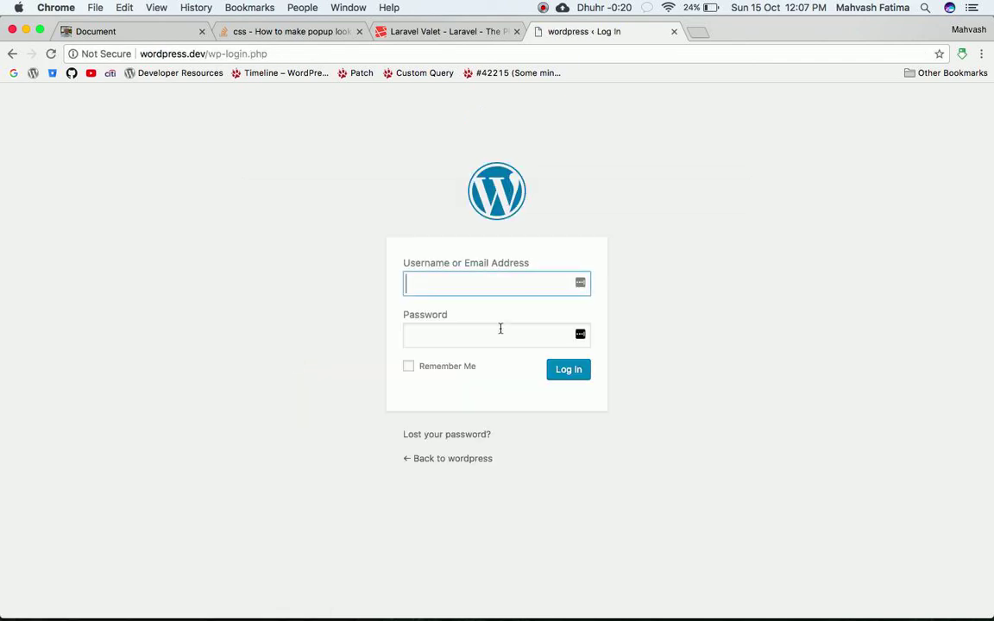
pyautogui.write('admin')
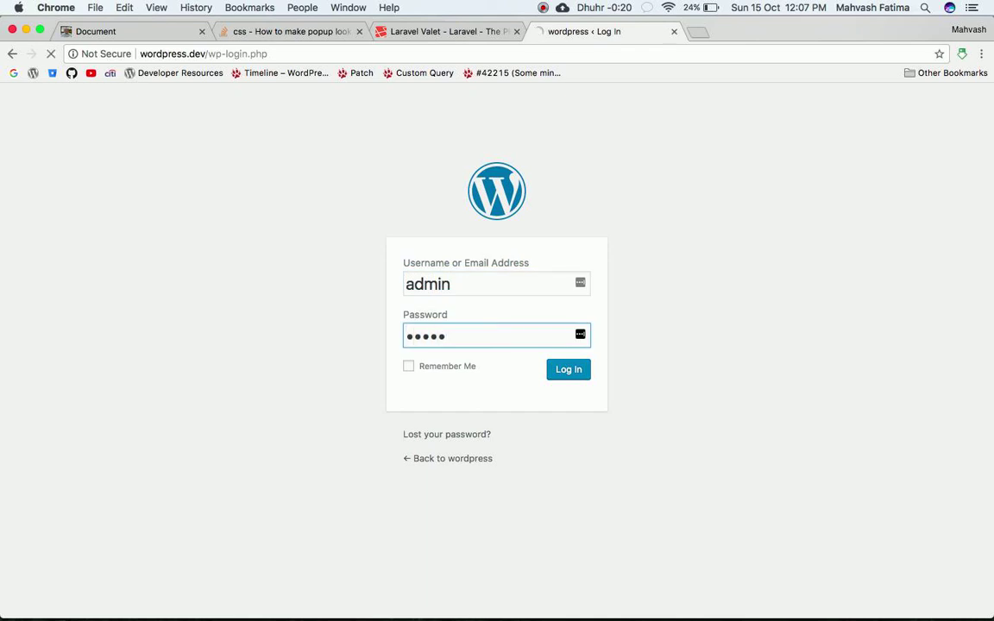
pyautogui.click(568, 369)
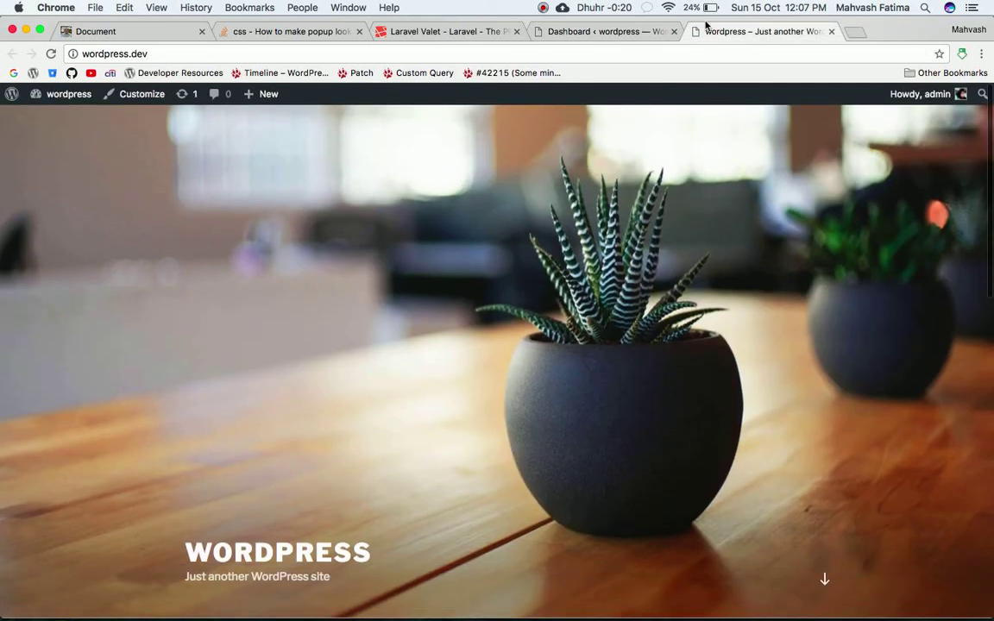
# Review the WordPress 4.8.2 dashboard's welcome, activity and news panels
pyautogui.click(69, 94)
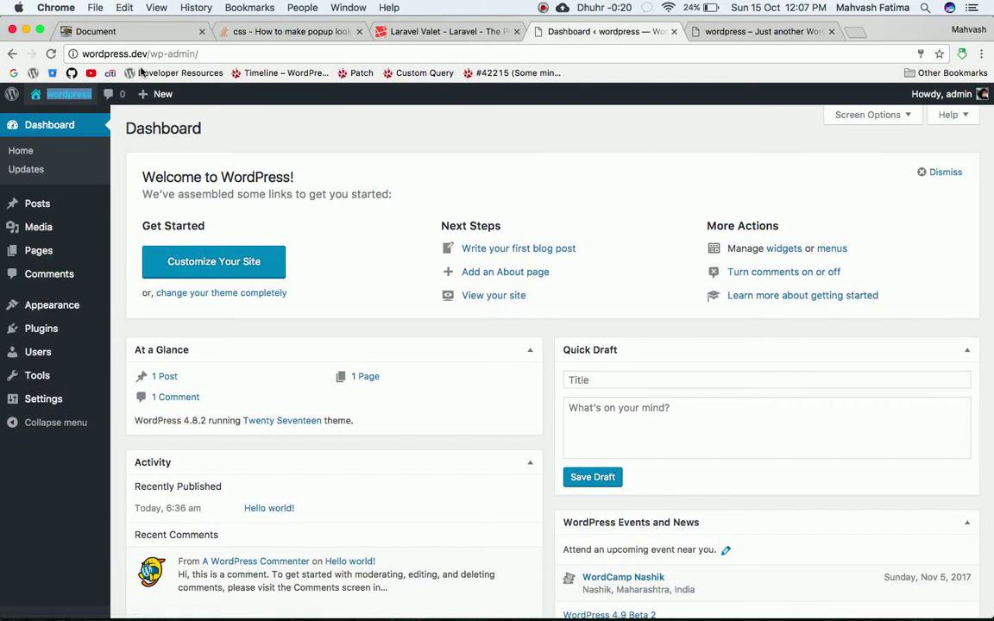
pyautogui.scroll(-3)
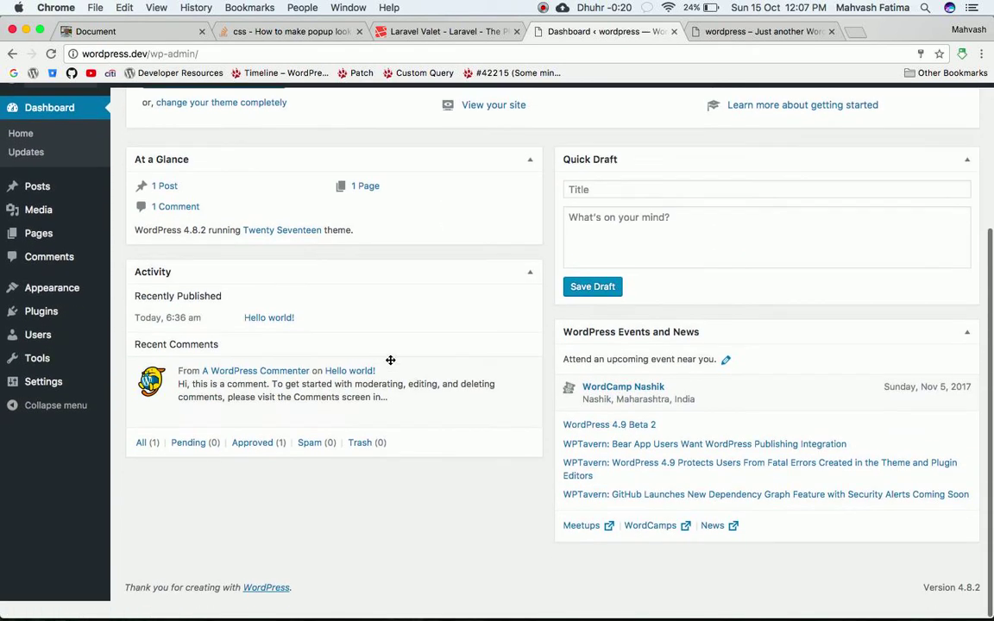
pyautogui.click(587, 589)
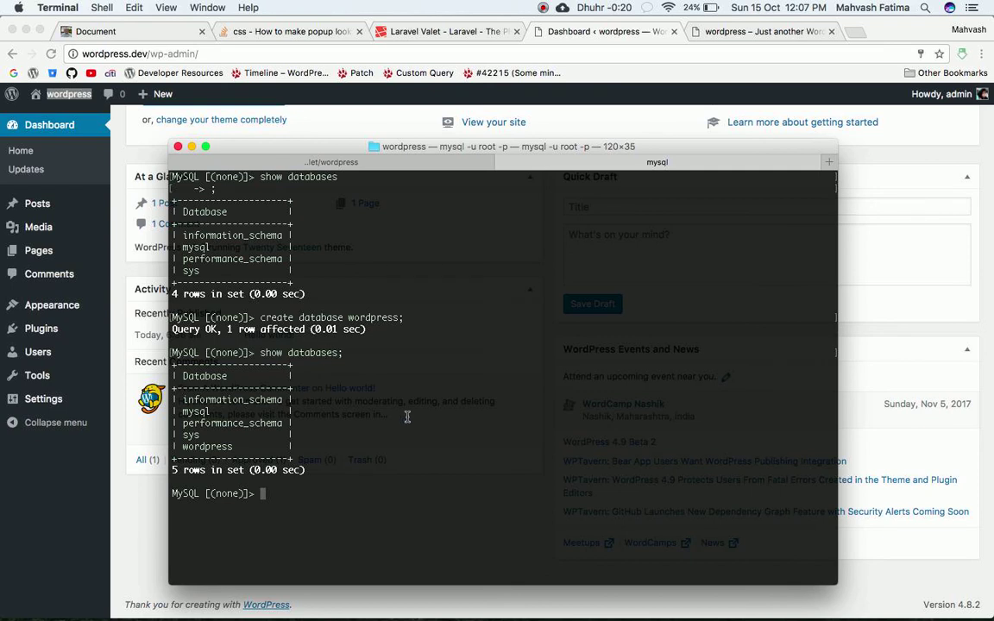
pyautogui.moveTo(562, 466)
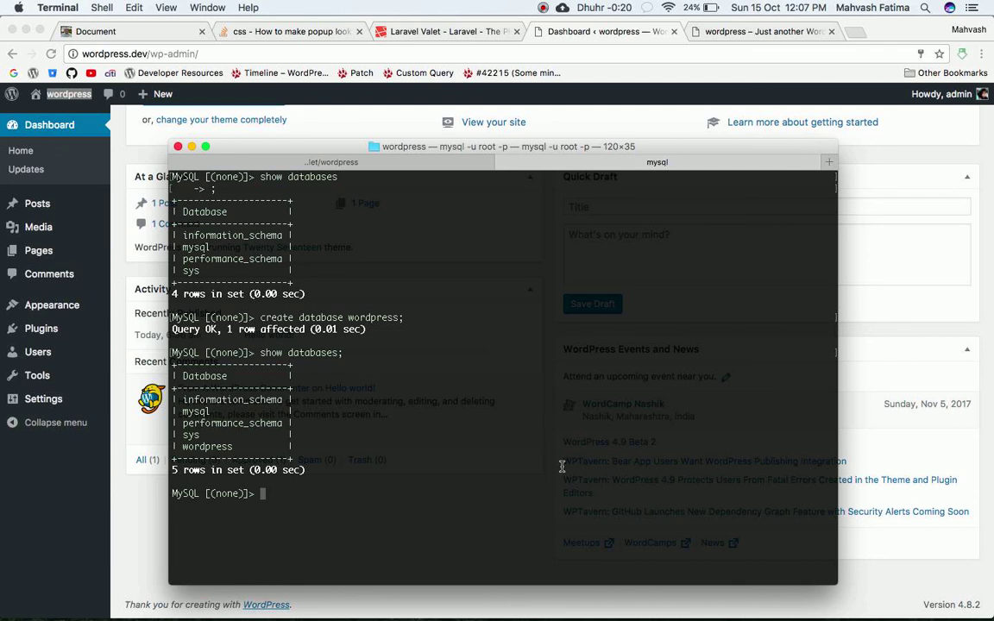
pyautogui.moveTo(247, 392)
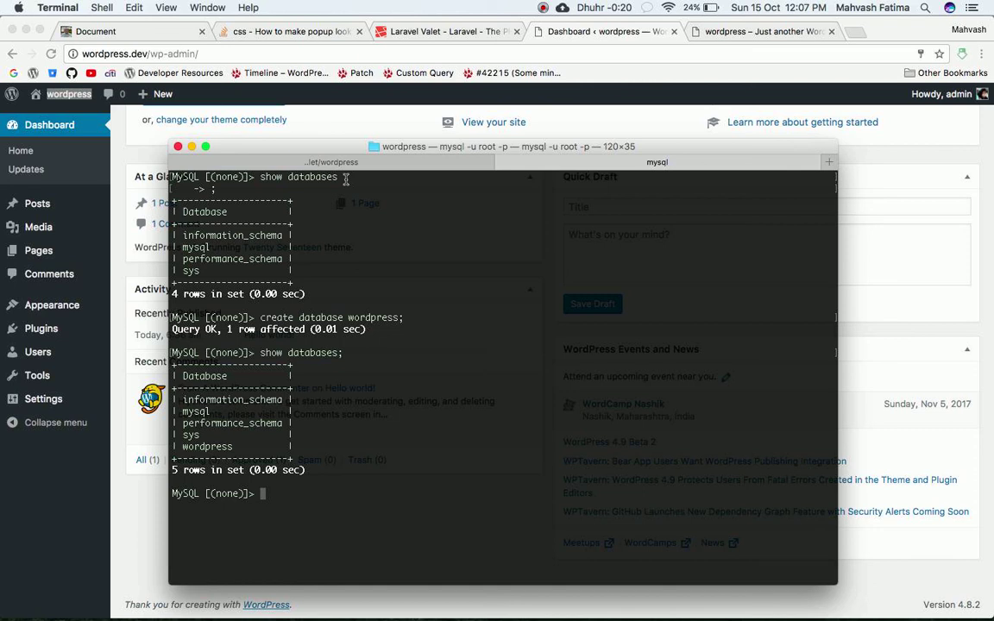
pyautogui.moveTo(668, 189)
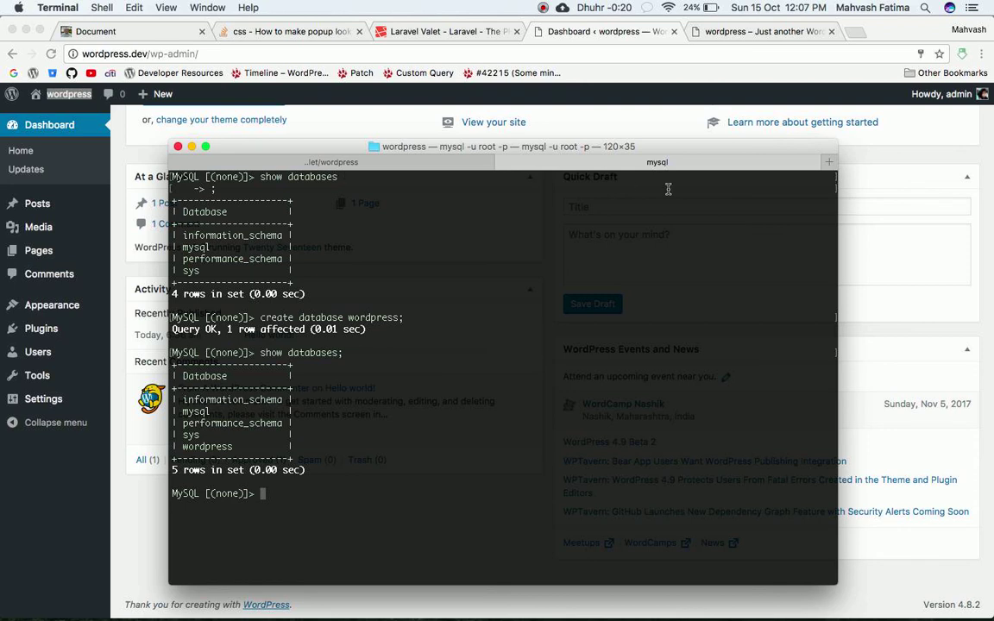
pyautogui.moveTo(655, 311)
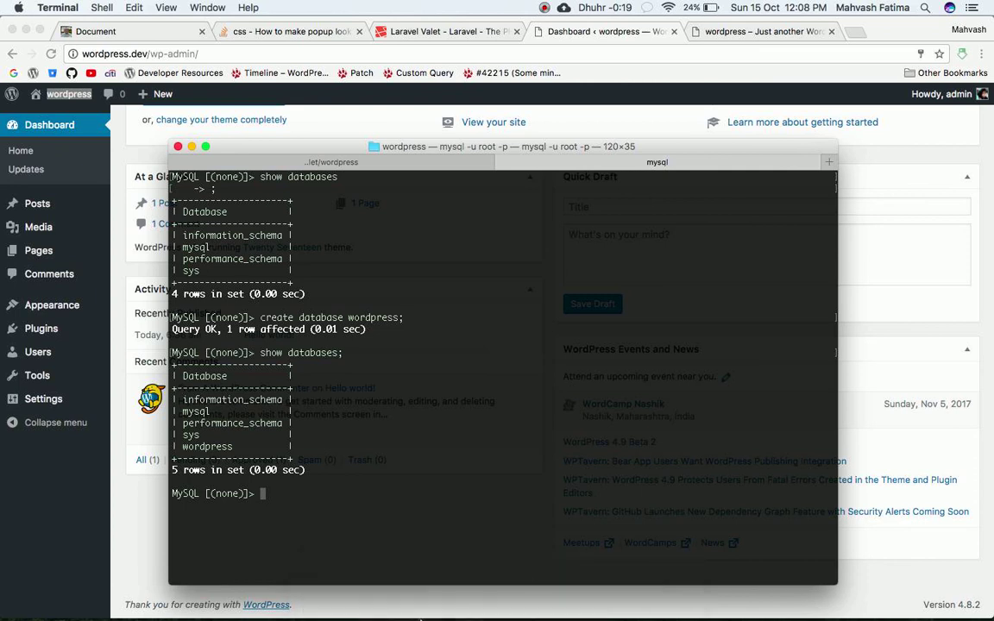
pyautogui.moveTo(457, 404)
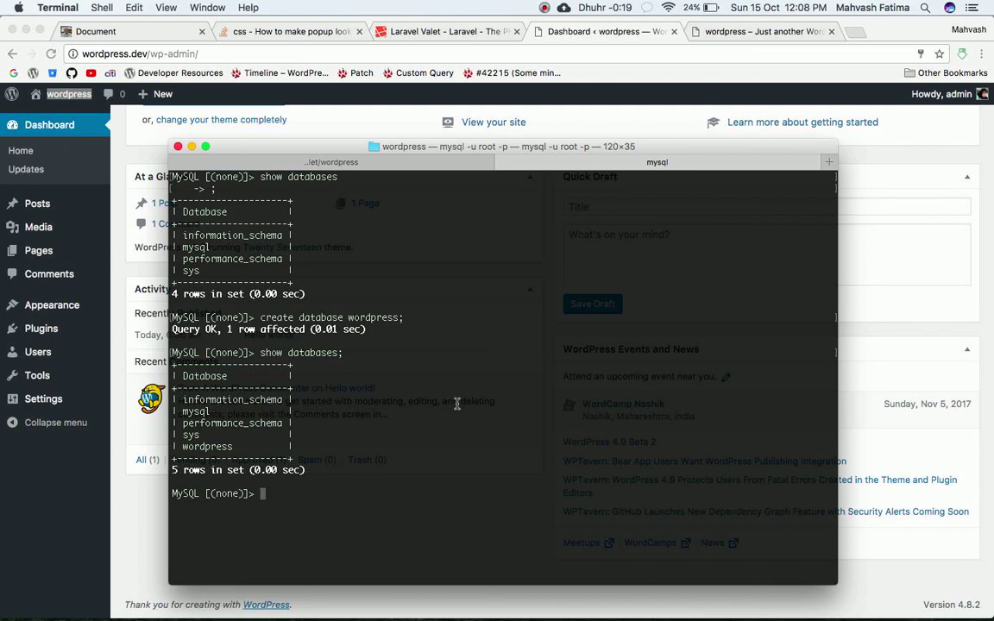
pyautogui.moveTo(732, 7)
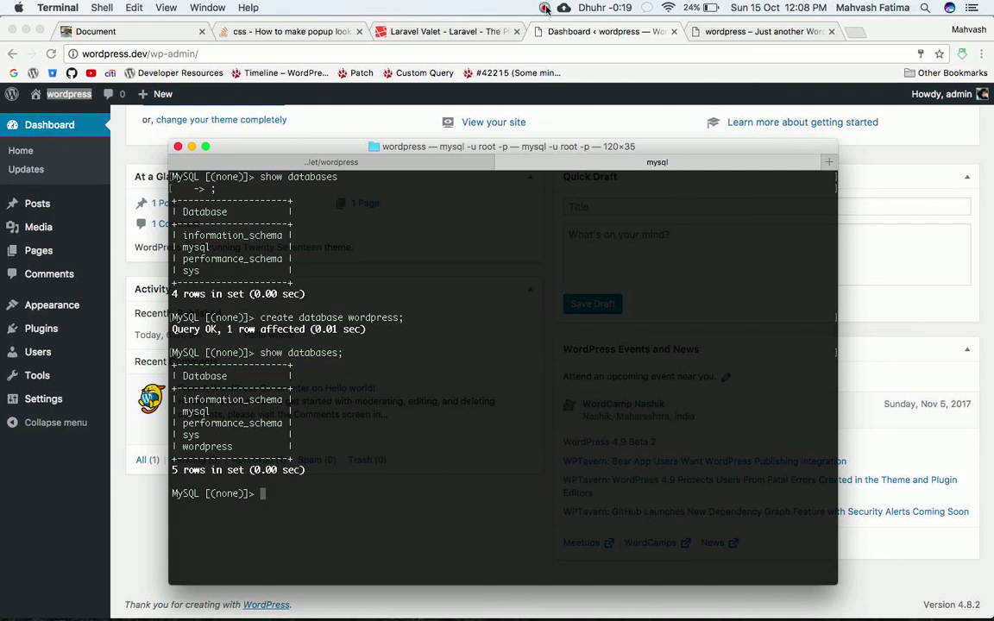
# Bring Terminal forward to show the five-database SHOW DATABASES listing, including wordpress
pyautogui.click(544, 8)
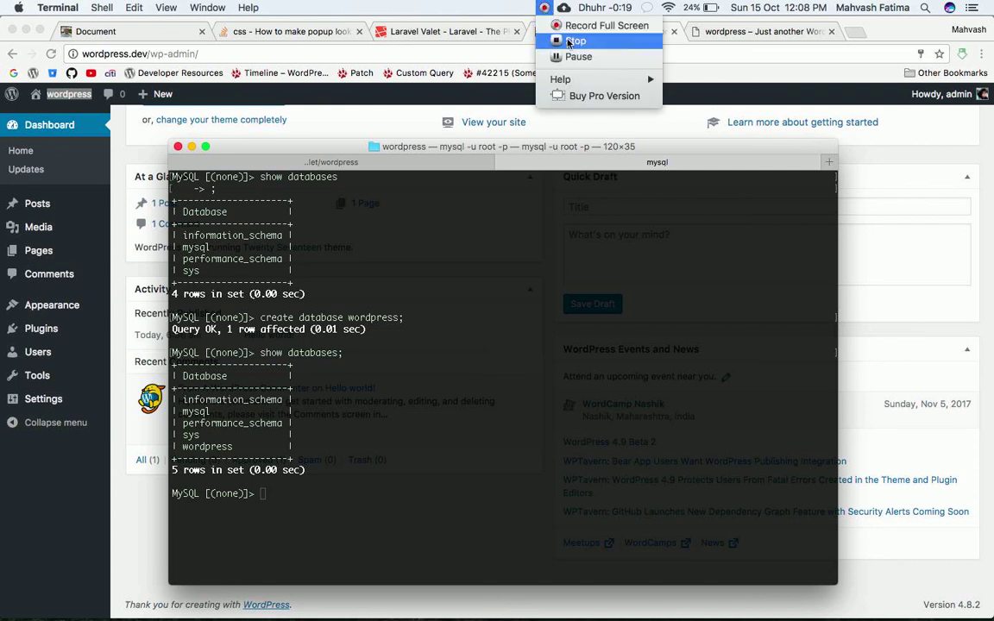